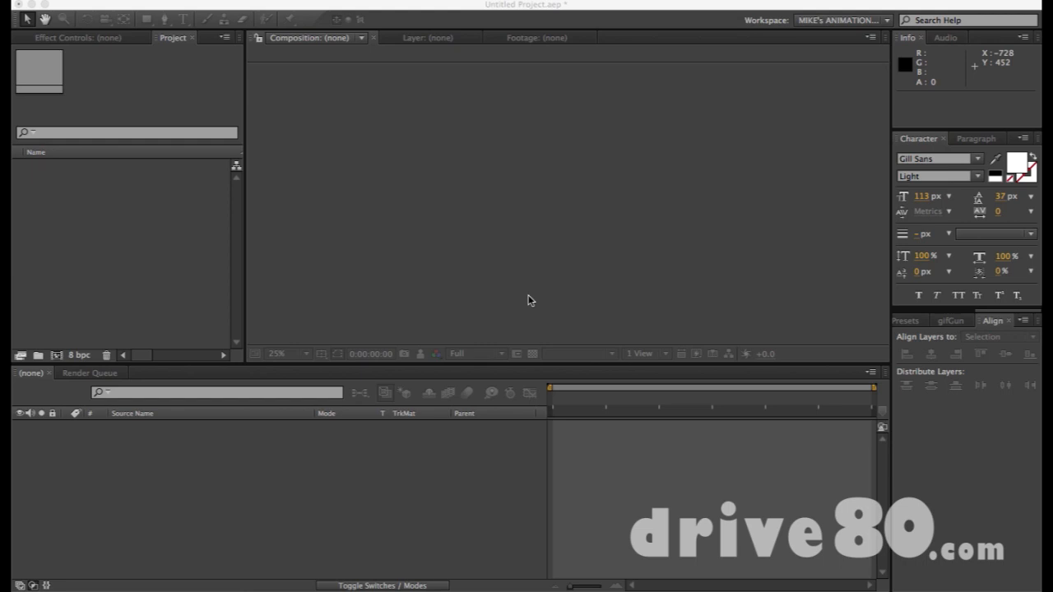
mouse_move(167, 231)
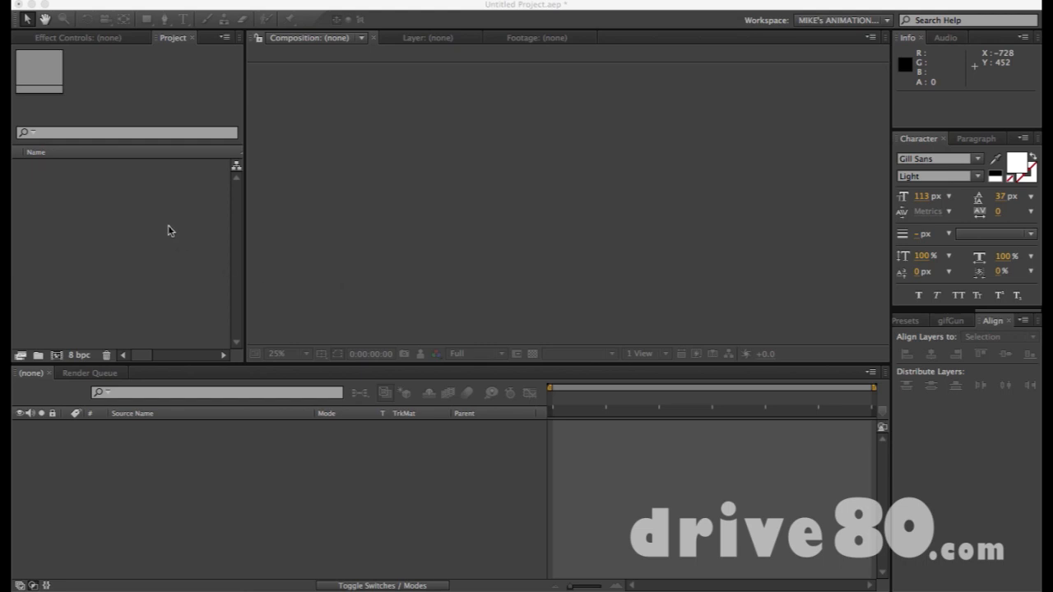
mouse_move(443, 313)
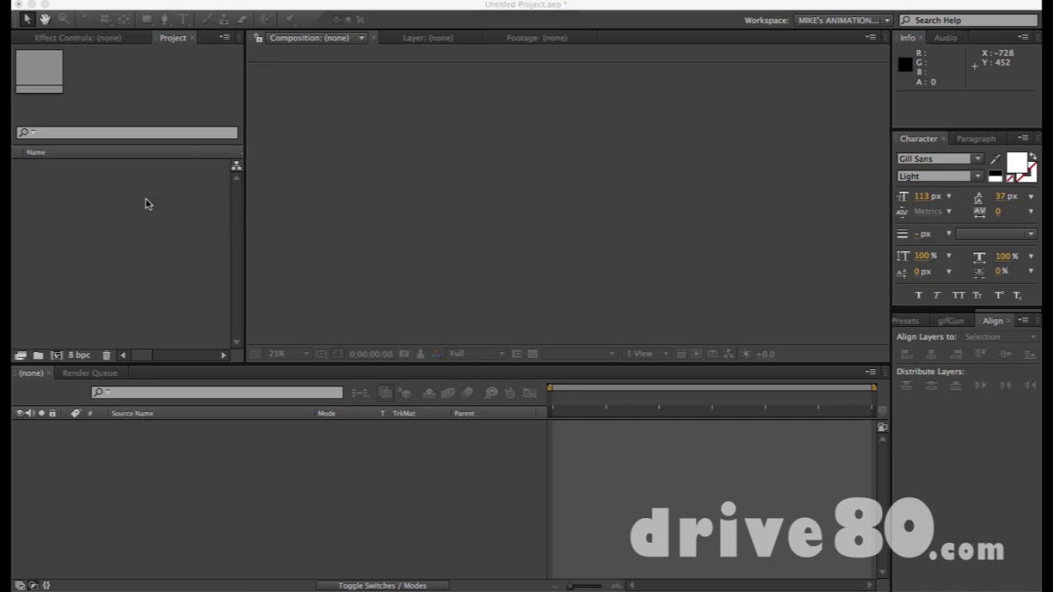
mouse_move(151, 218)
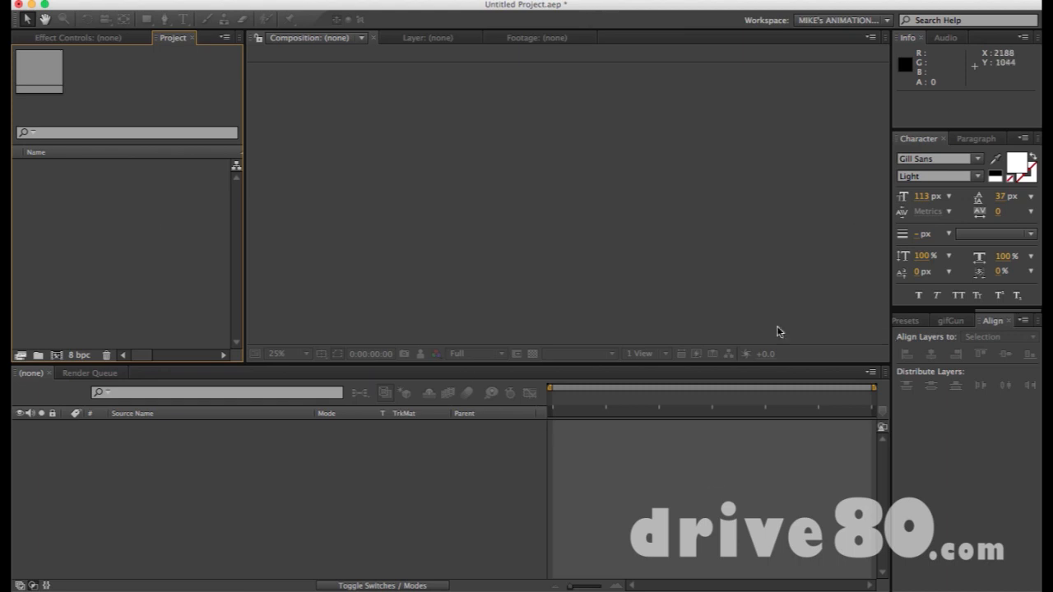
mouse_move(230, 342)
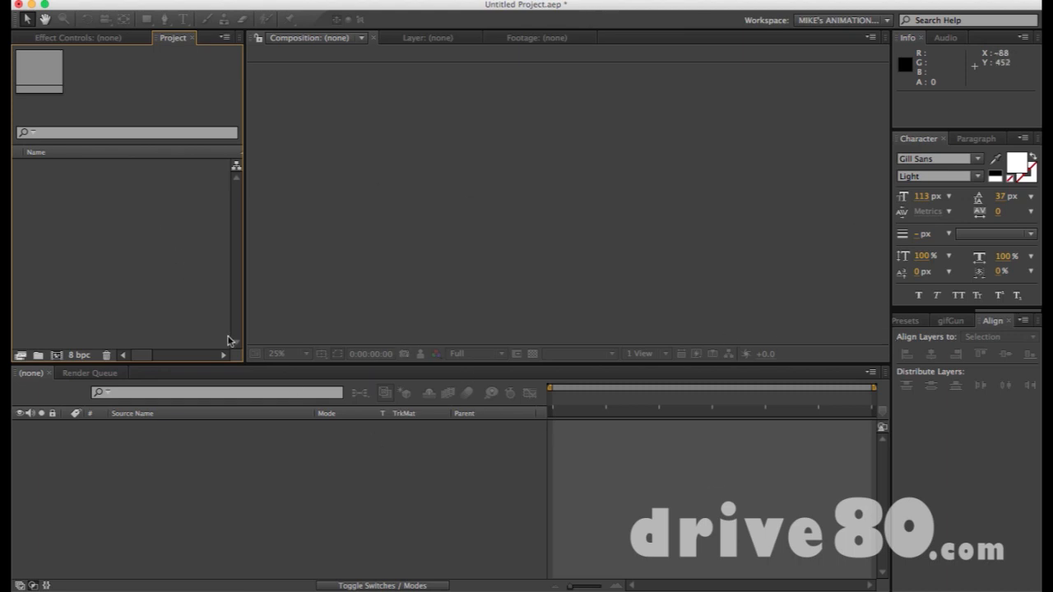
mouse_move(197, 223)
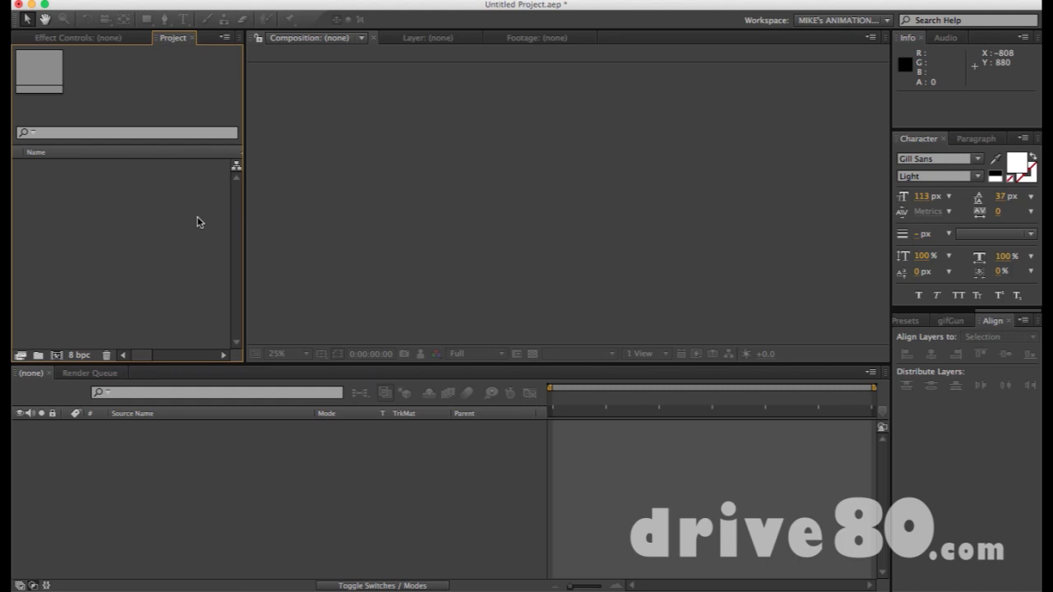
mouse_move(181, 216)
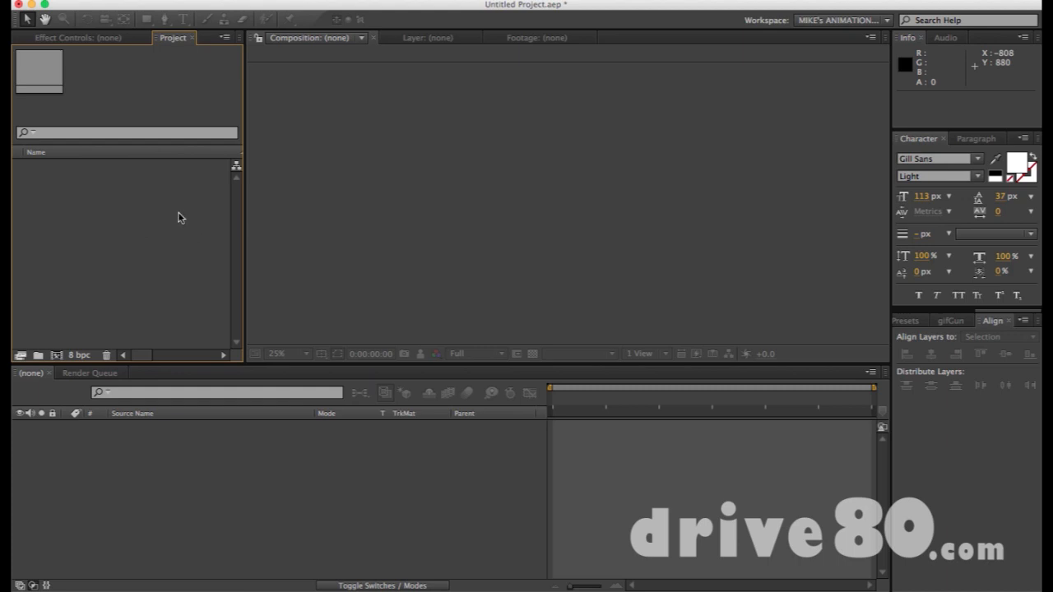
mouse_move(67, 251)
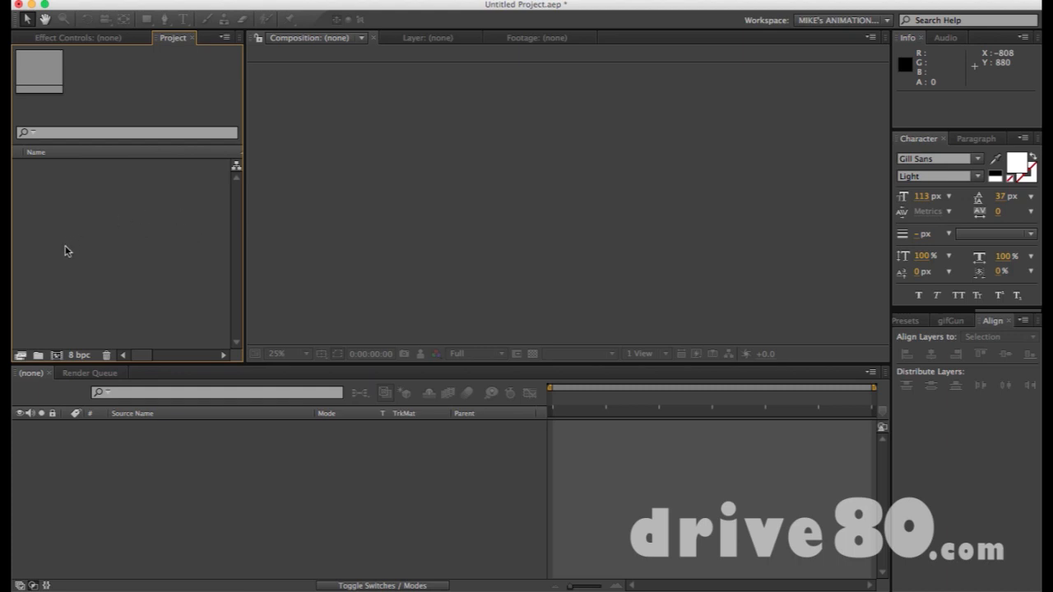
mouse_move(162, 216)
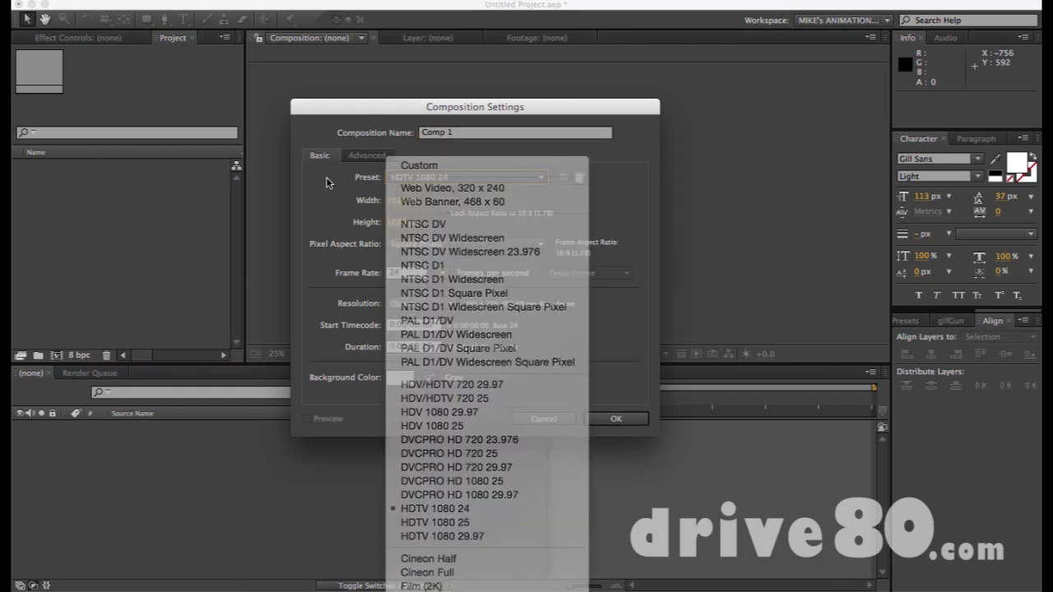
Step: Keep the HDTV 1080 24 preset, name the comp 'position_tutorial', and create it
click(434, 507)
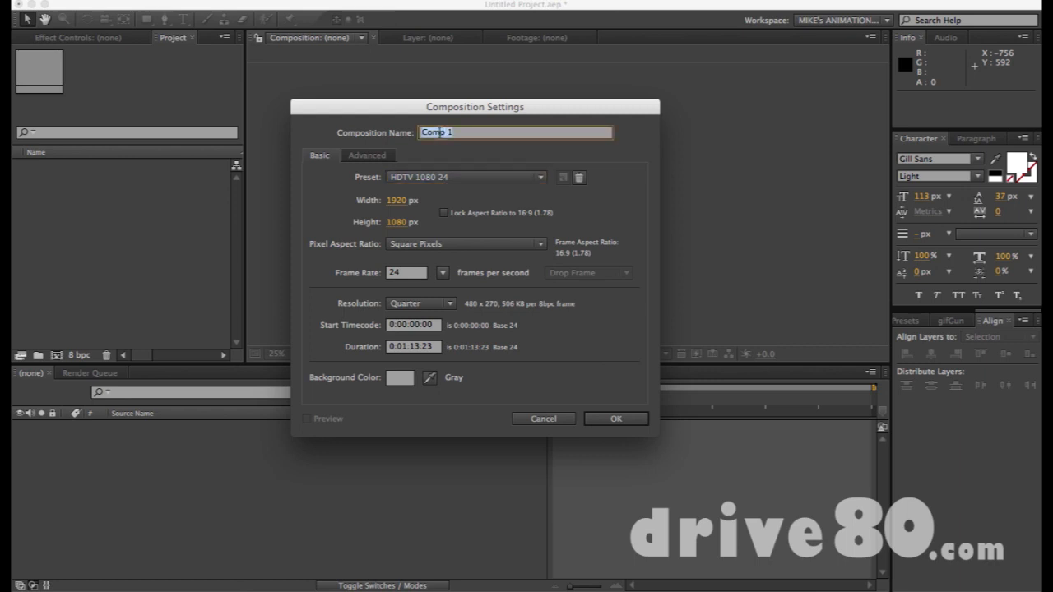
text(potision)
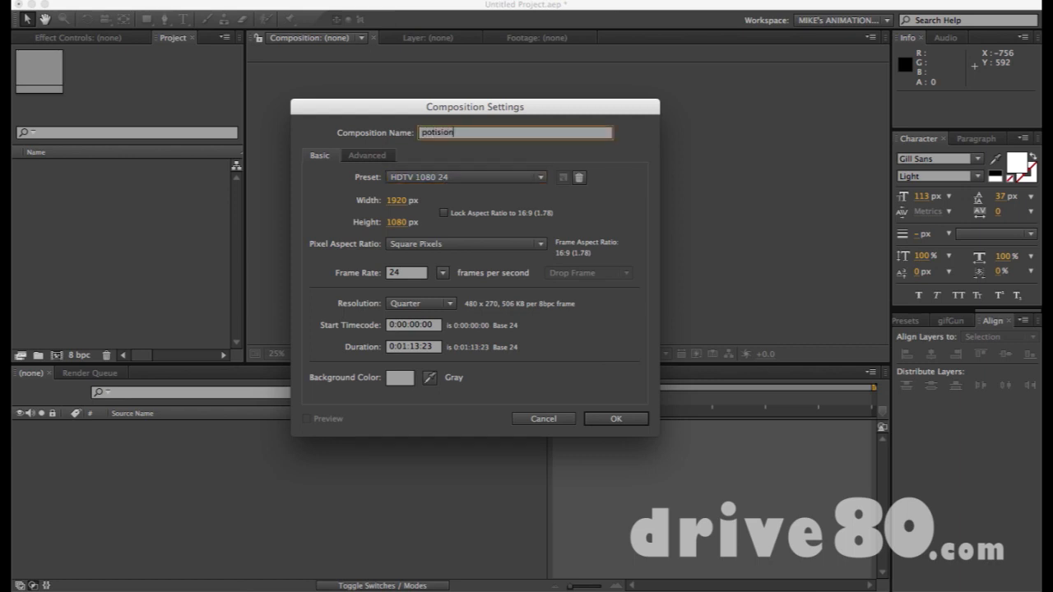
text(position)
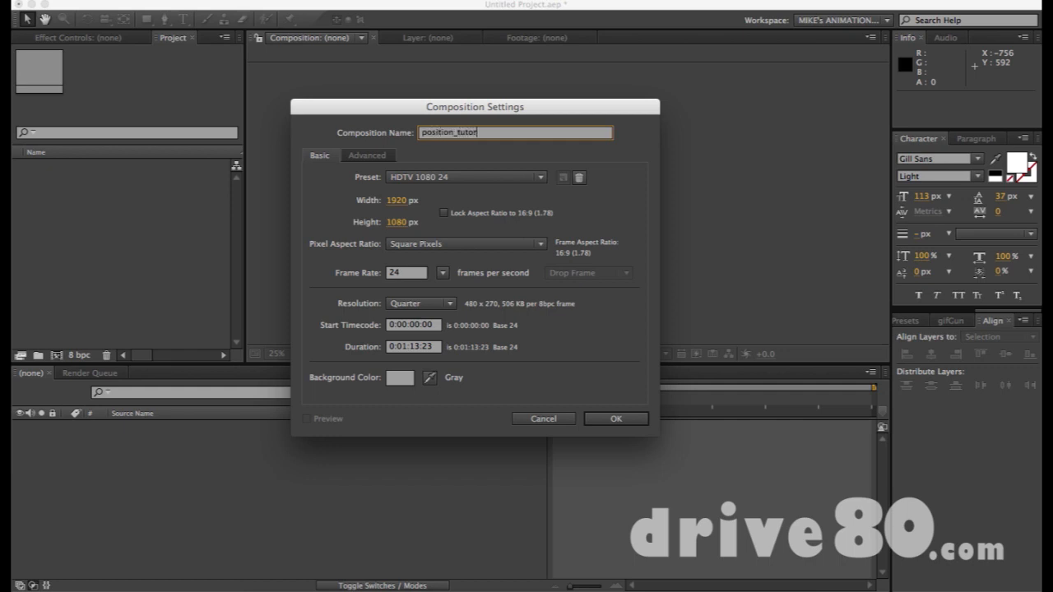
text(ial)
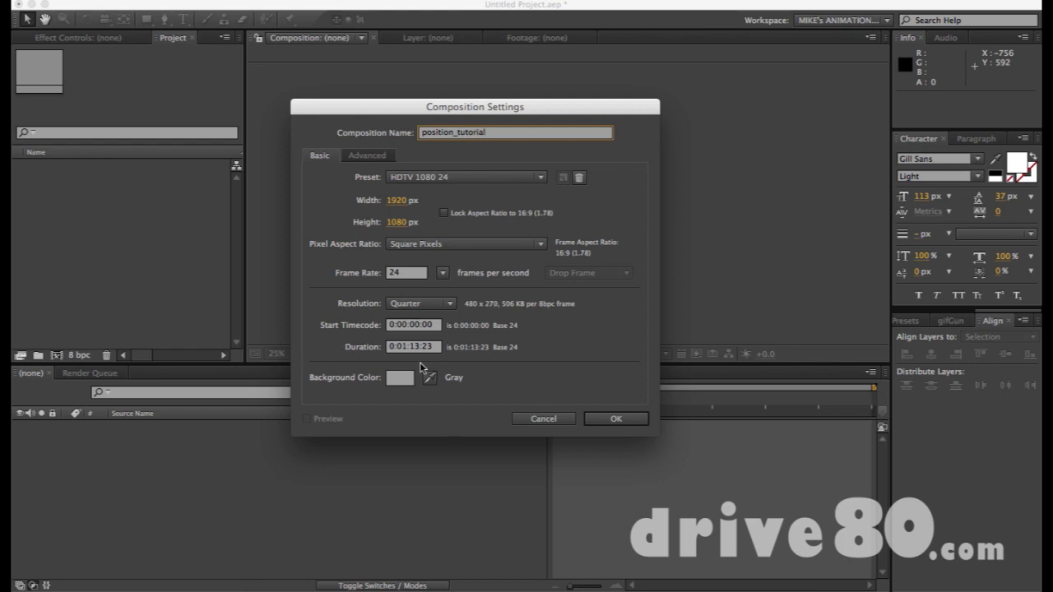
click(615, 419)
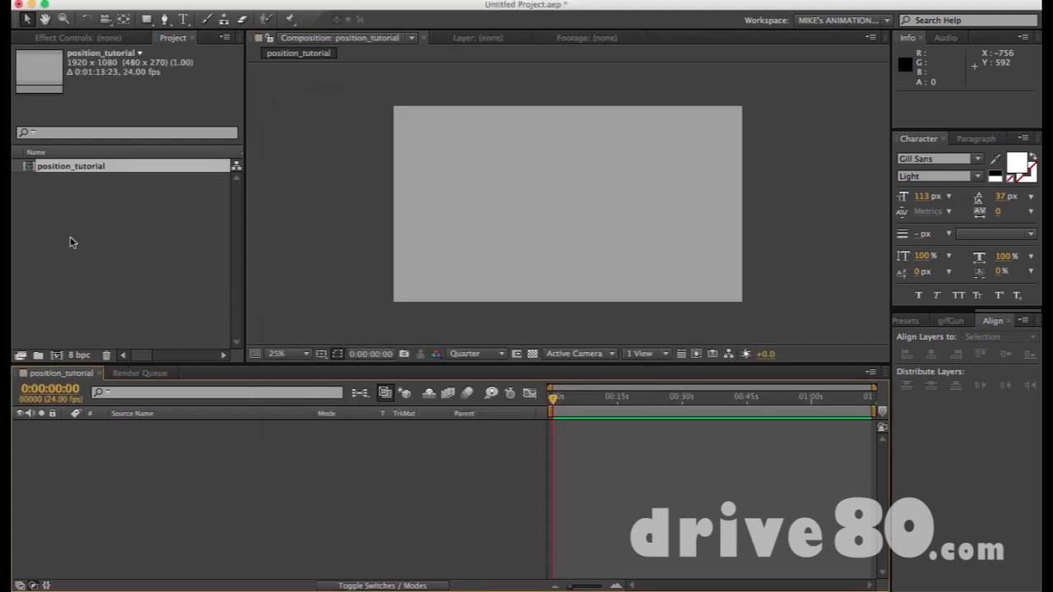
mouse_move(576, 89)
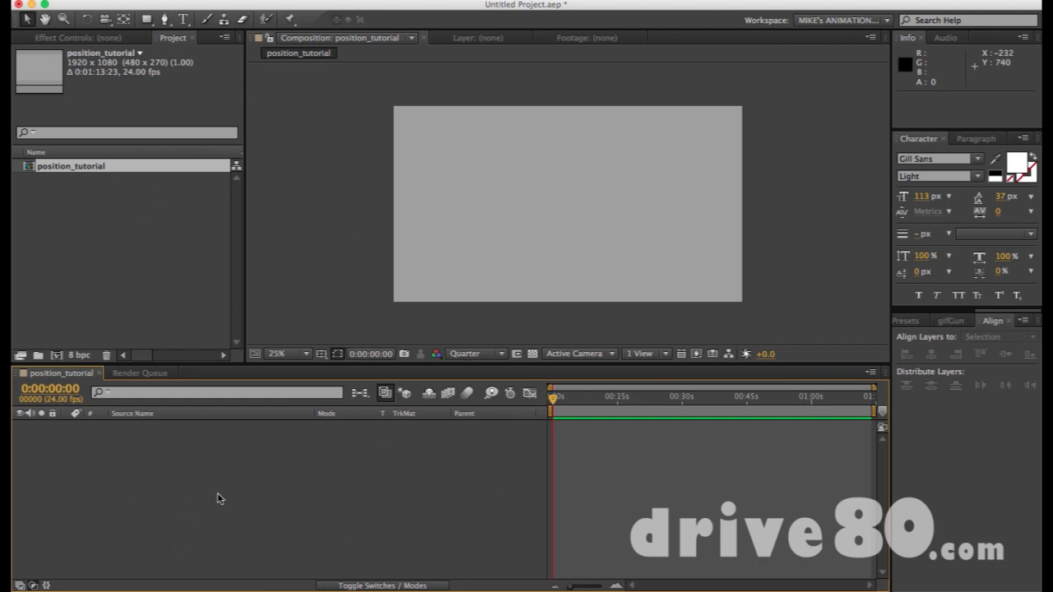
mouse_move(348, 452)
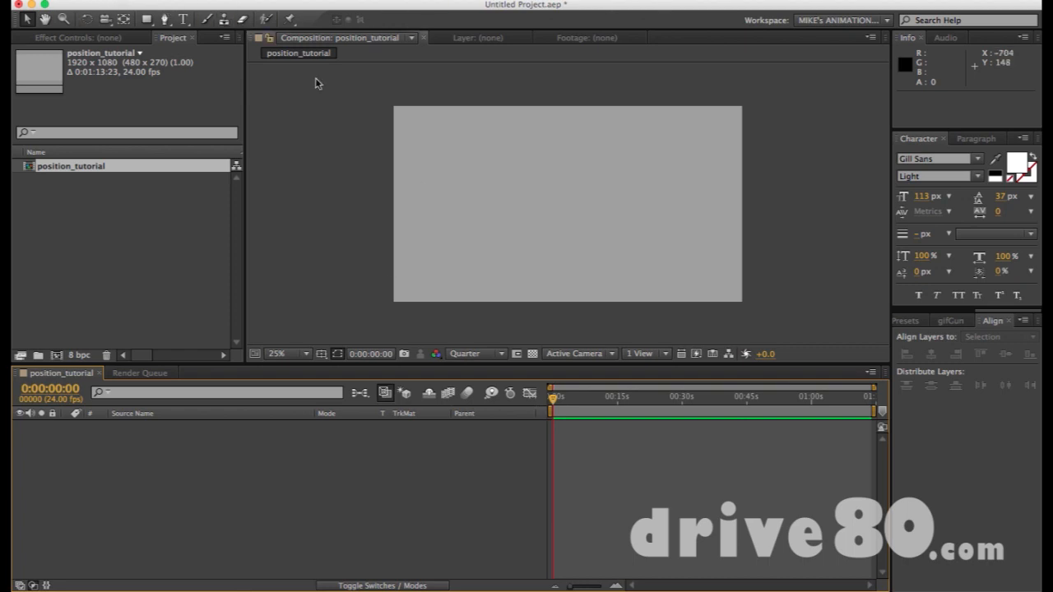
mouse_move(566, 196)
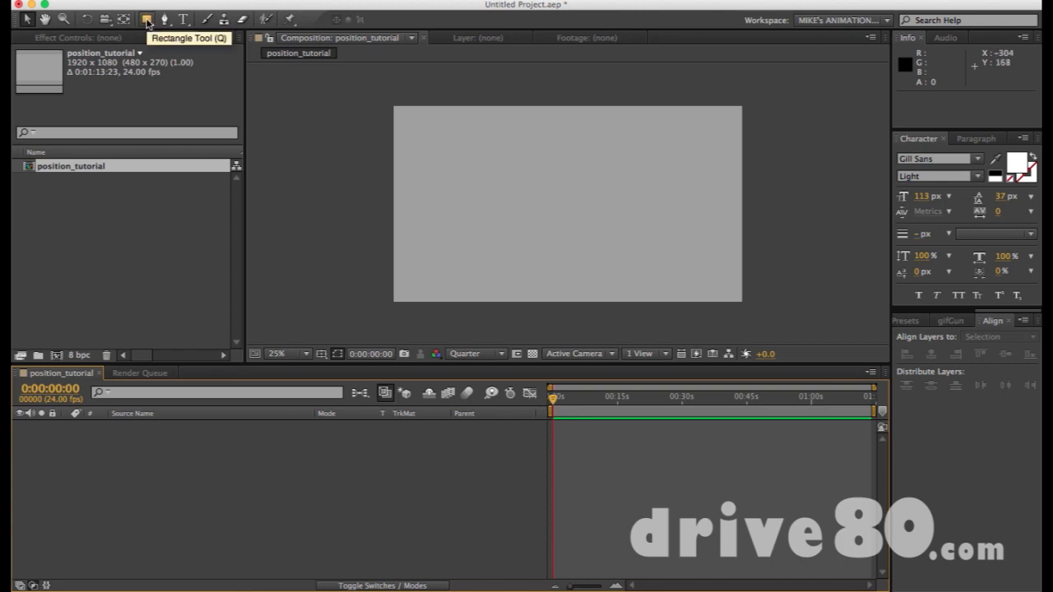
drag(394, 107, 741, 302)
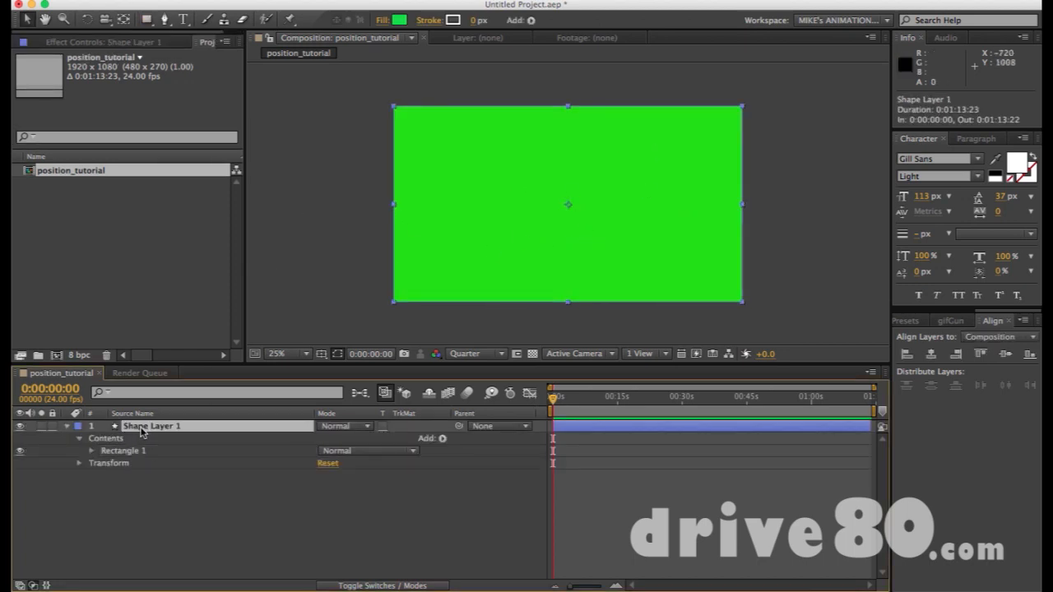
drag(567, 204, 630, 250)
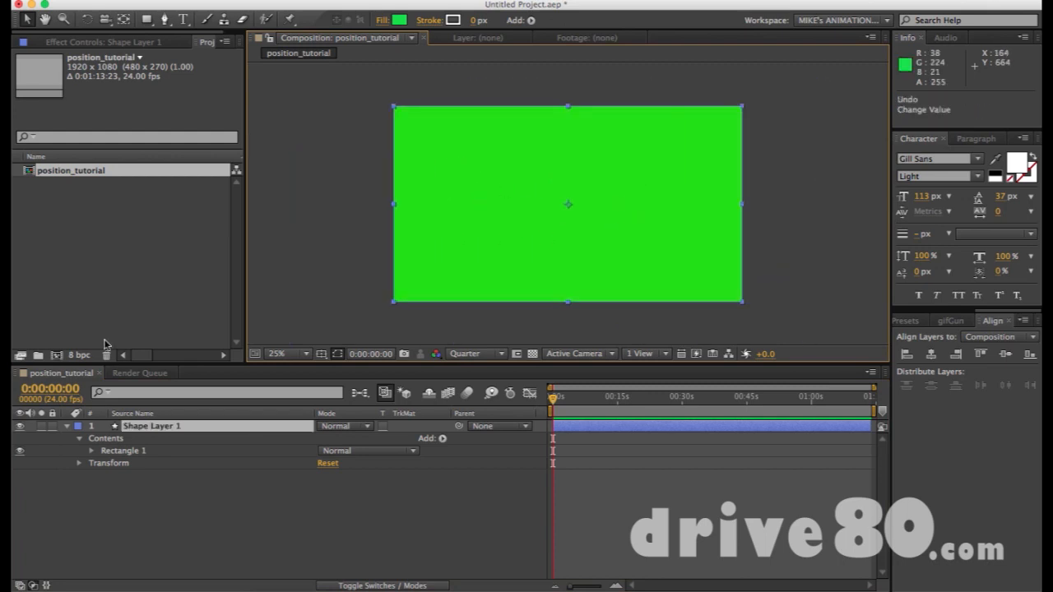
click(78, 451)
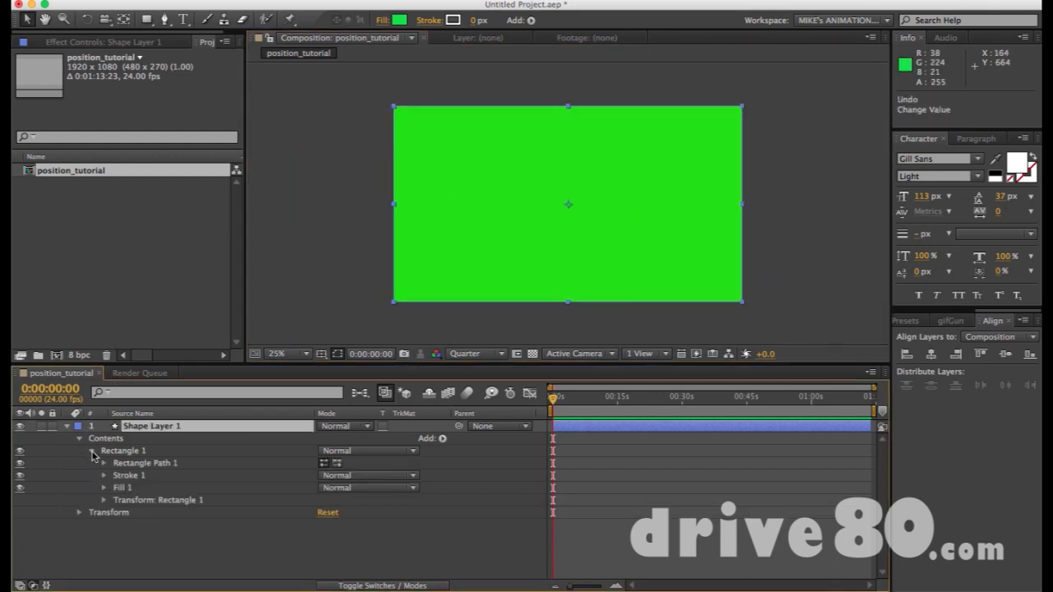
click(104, 463)
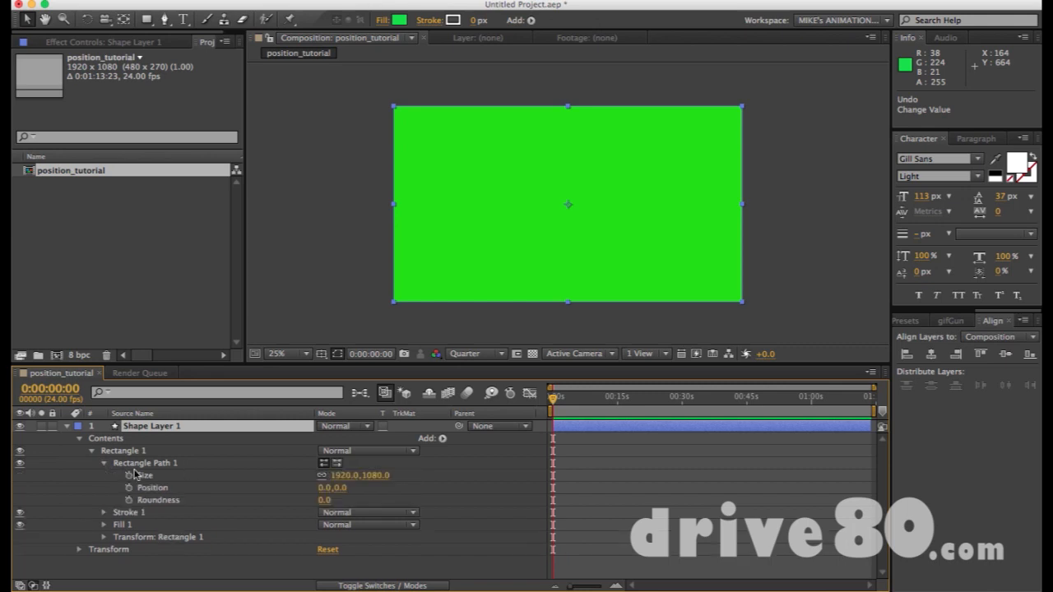
mouse_move(105, 516)
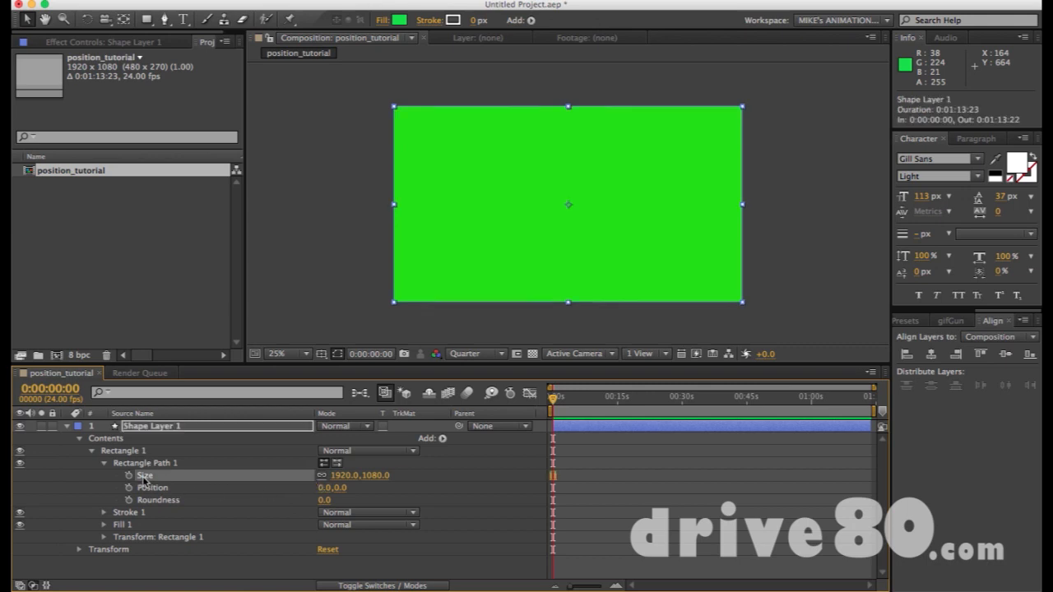
mouse_move(323, 475)
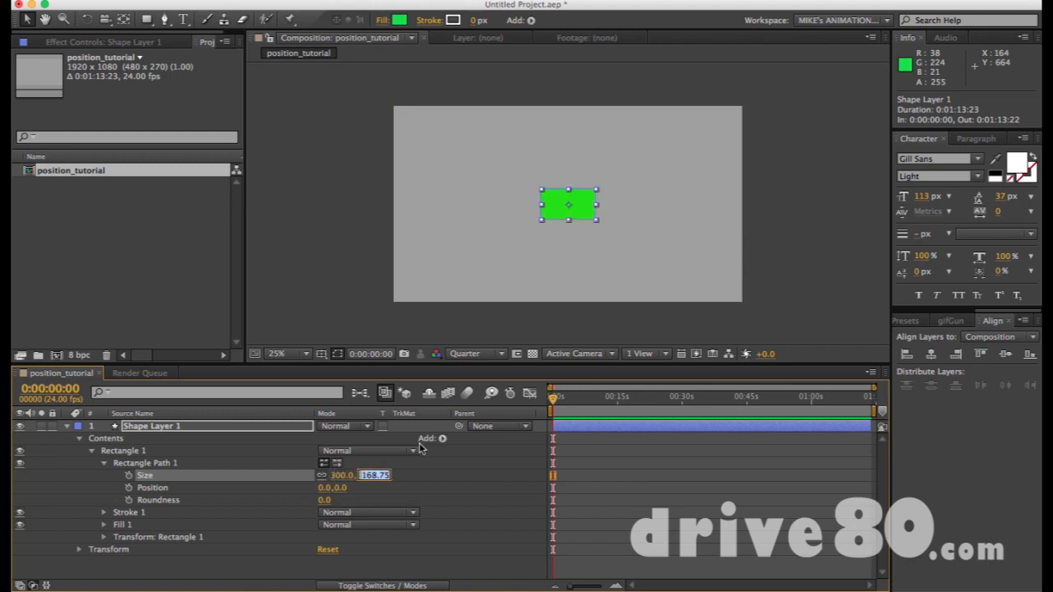
mouse_move(323, 480)
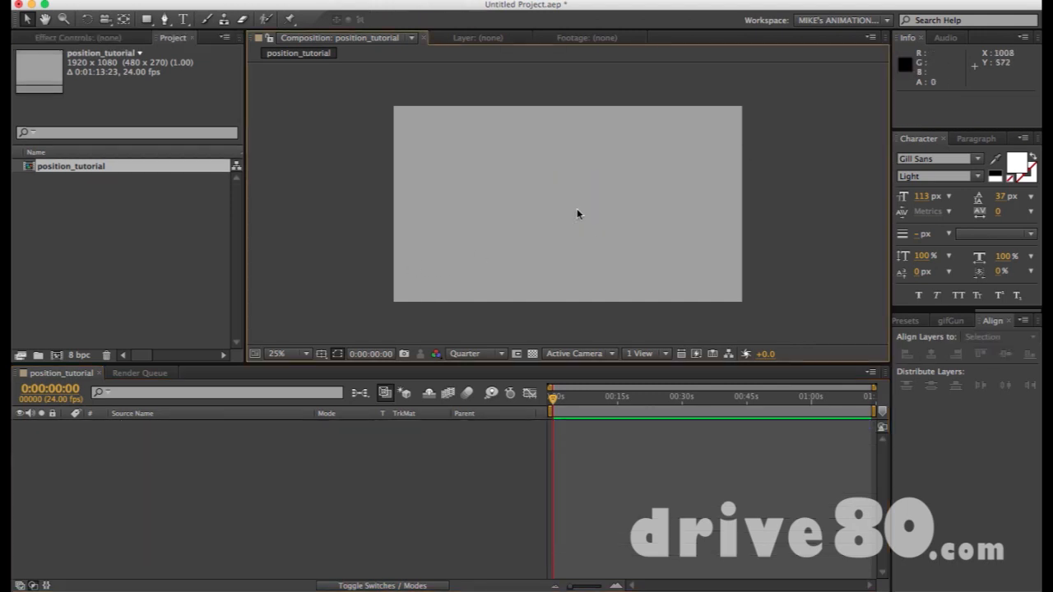
mouse_move(528, 198)
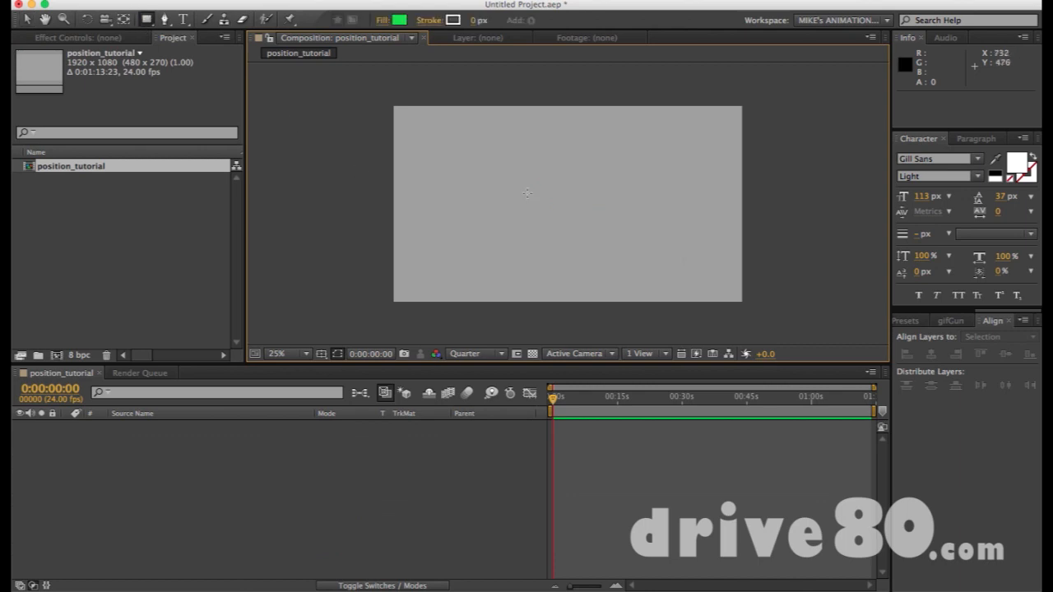
mouse_move(482, 143)
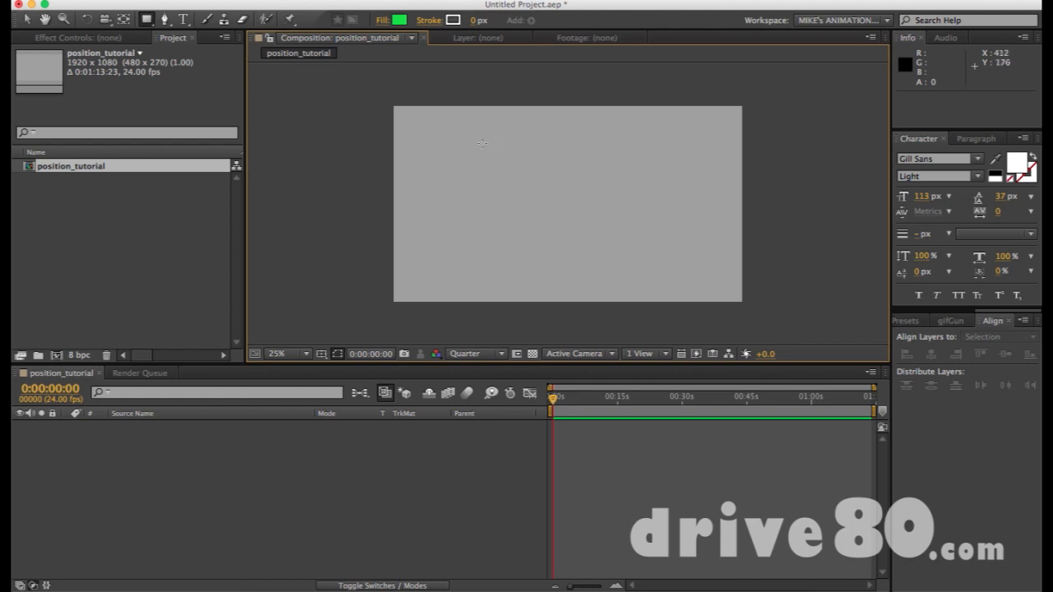
mouse_move(508, 156)
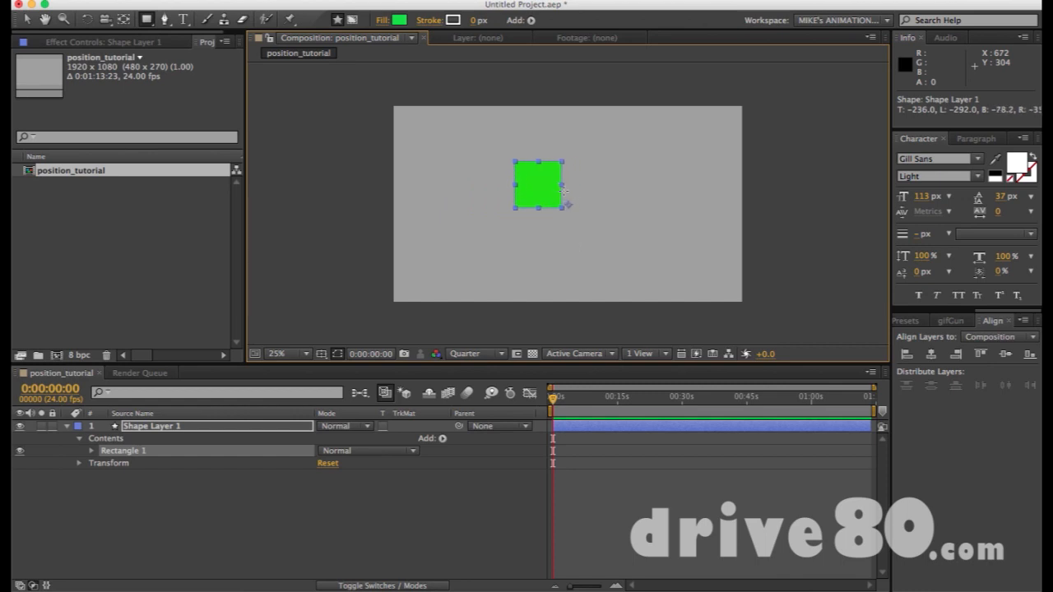
Step: Draw a small green rectangle near the comp centre as Shape Layer 1
drag(539, 185, 568, 204)
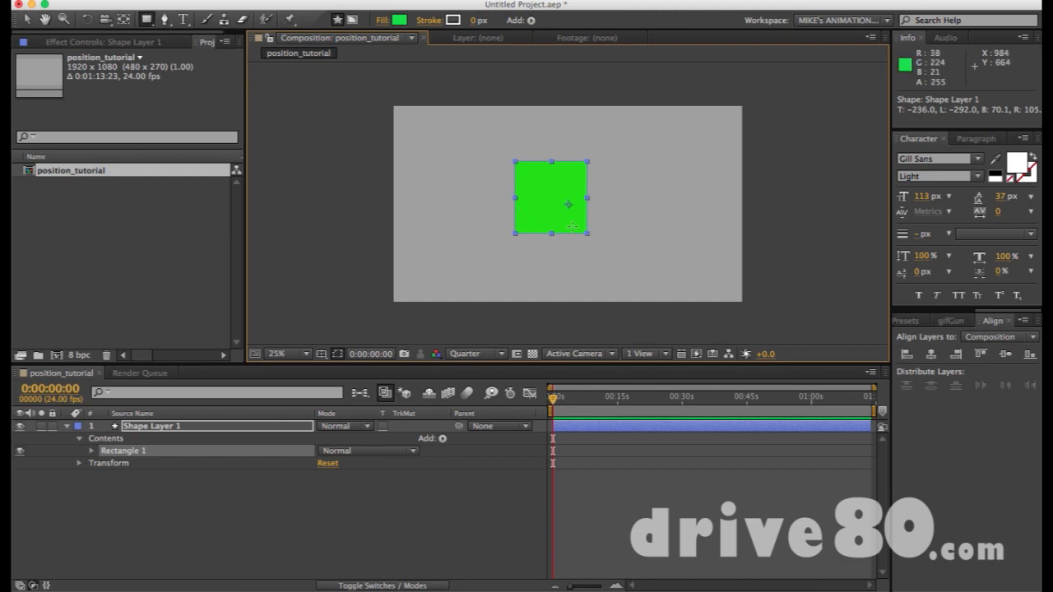
mouse_move(574, 231)
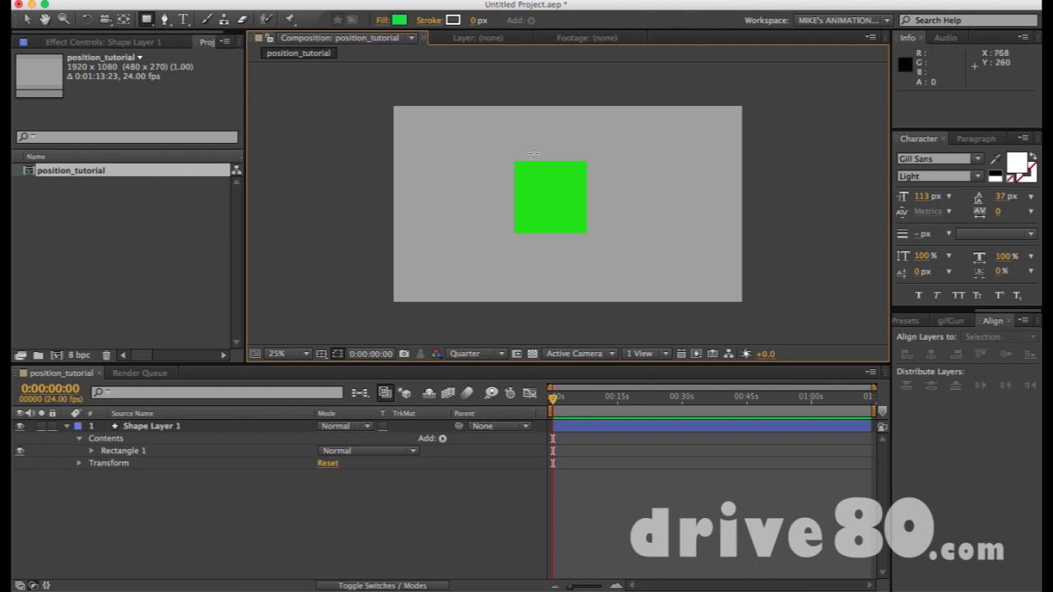
mouse_move(519, 138)
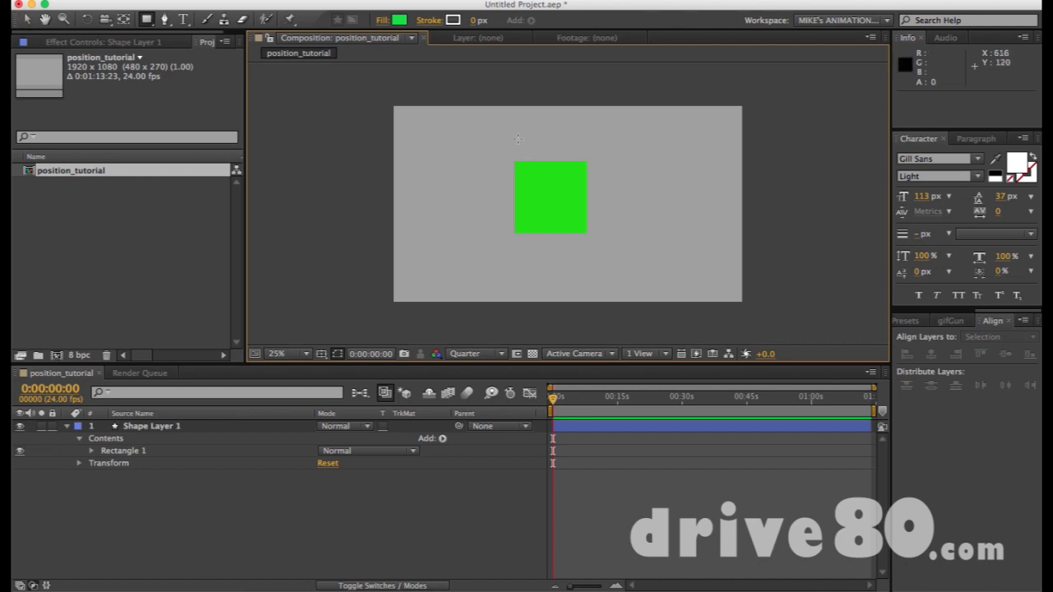
mouse_move(469, 107)
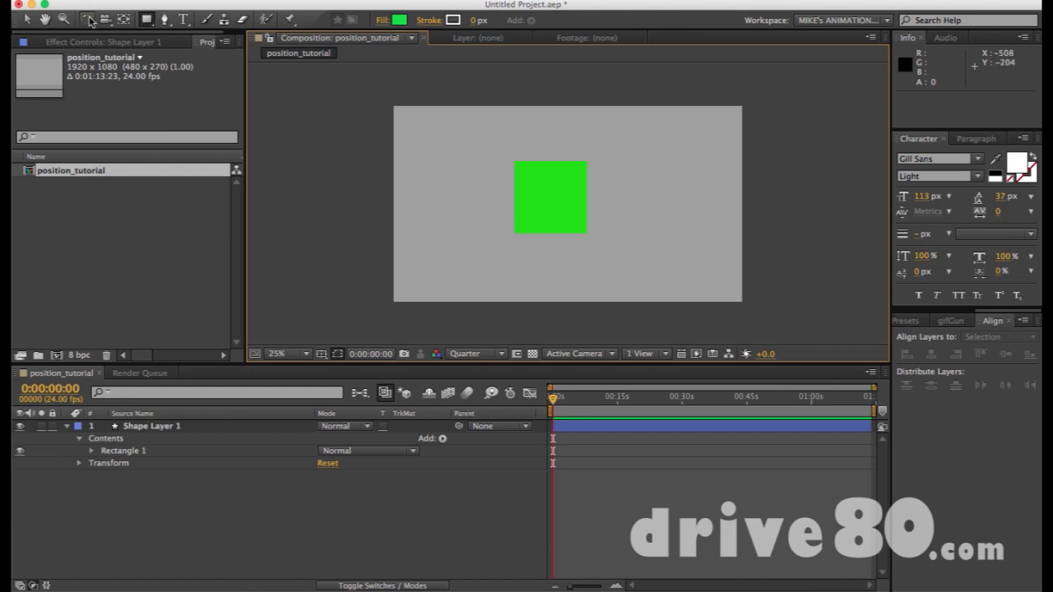
mouse_move(27, 19)
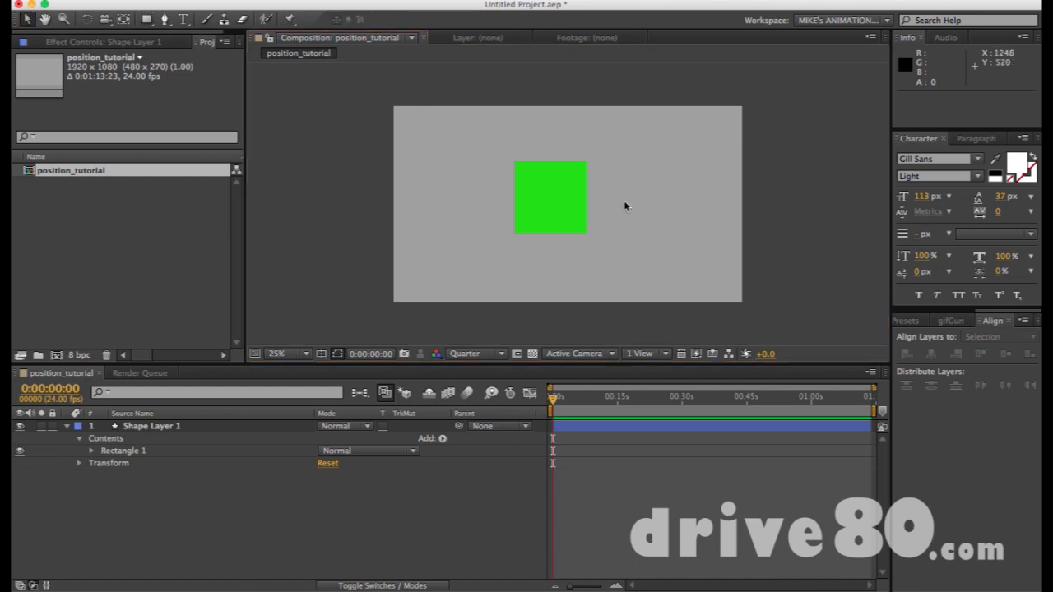
Step: Drag Shape Layer 1's anchor point to the centre of the green square
click(549, 196)
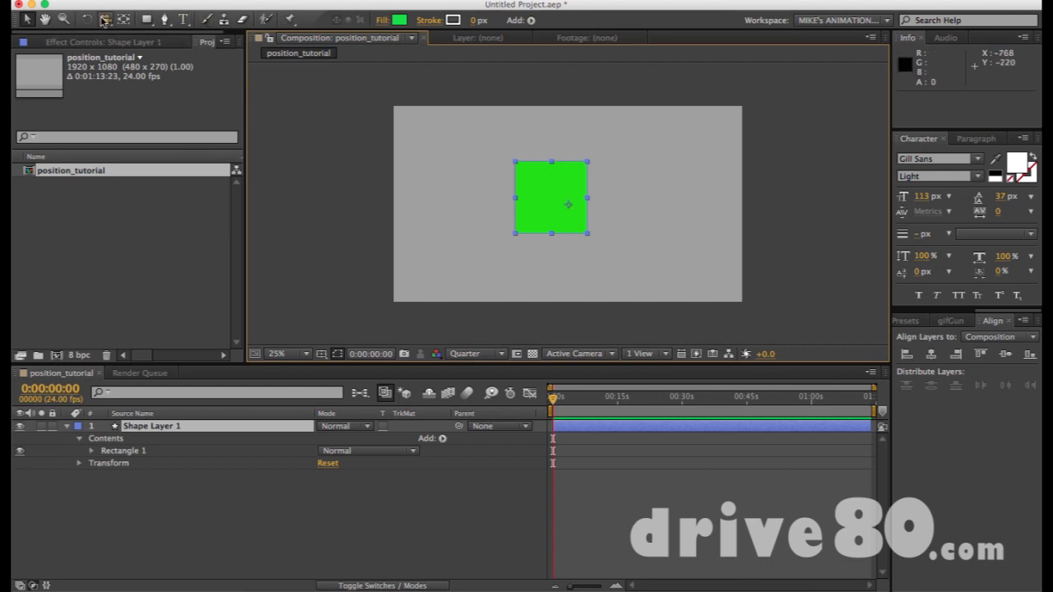
mouse_move(123, 19)
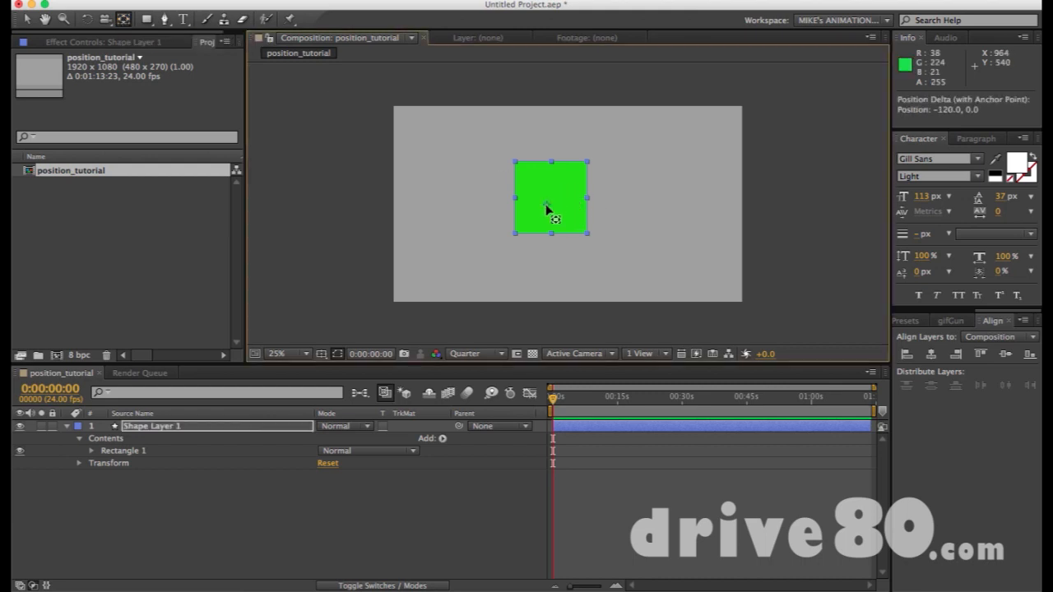
drag(550, 210, 547, 196)
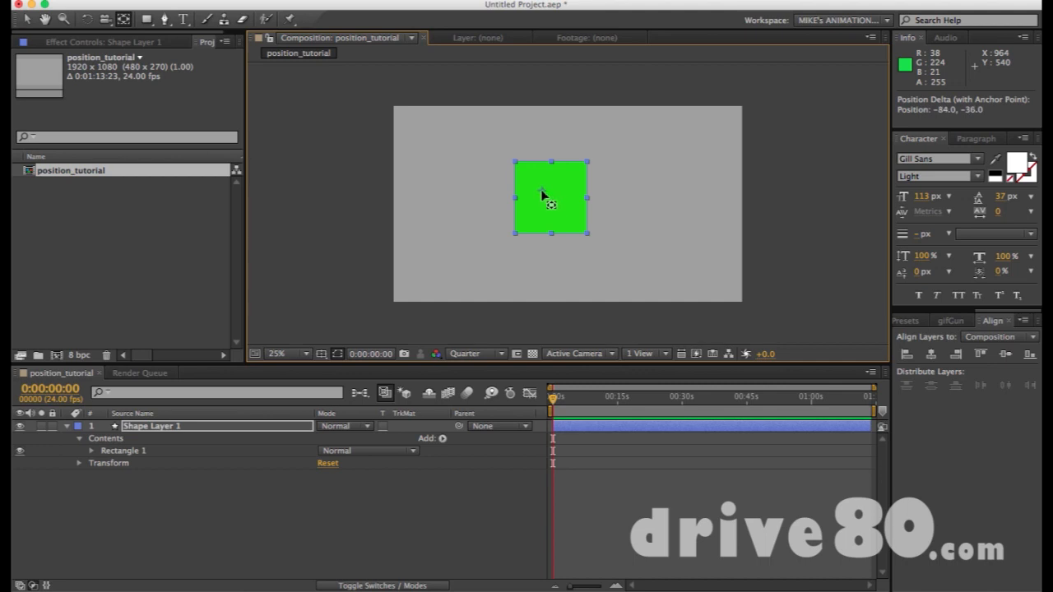
drag(543, 195, 564, 206)
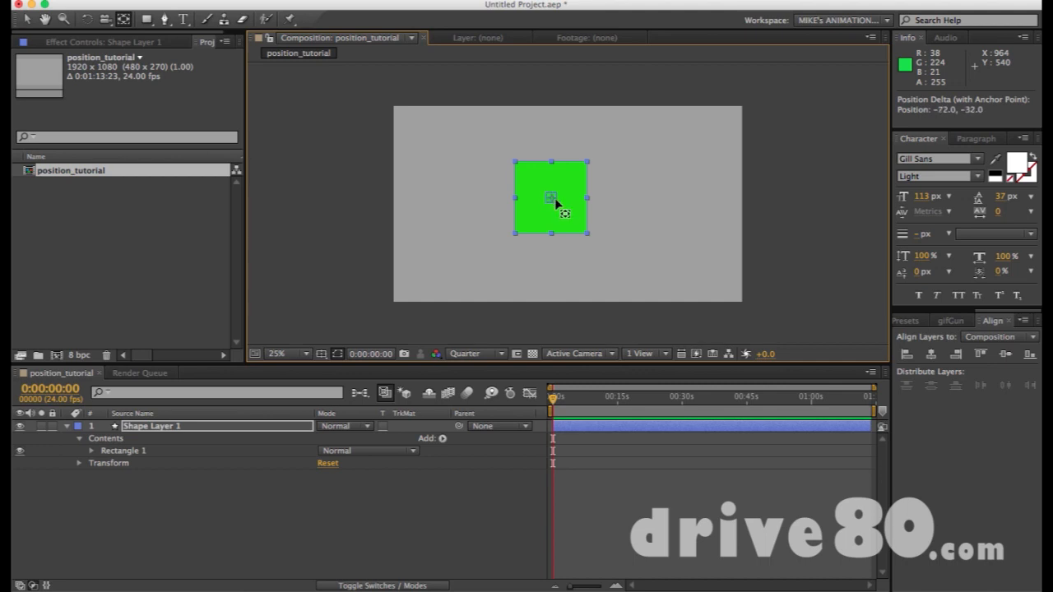
drag(556, 204, 551, 197)
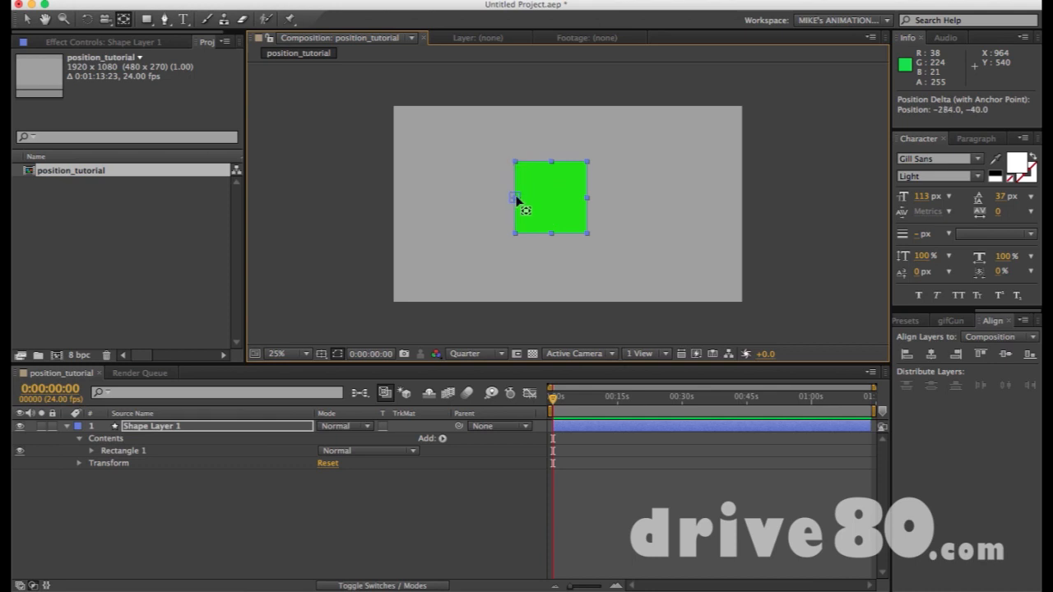
drag(514, 197, 551, 202)
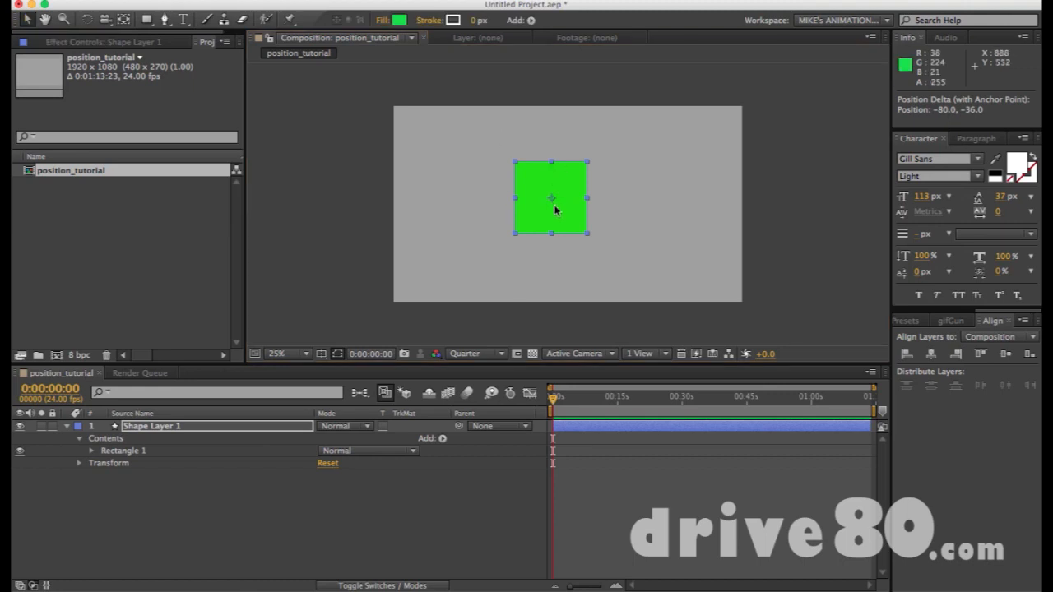
Step: Shift the square left, end the work area at 3 seconds, and show Preview controls
drag(552, 197, 506, 202)
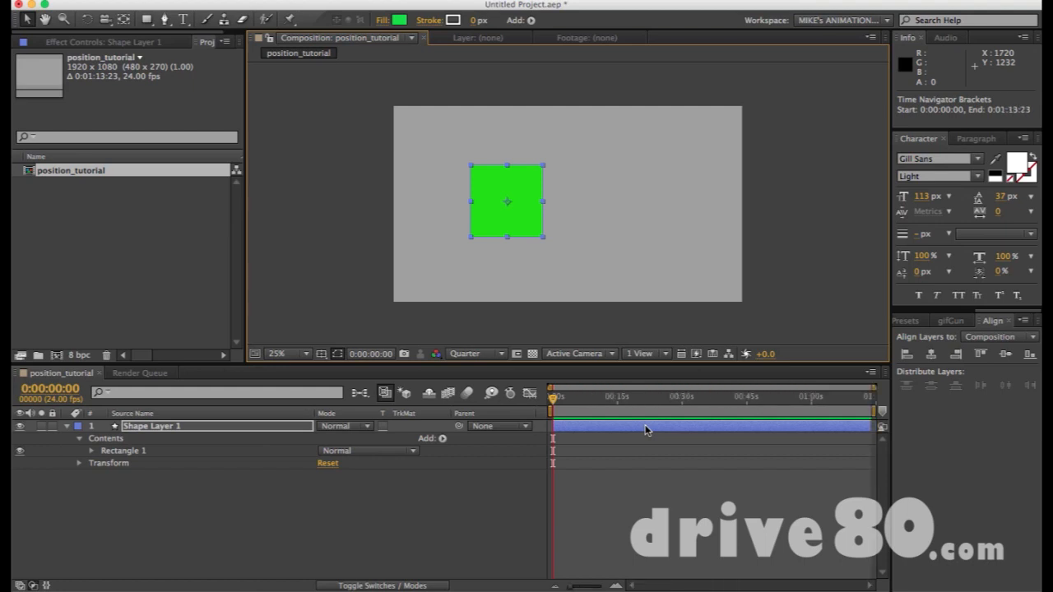
mouse_move(816, 508)
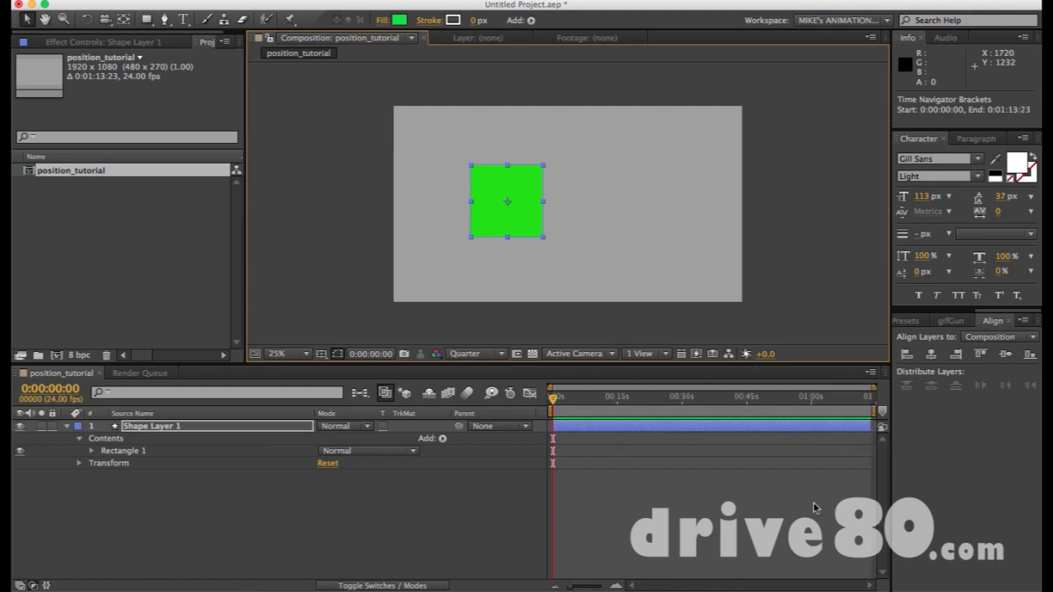
mouse_move(852, 399)
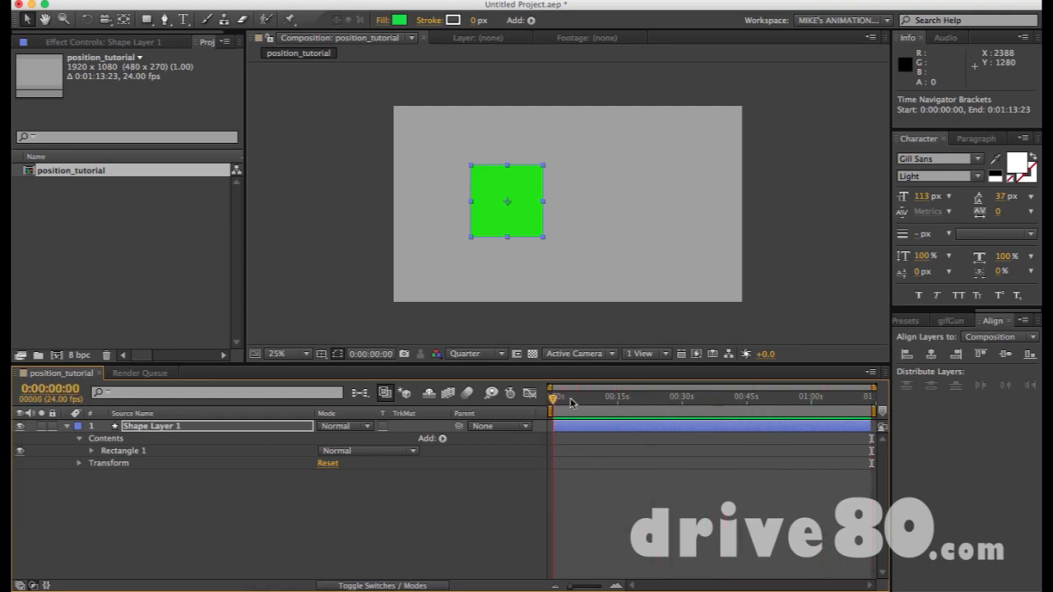
mouse_move(552, 397)
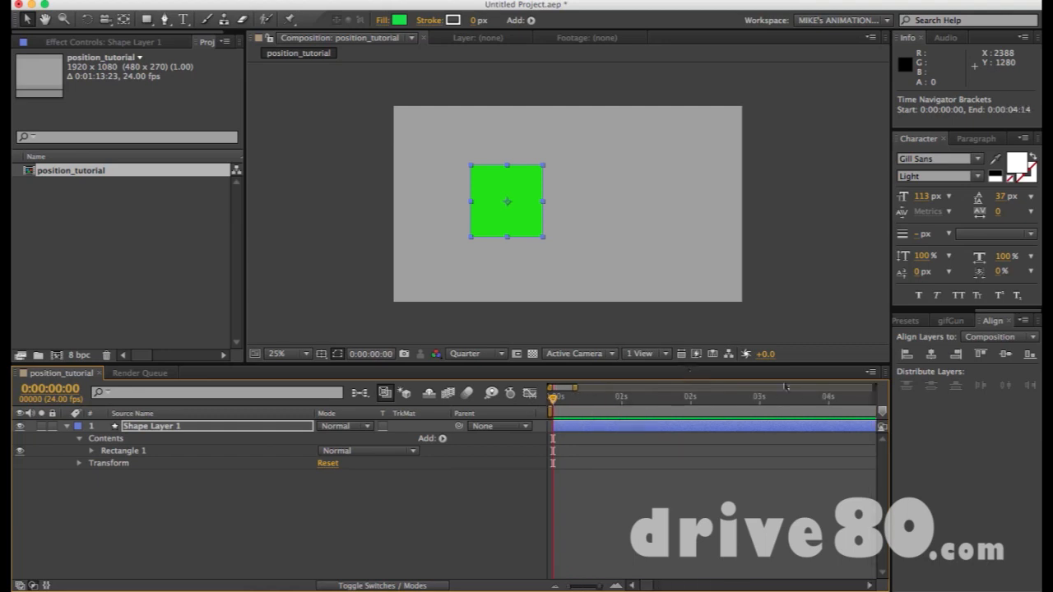
click(759, 399)
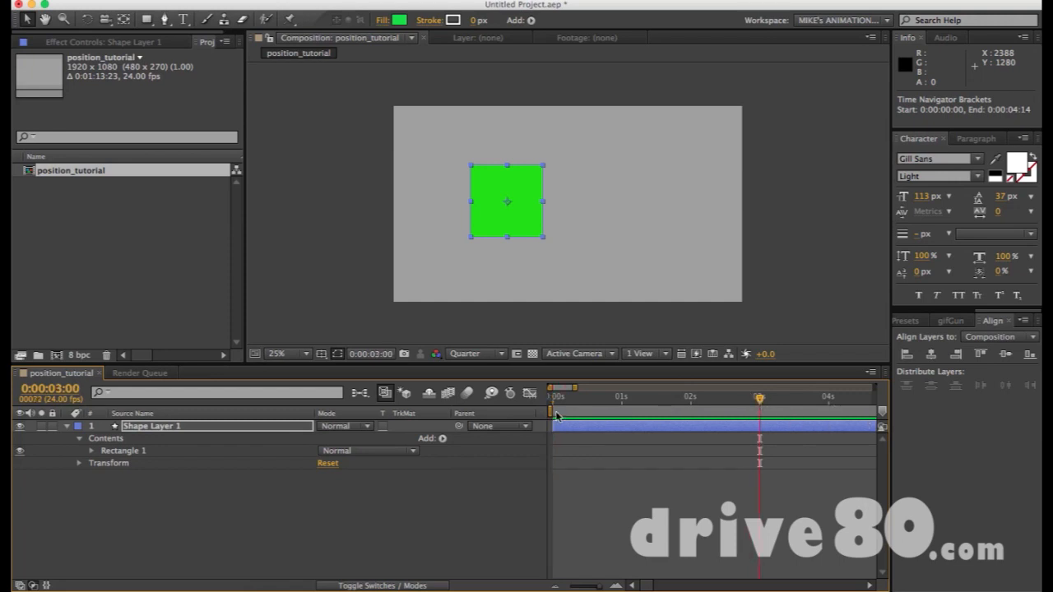
mouse_move(759, 399)
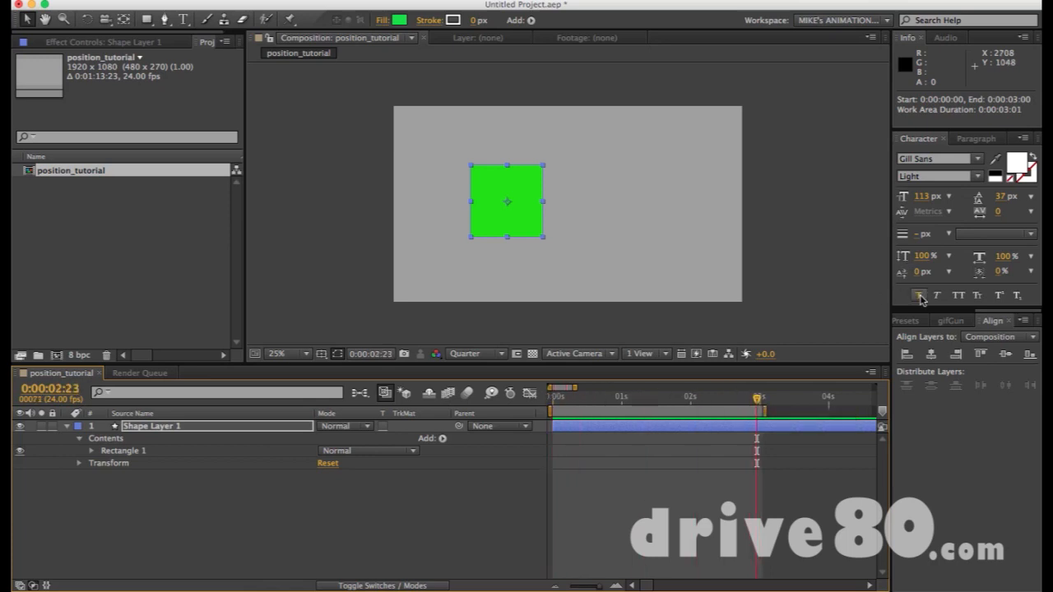
mouse_move(953, 325)
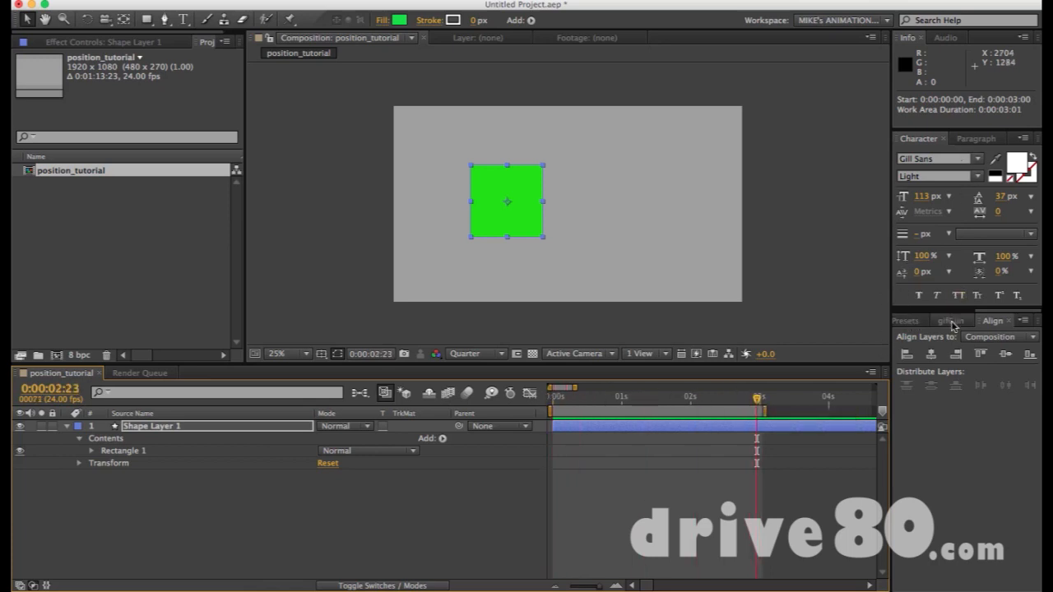
click(914, 320)
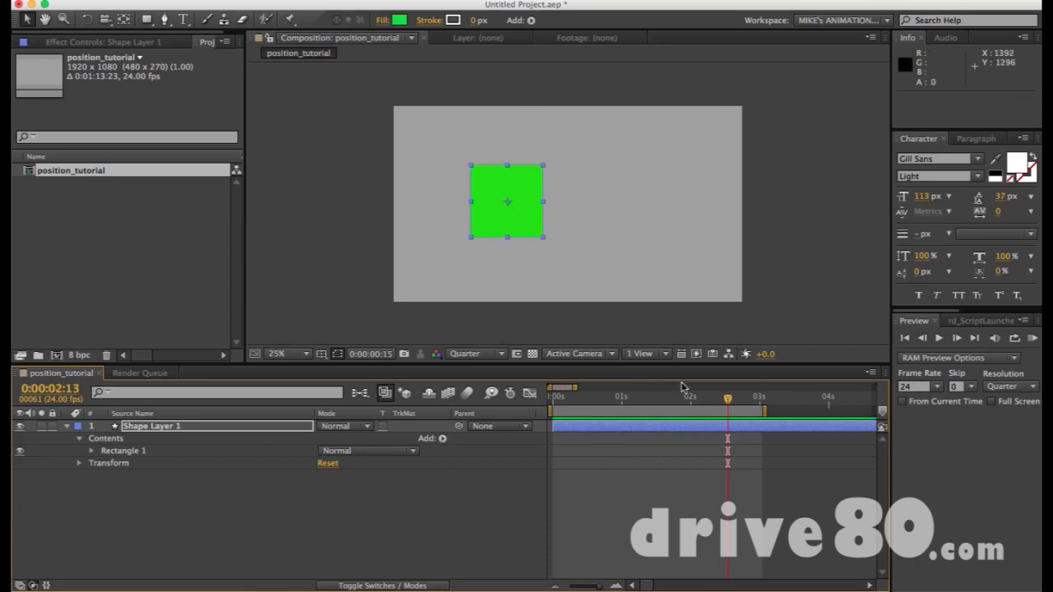
Step: At time 0, reveal Transform and set a Position keyframe at 558.9, 538.9
click(631, 387)
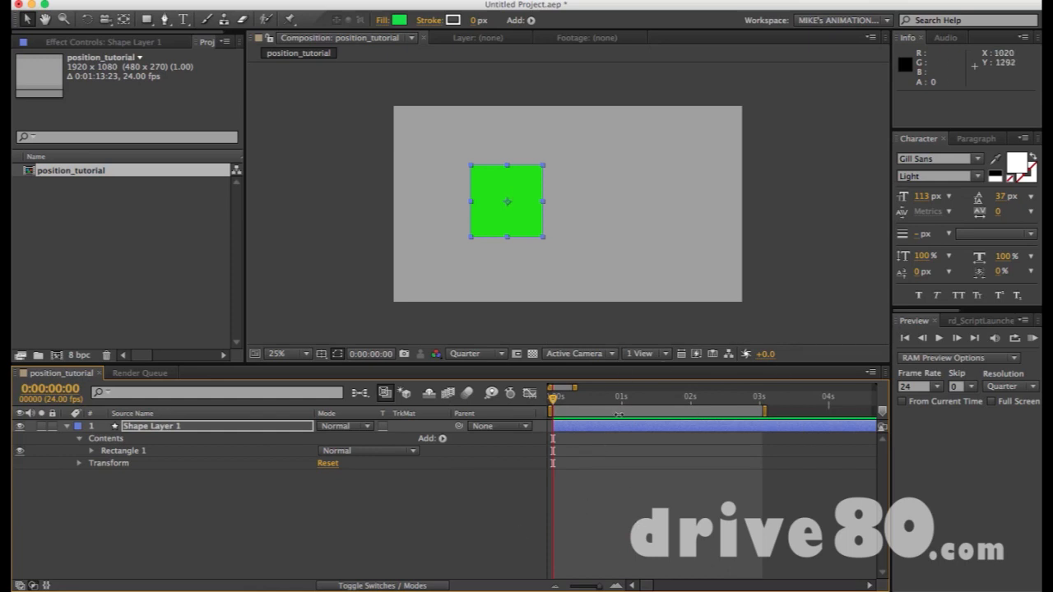
click(153, 425)
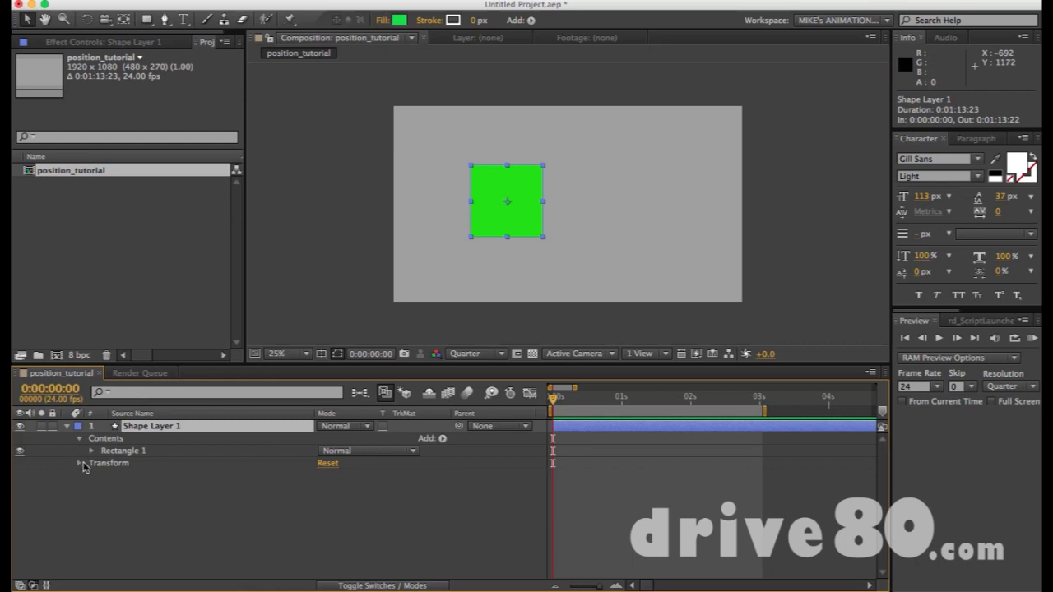
click(79, 463)
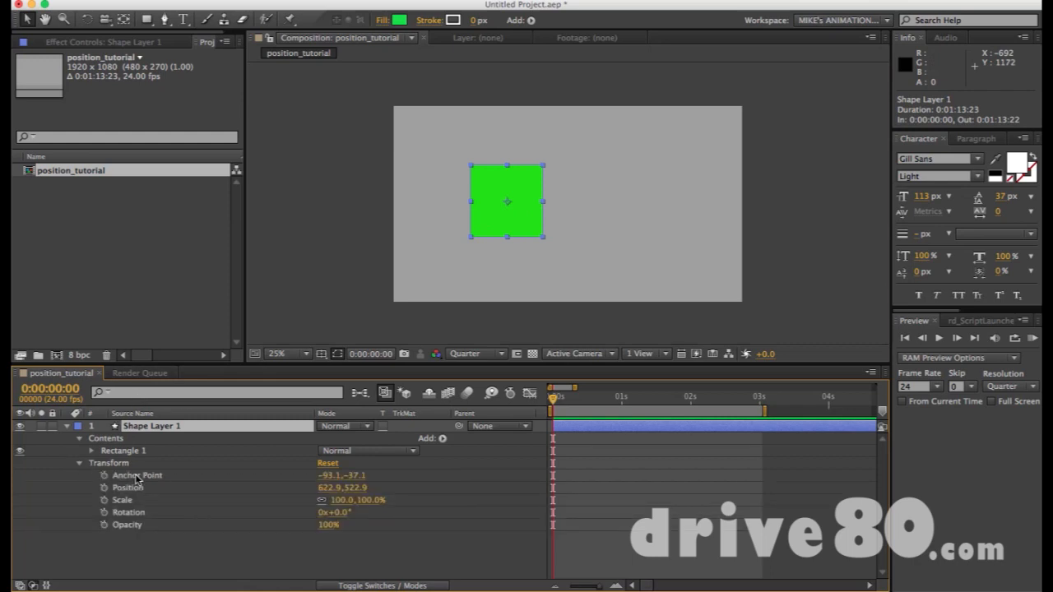
mouse_move(530, 212)
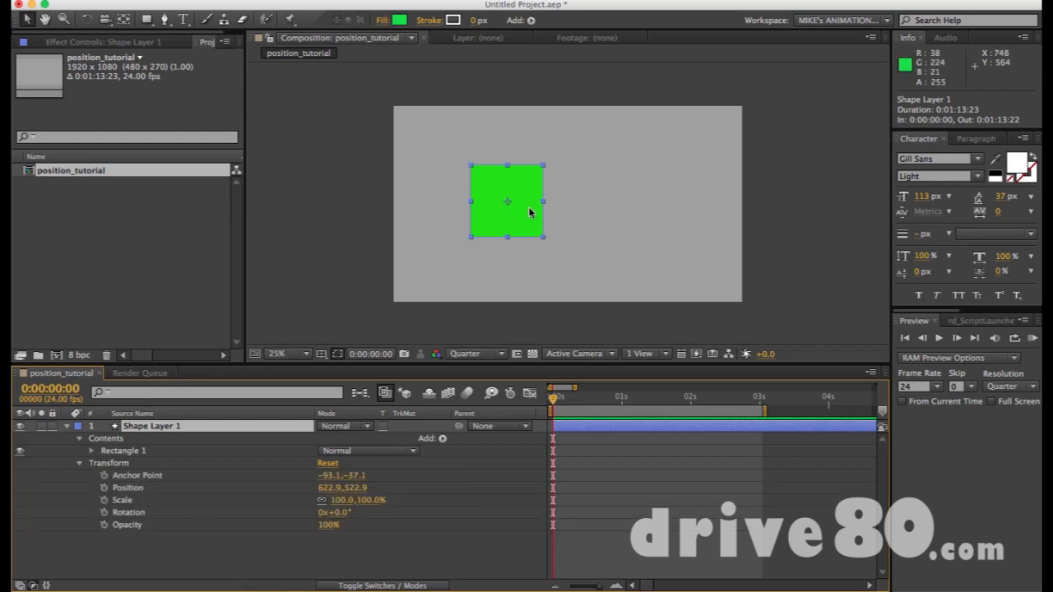
drag(507, 202, 499, 191)
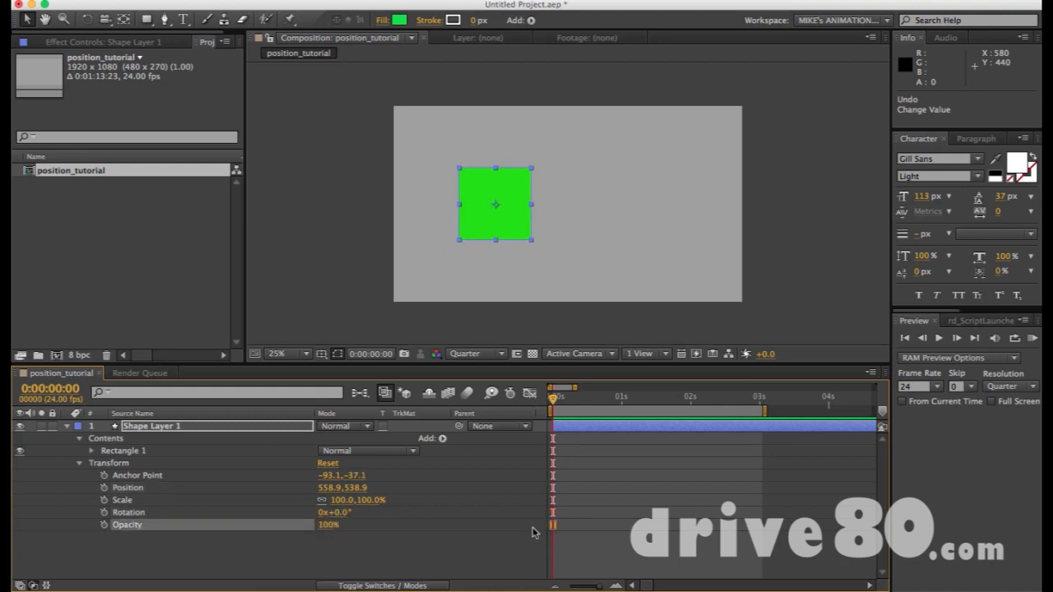
click(127, 488)
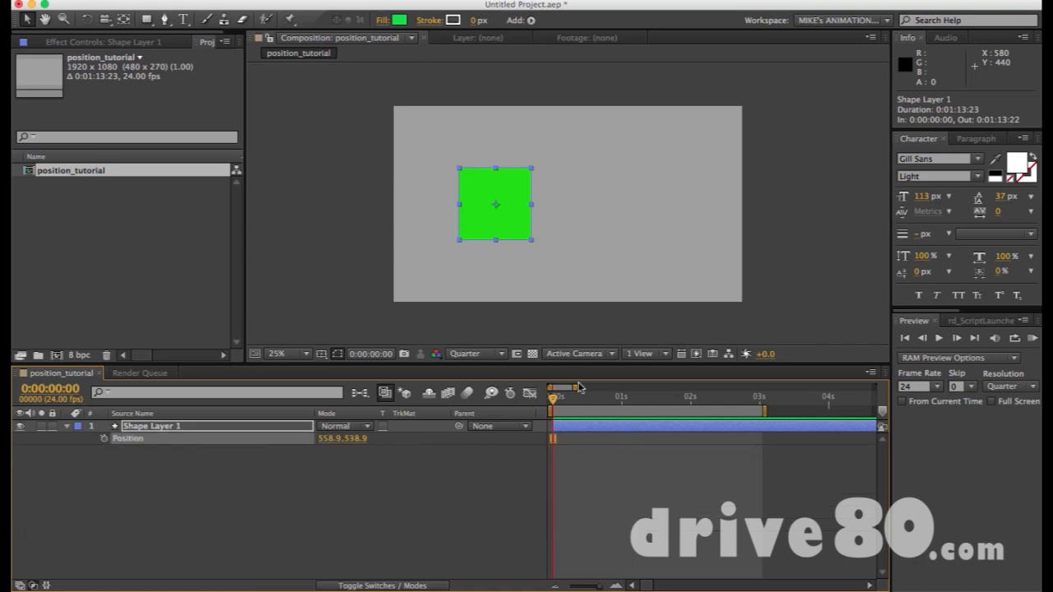
mouse_move(553, 387)
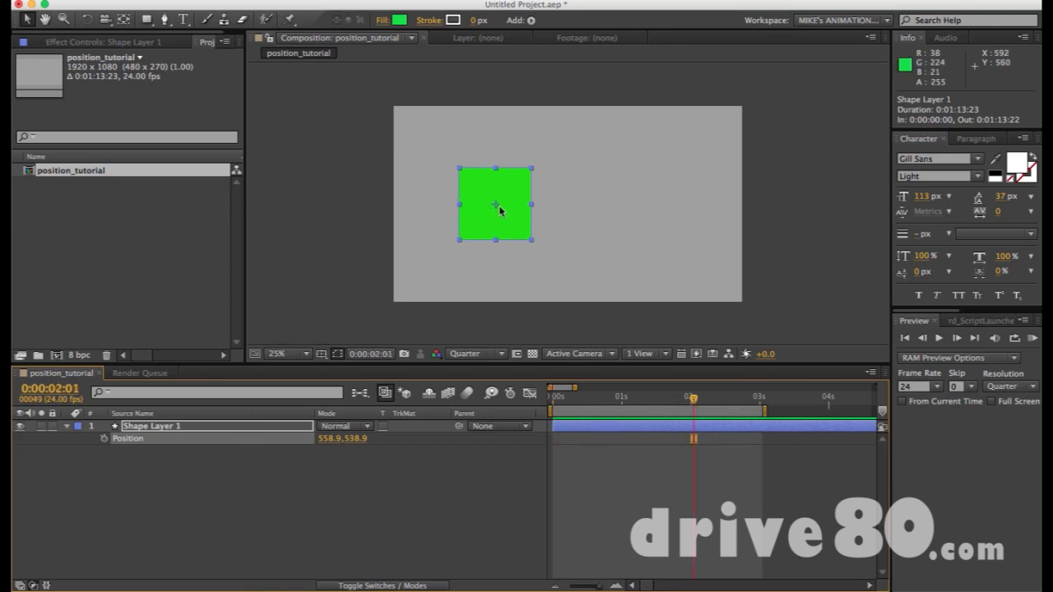
Step: Move the square to the right side at Position 1594.9, 538.9, then return to 0
drag(493, 204, 683, 204)
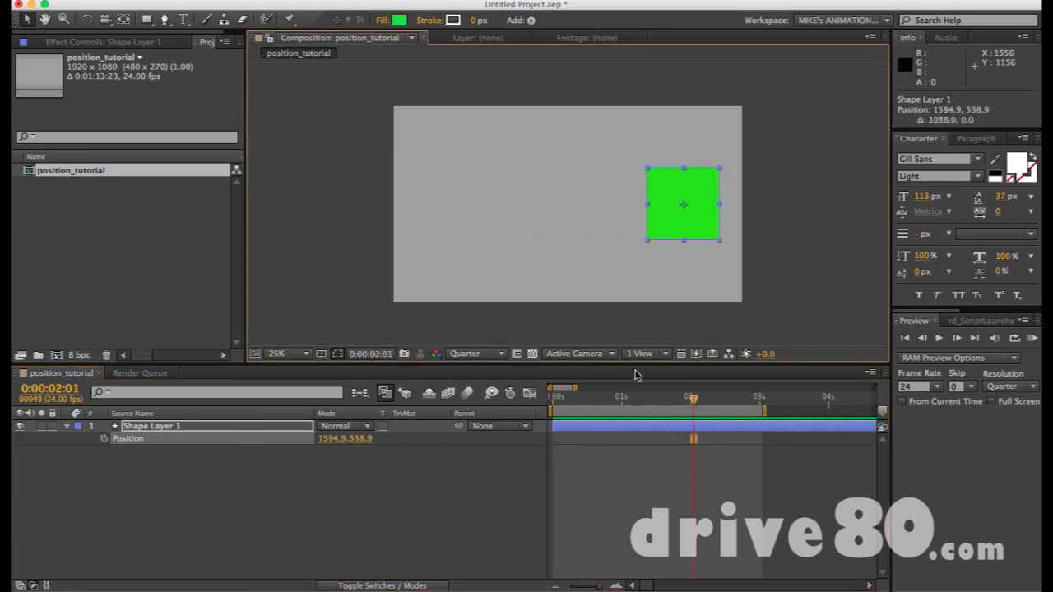
mouse_move(710, 393)
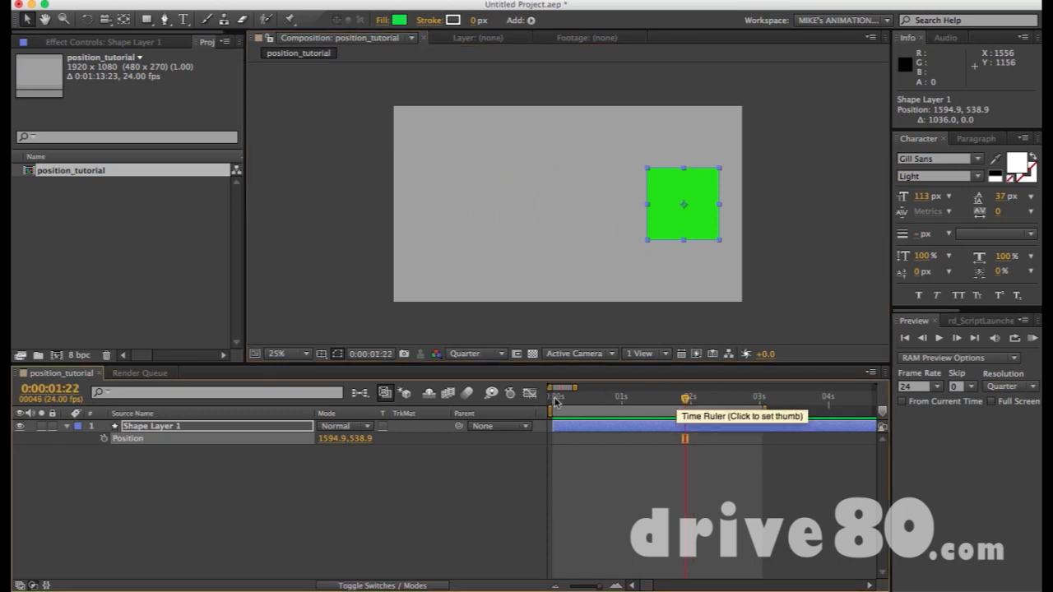
click(555, 388)
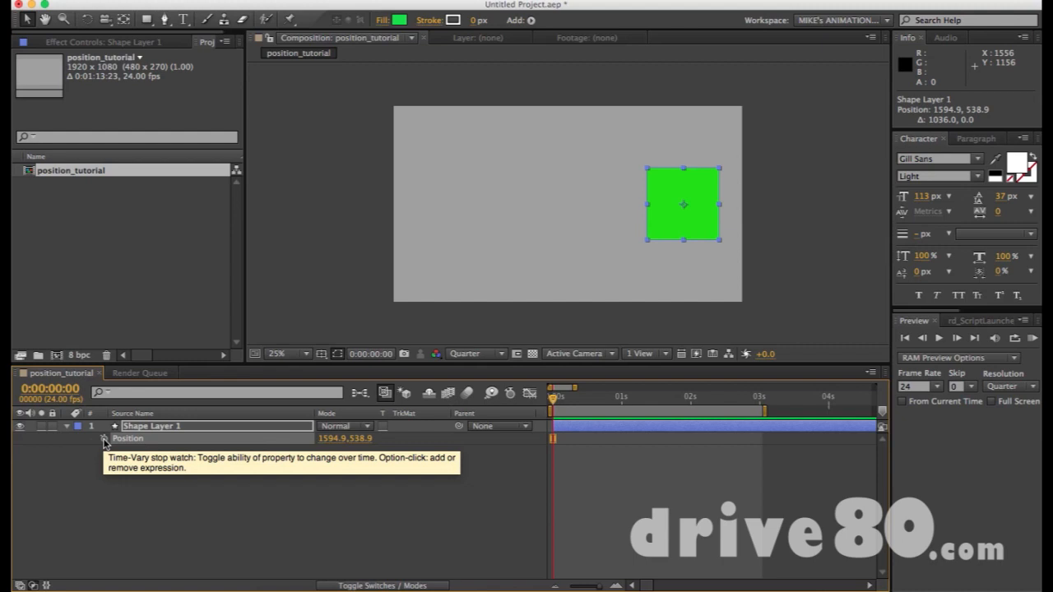
mouse_move(107, 448)
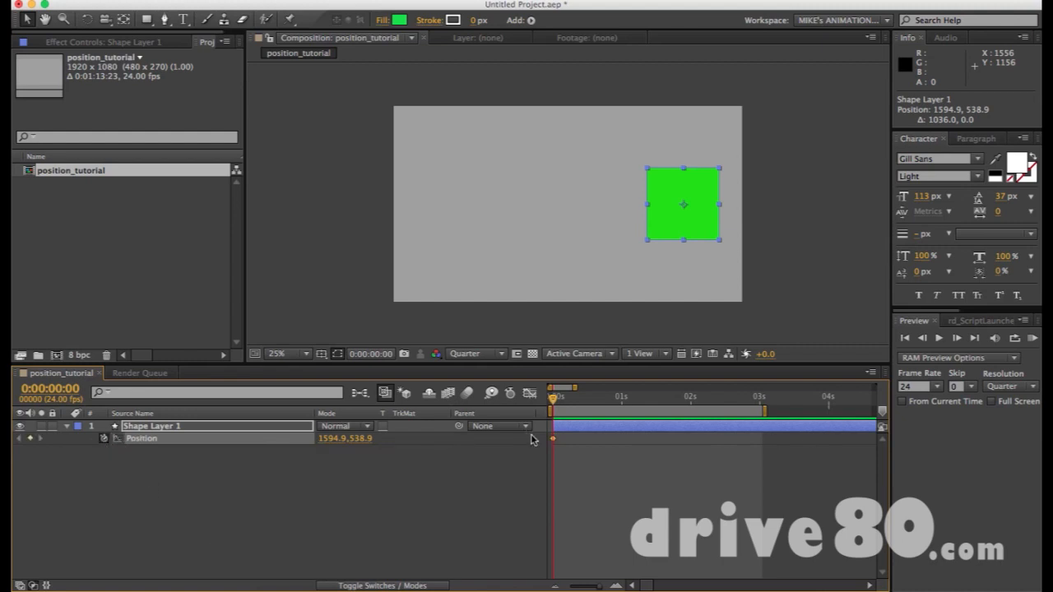
mouse_move(553, 440)
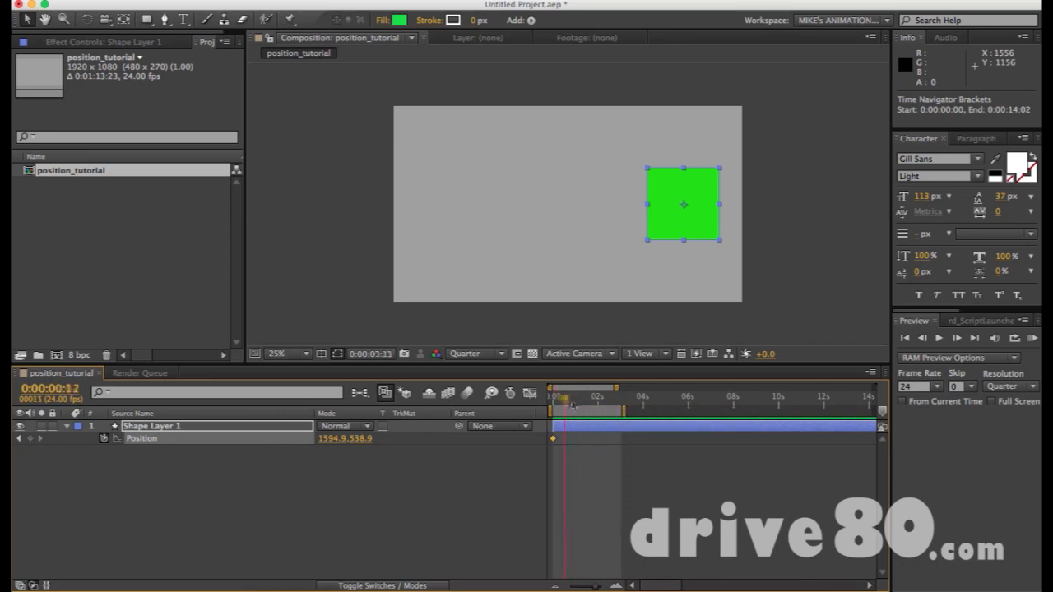
Step: At frame 20, move the square left to Position 422.9, 538.9
click(580, 397)
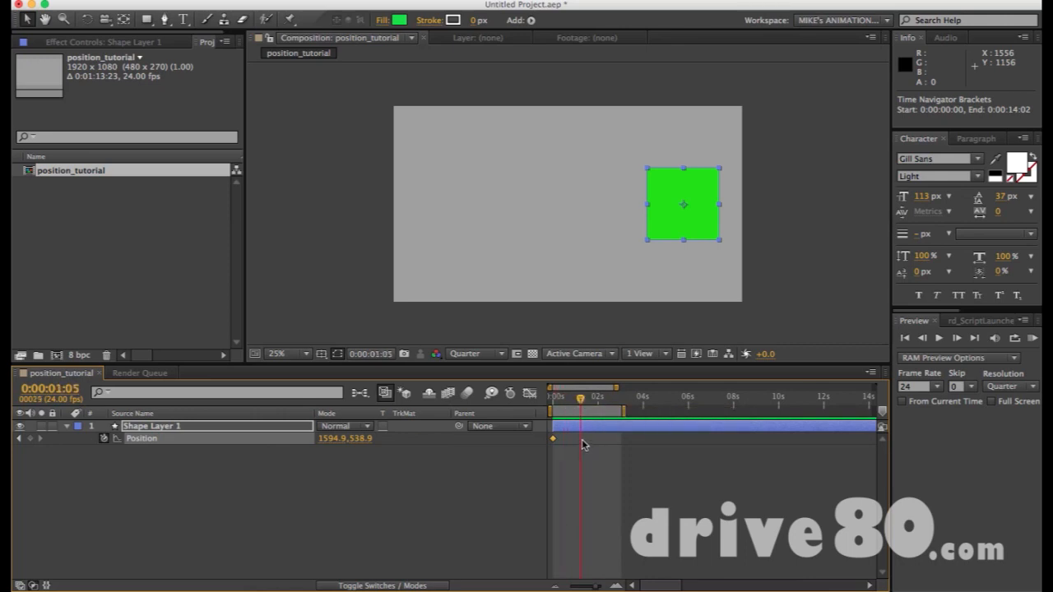
mouse_move(623, 442)
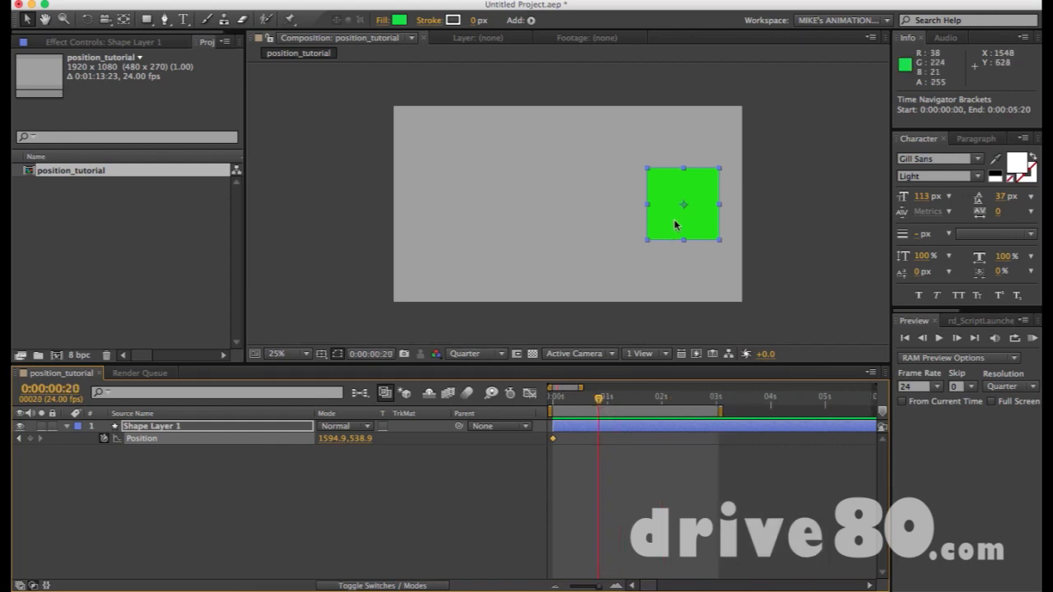
drag(683, 204, 469, 204)
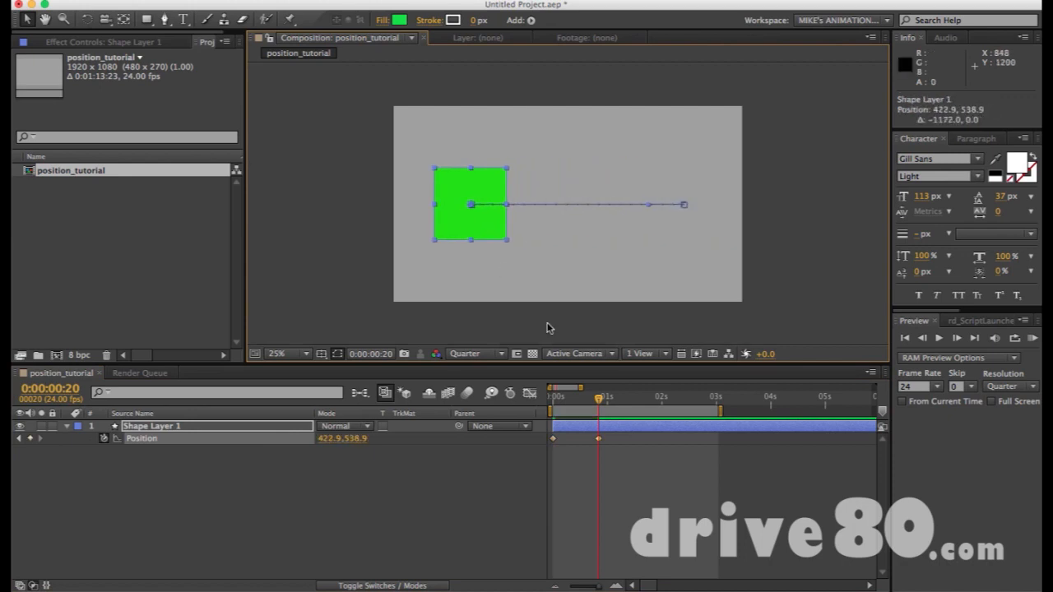
mouse_move(576, 403)
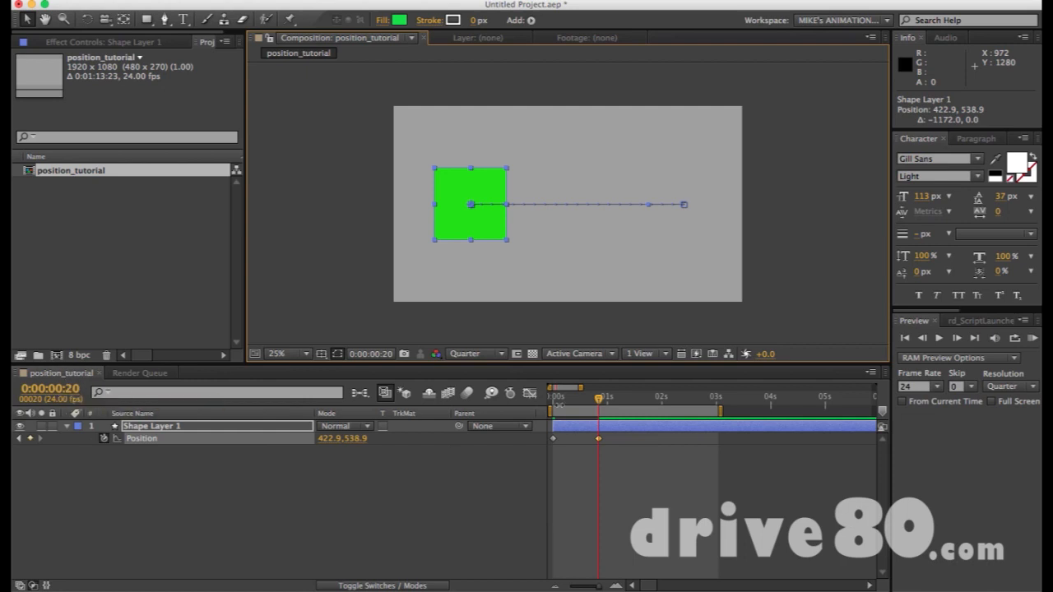
mouse_move(609, 460)
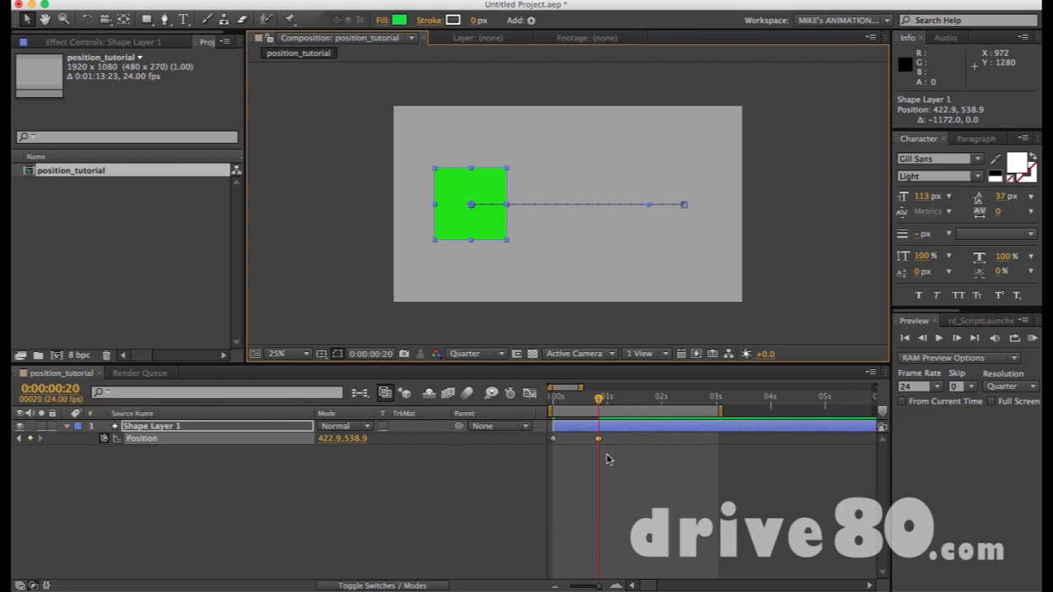
mouse_move(627, 397)
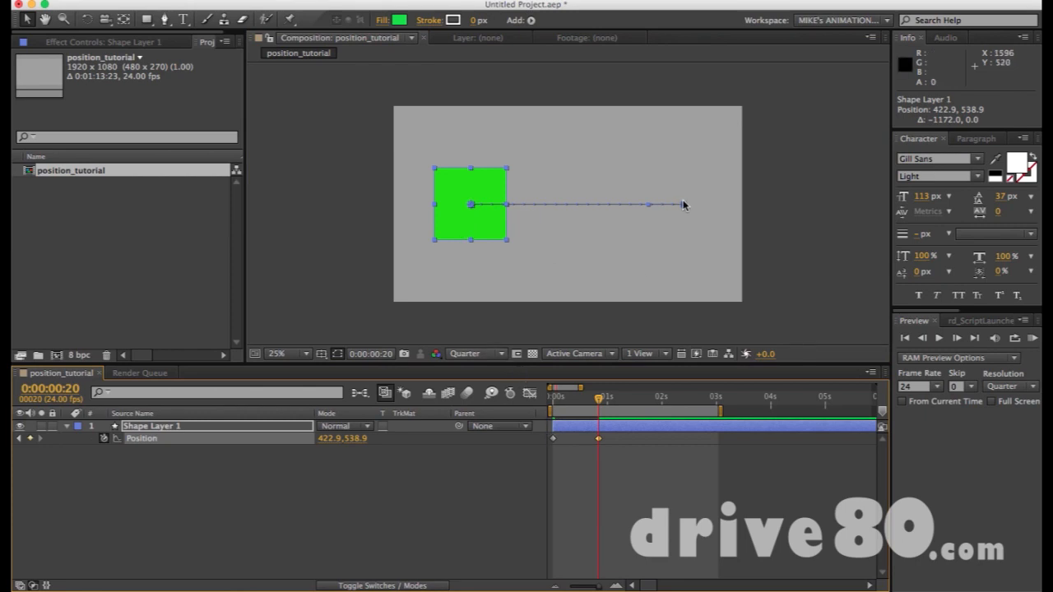
click(553, 438)
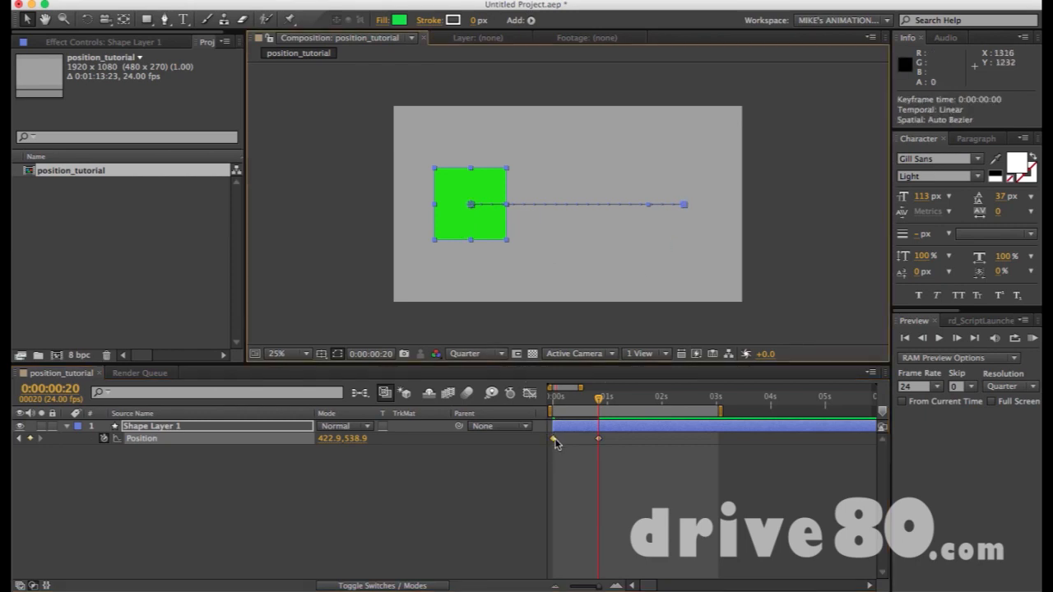
click(555, 387)
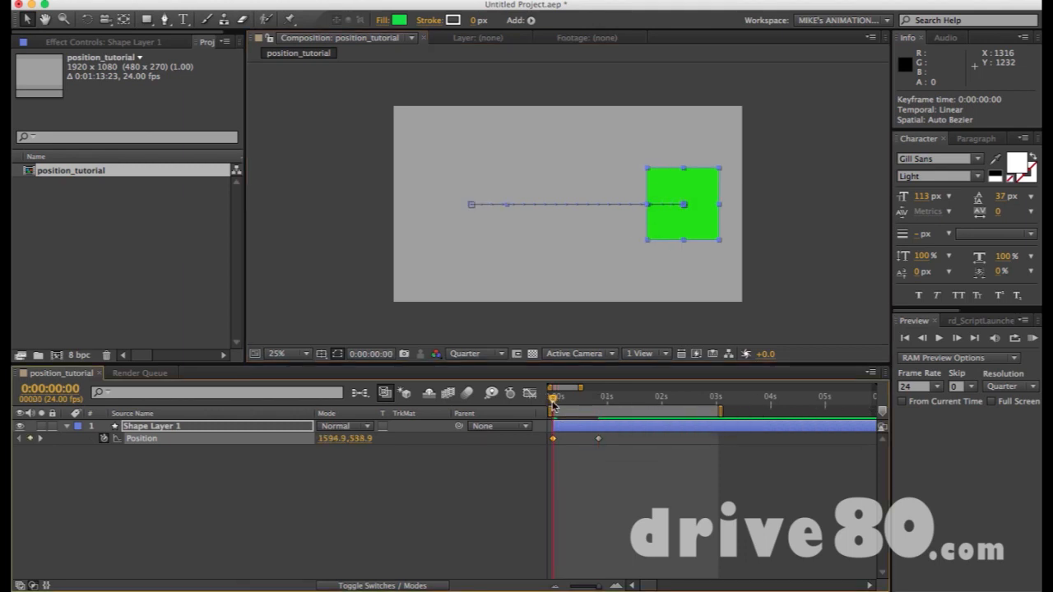
mouse_move(553, 398)
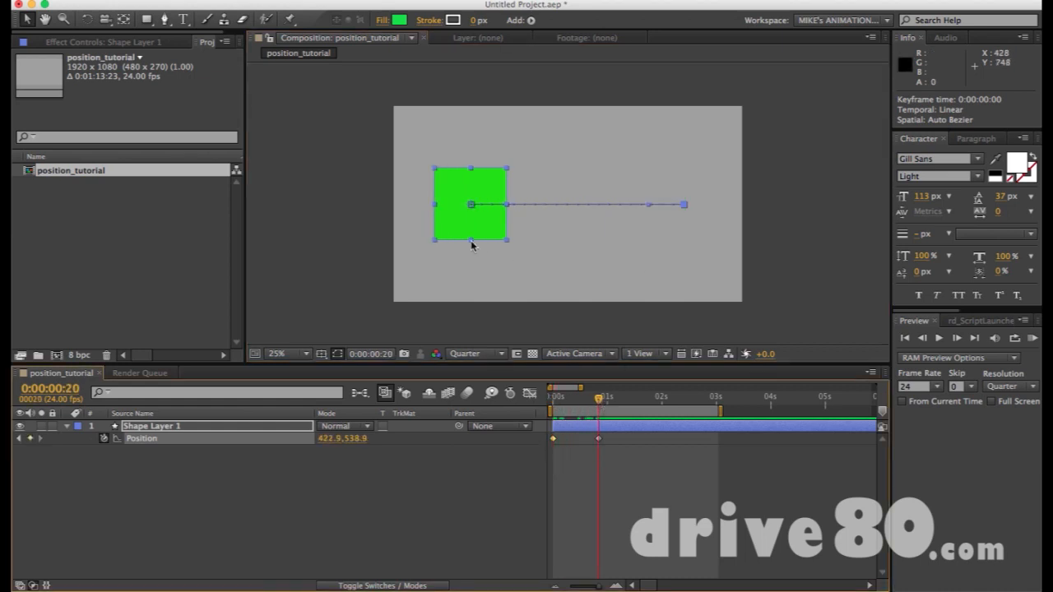
mouse_move(379, 300)
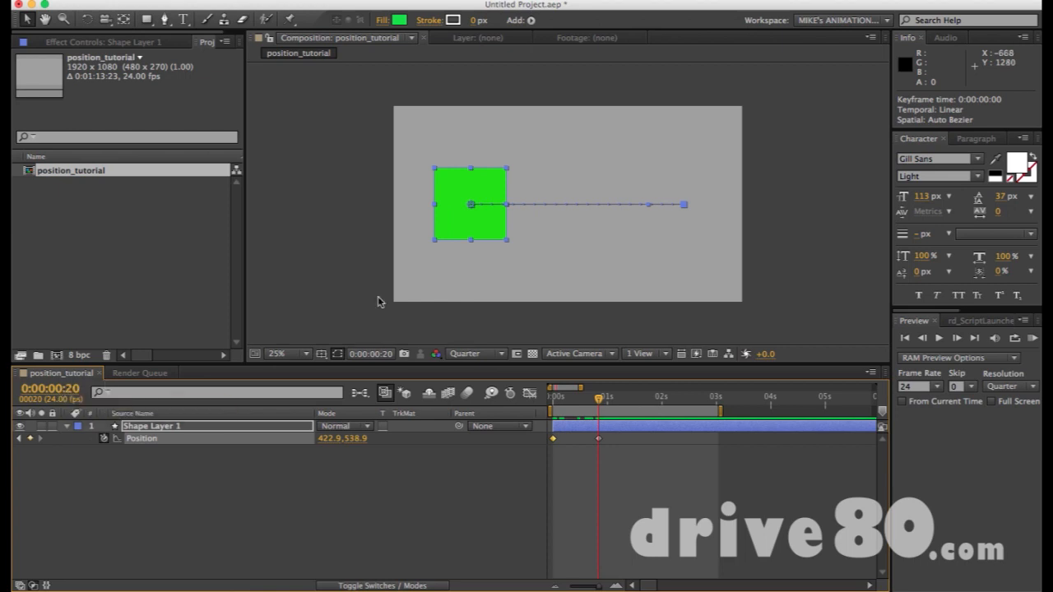
mouse_move(658, 207)
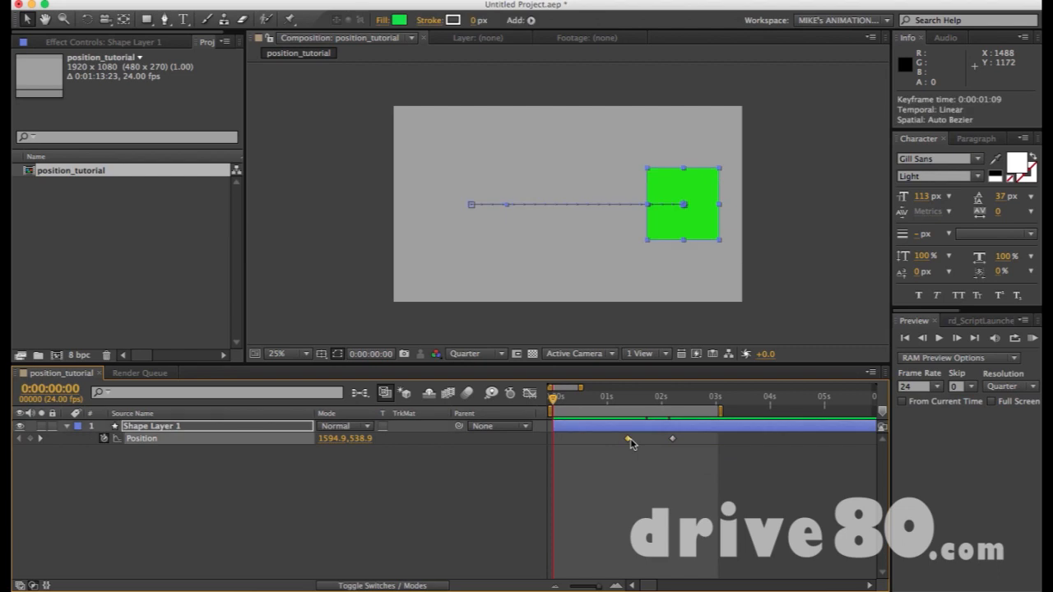
Step: Shift the Position keyframes to start at 0:00:01:09, check mid-slide, and zoom the timeline out
click(623, 399)
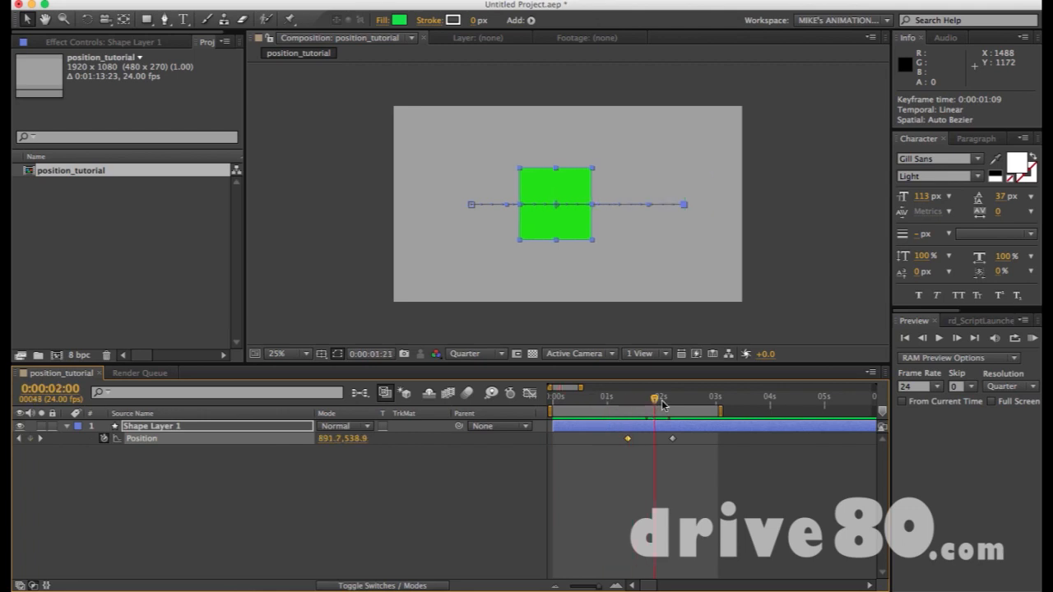
drag(662, 398, 671, 397)
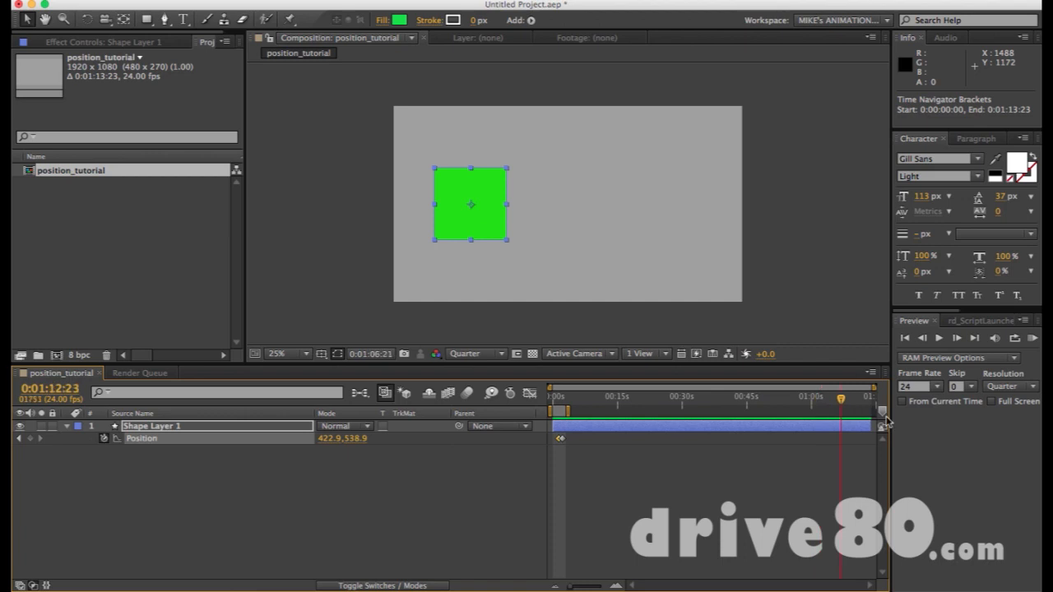
click(558, 399)
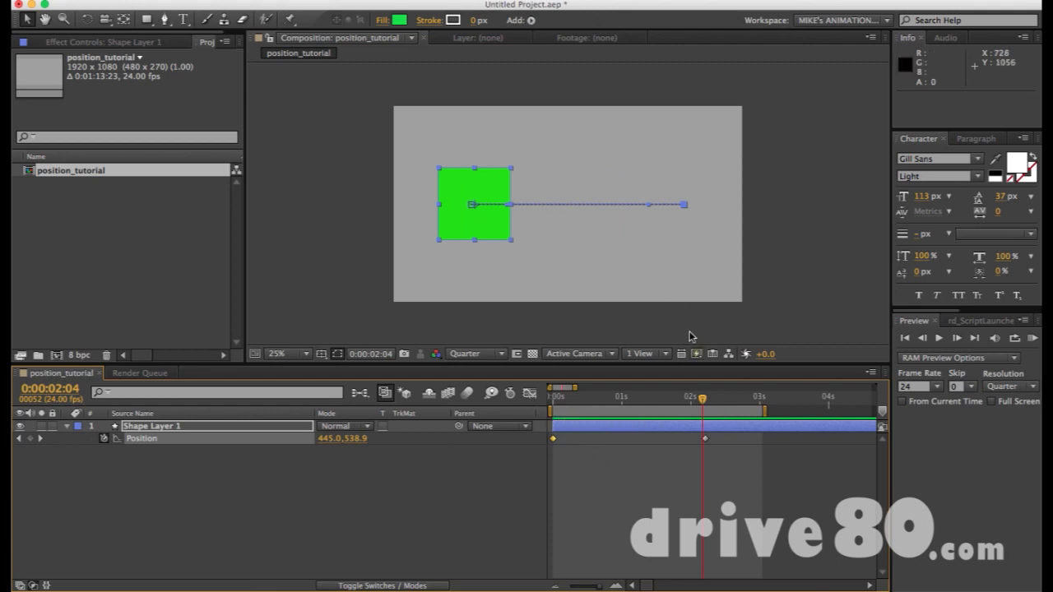
mouse_move(654, 285)
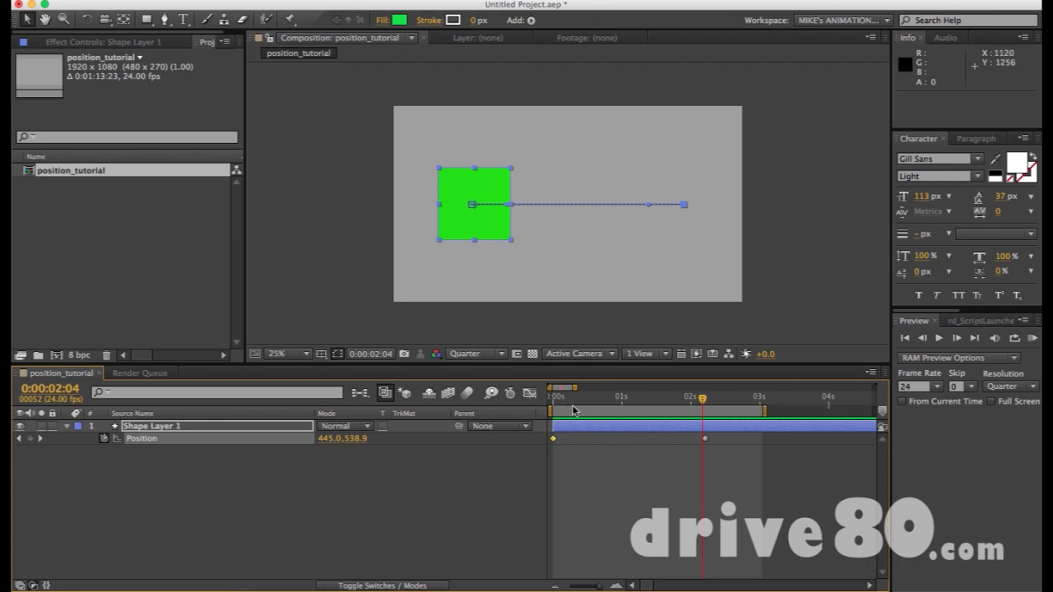
mouse_move(603, 404)
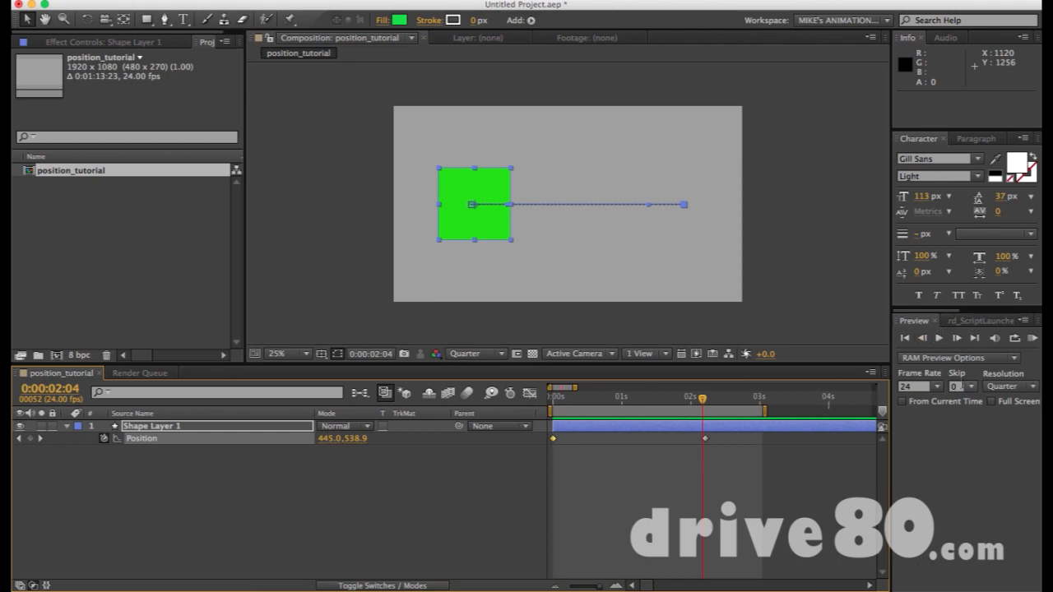
mouse_move(940, 352)
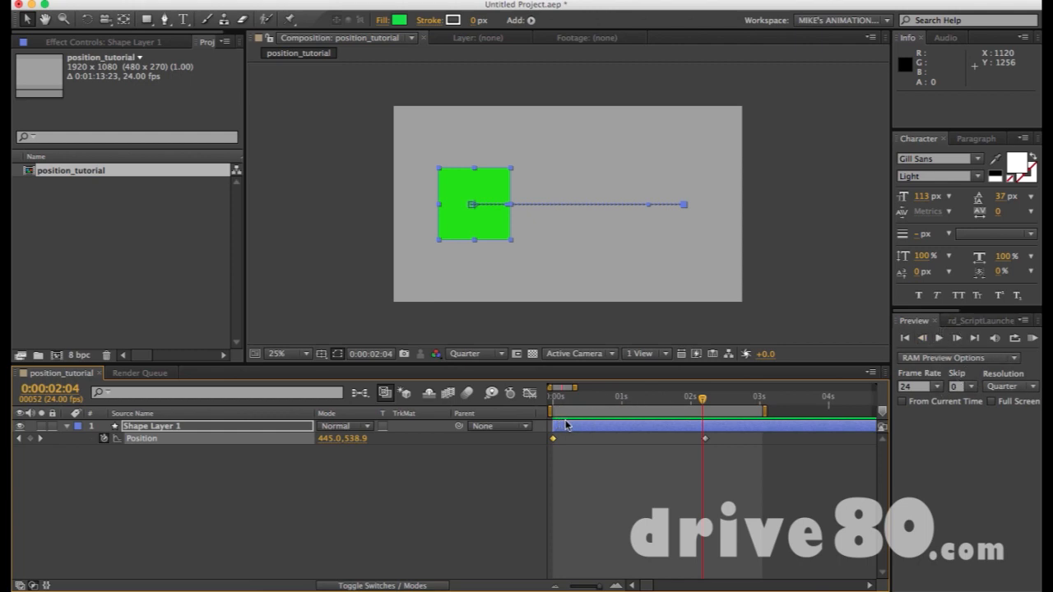
mouse_move(642, 385)
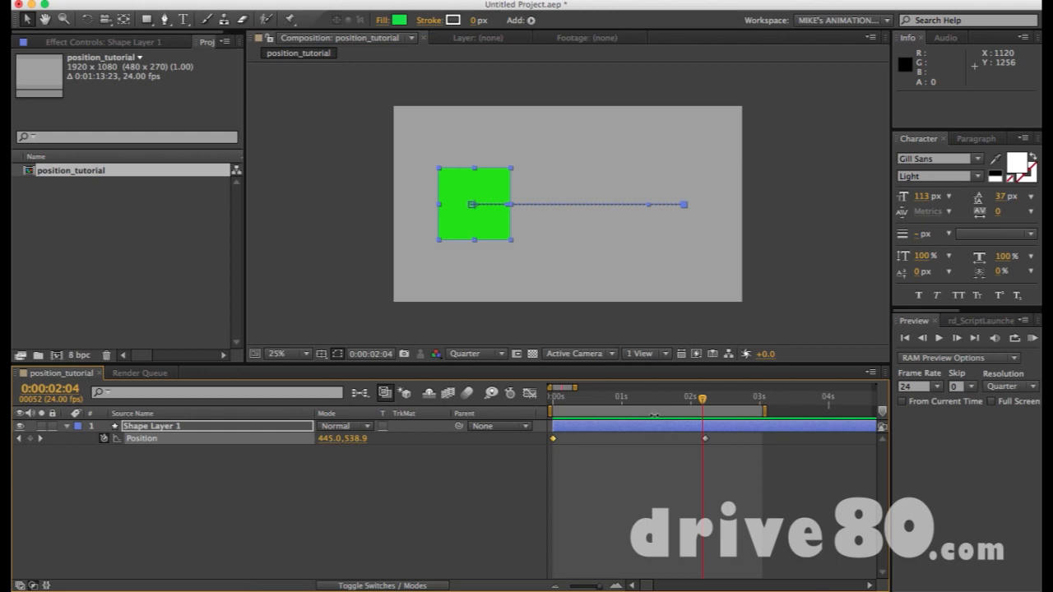
mouse_move(671, 497)
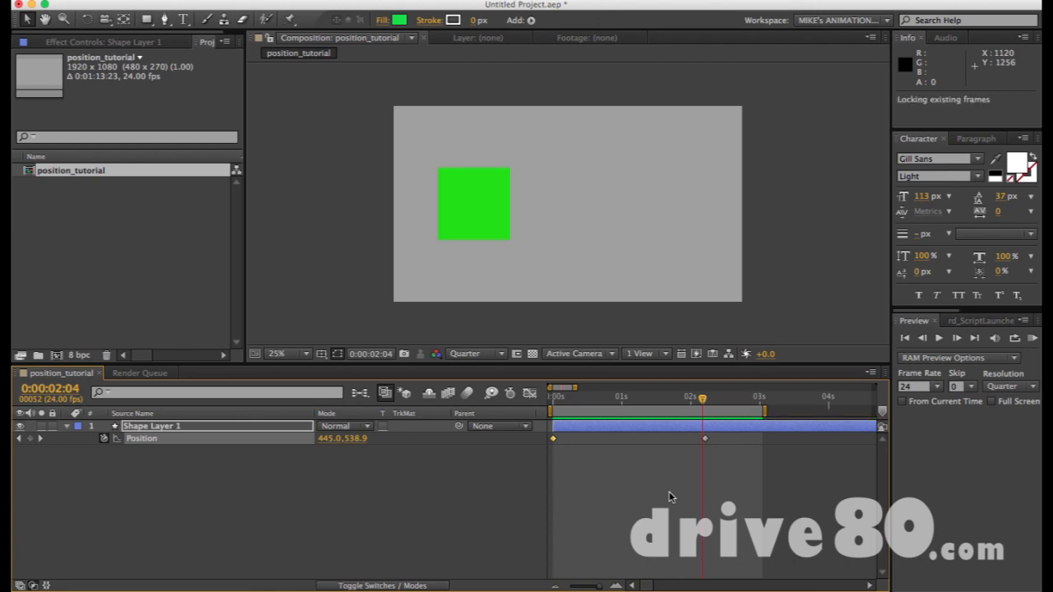
Step: Deselect the square layer and RAM preview the two-second slide
click(956, 337)
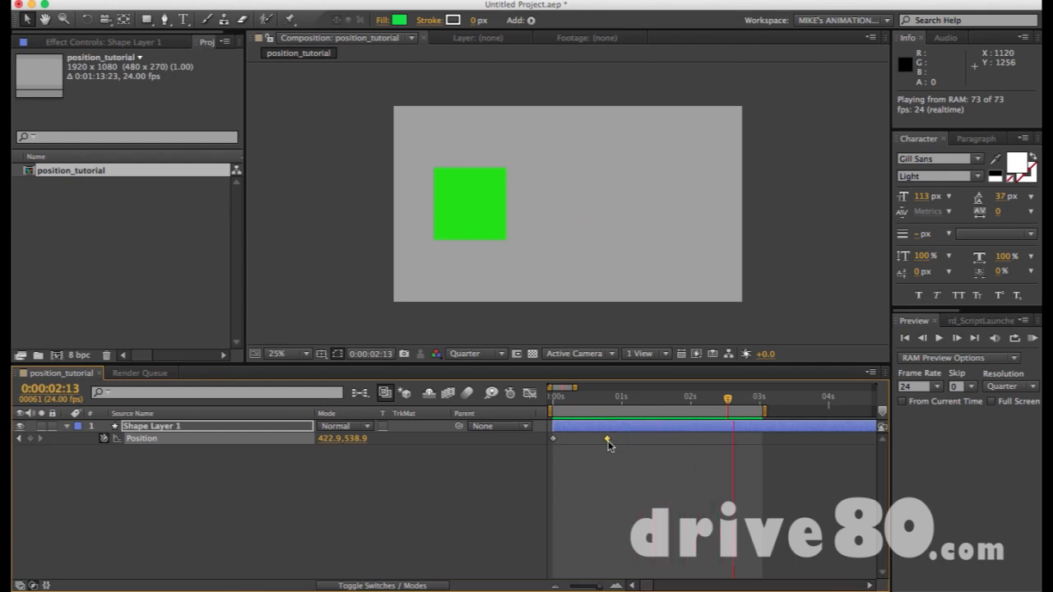
Step: Move the end Position keyframe to about frame 20 and zoom the timeline into the first seconds
click(621, 396)
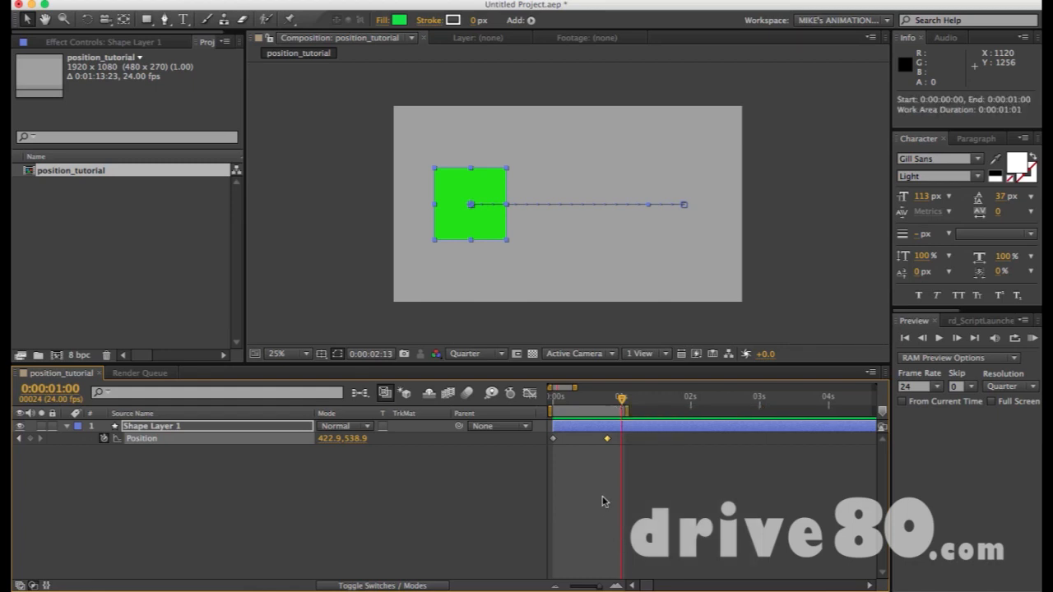
click(956, 337)
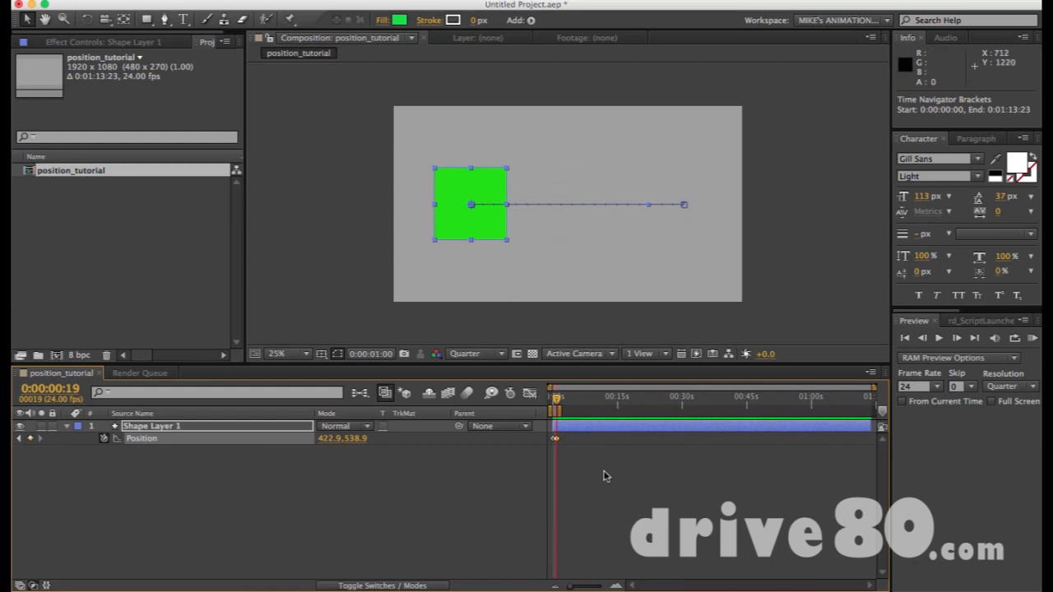
mouse_move(860, 405)
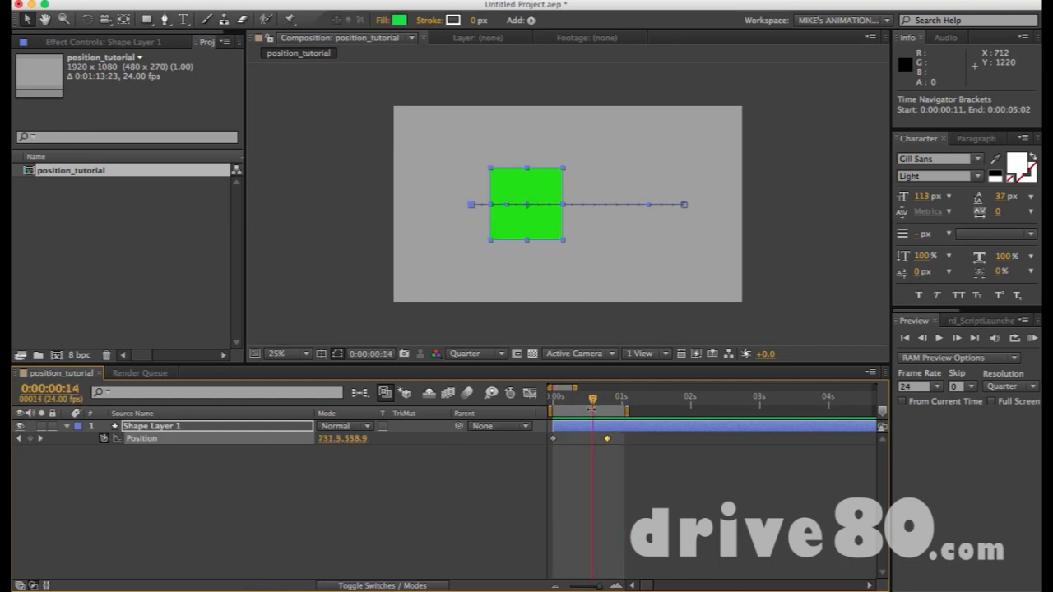
drag(592, 398, 596, 398)
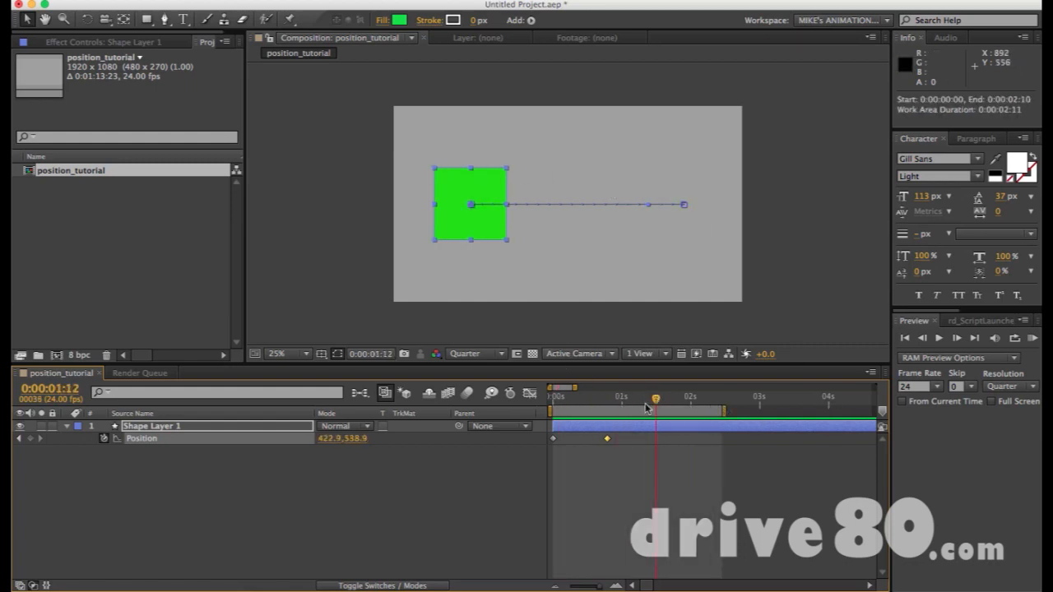
Step: Extend the work area to about 2.5 seconds and return the square right to 1594.9, 538.9
drag(469, 204, 547, 204)
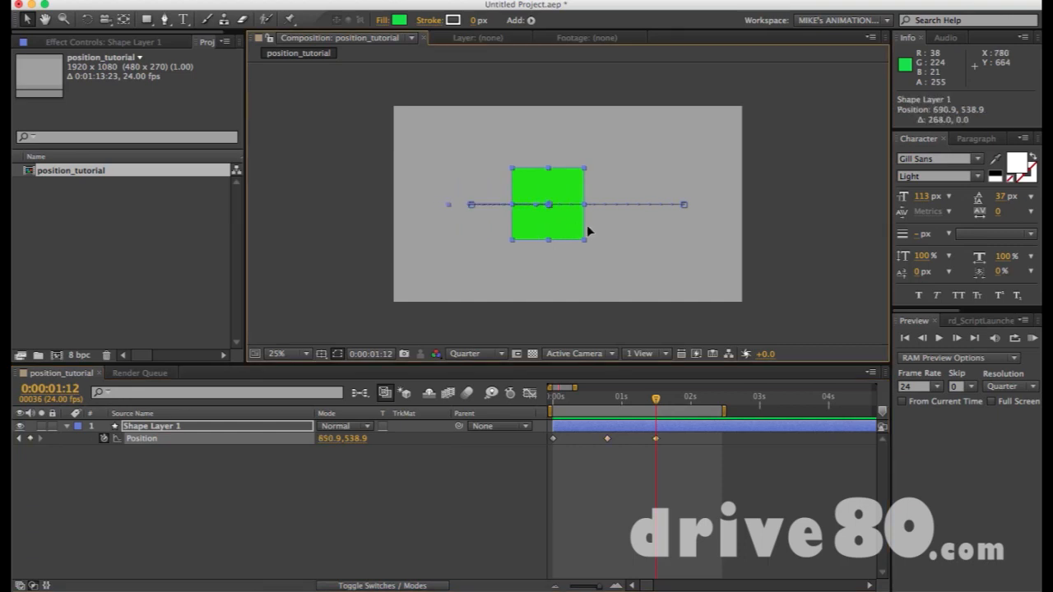
drag(547, 204, 683, 204)
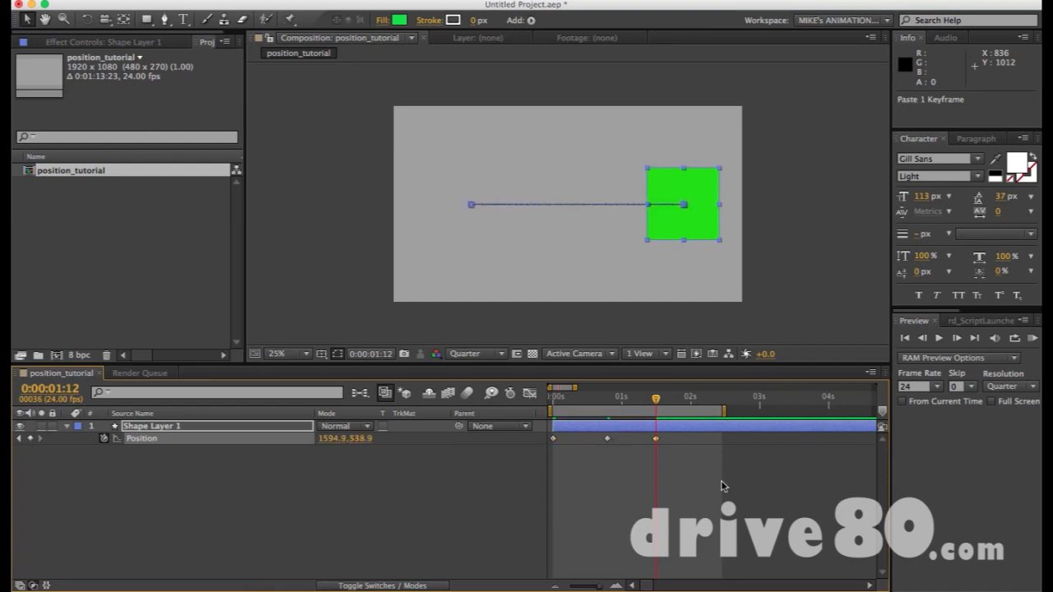
mouse_move(677, 469)
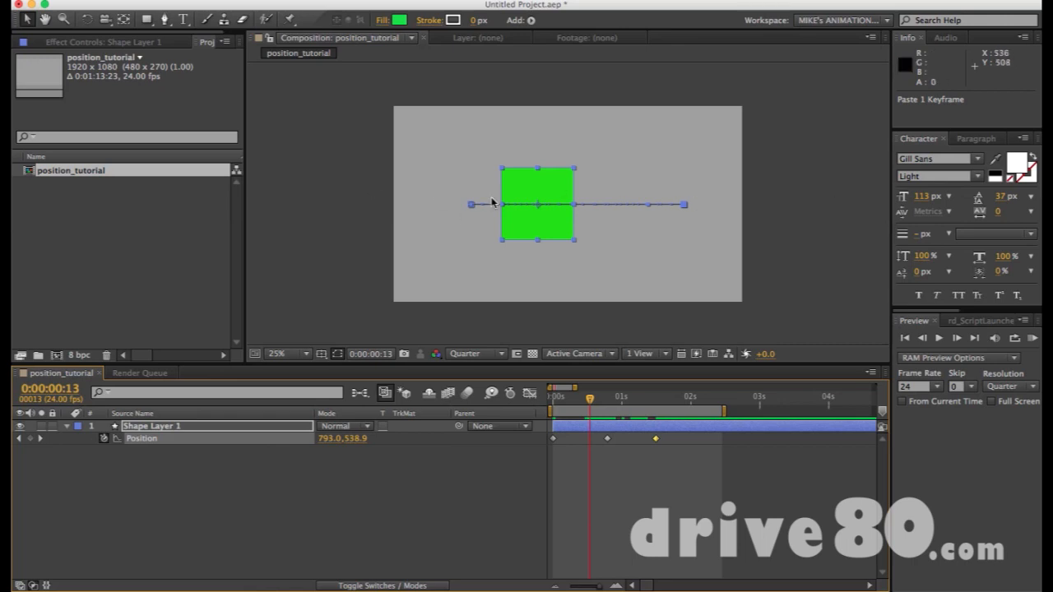
mouse_move(558, 370)
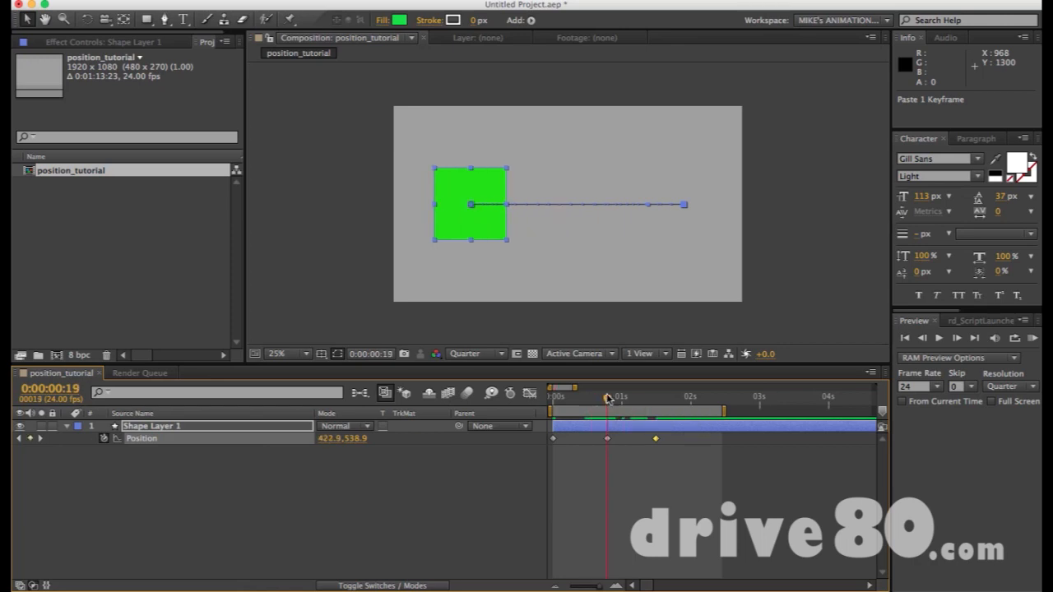
drag(607, 398, 593, 398)
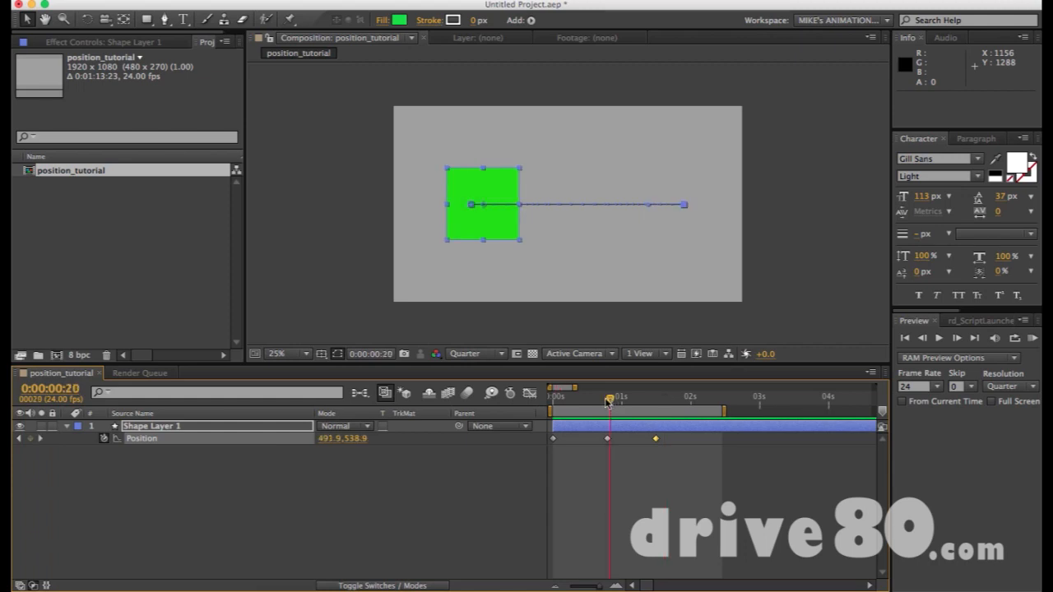
drag(611, 397, 607, 398)
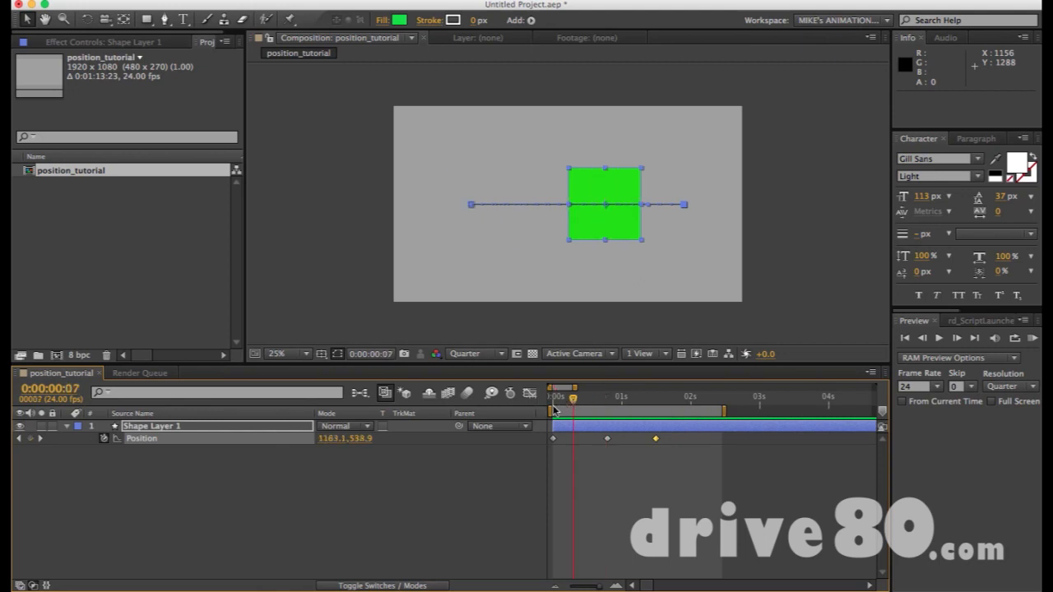
drag(553, 397, 656, 397)
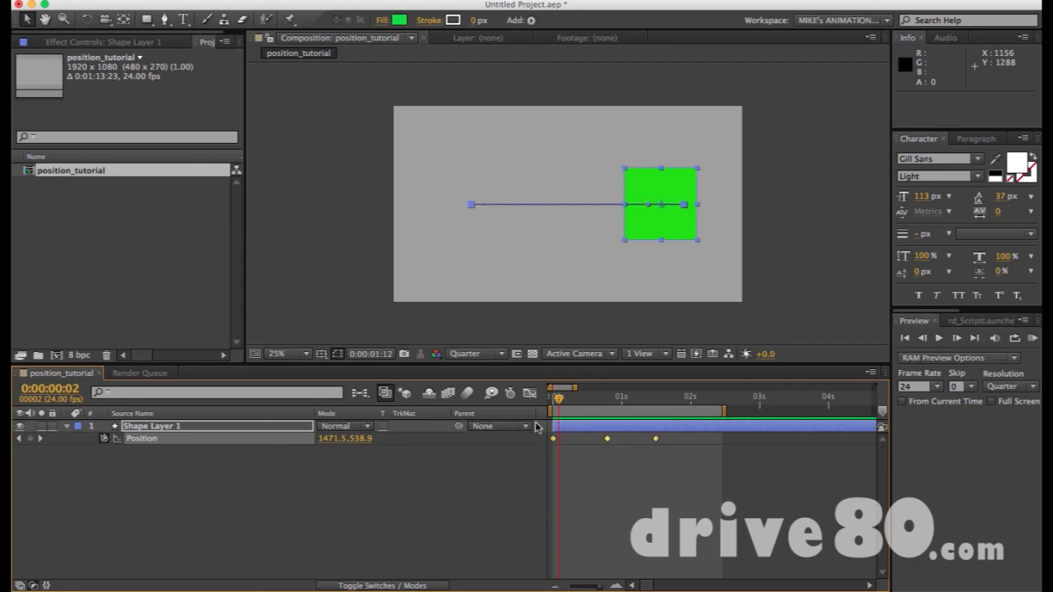
mouse_move(656, 438)
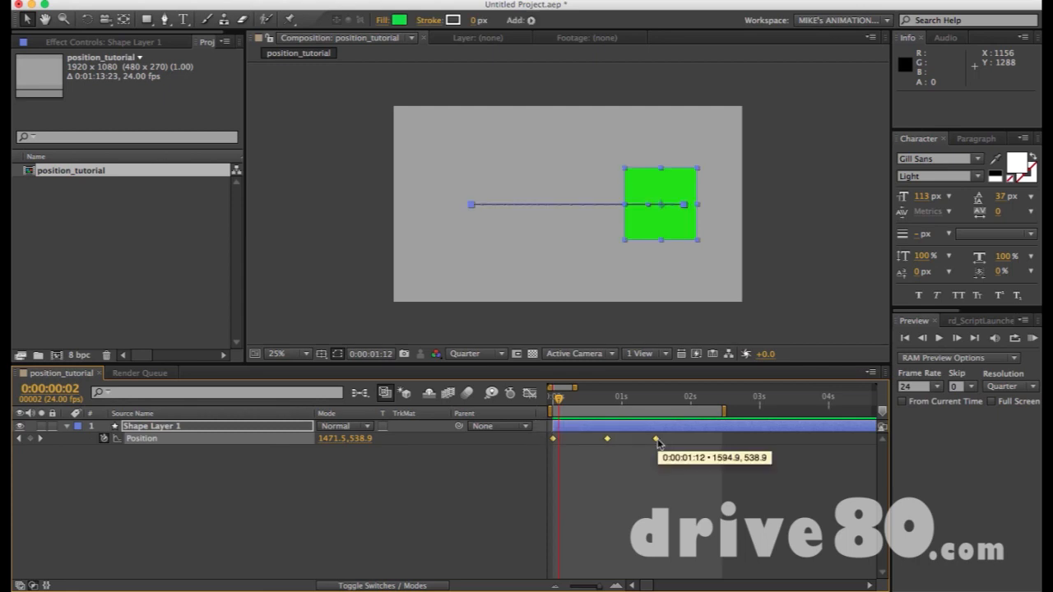
mouse_move(596, 440)
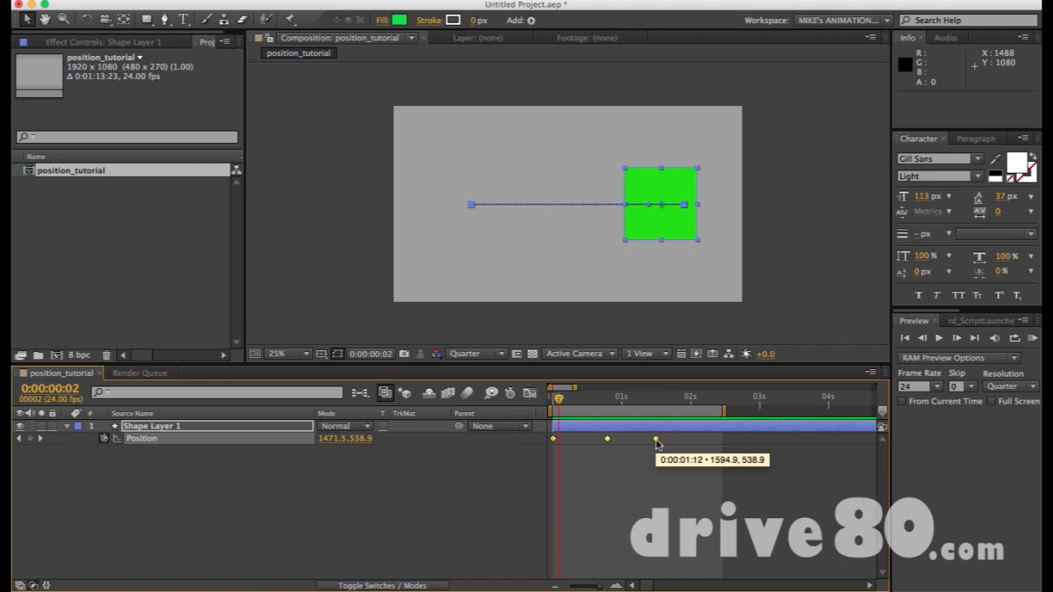
Step: Move the last Position keyframe to 1:12 and shift the earlier keyframe to a later time
drag(658, 438, 574, 439)
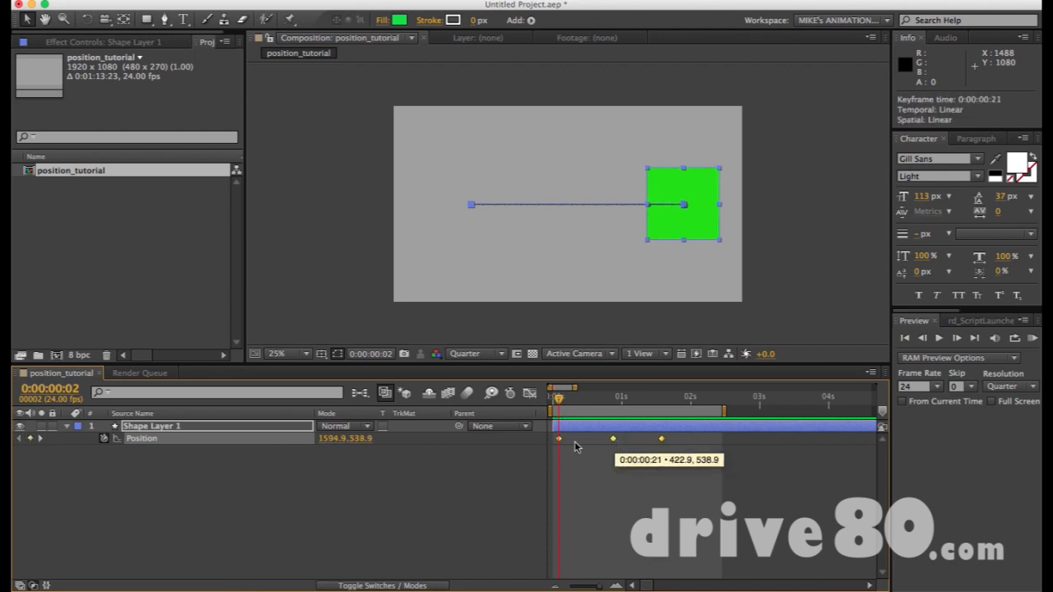
drag(663, 438, 642, 438)
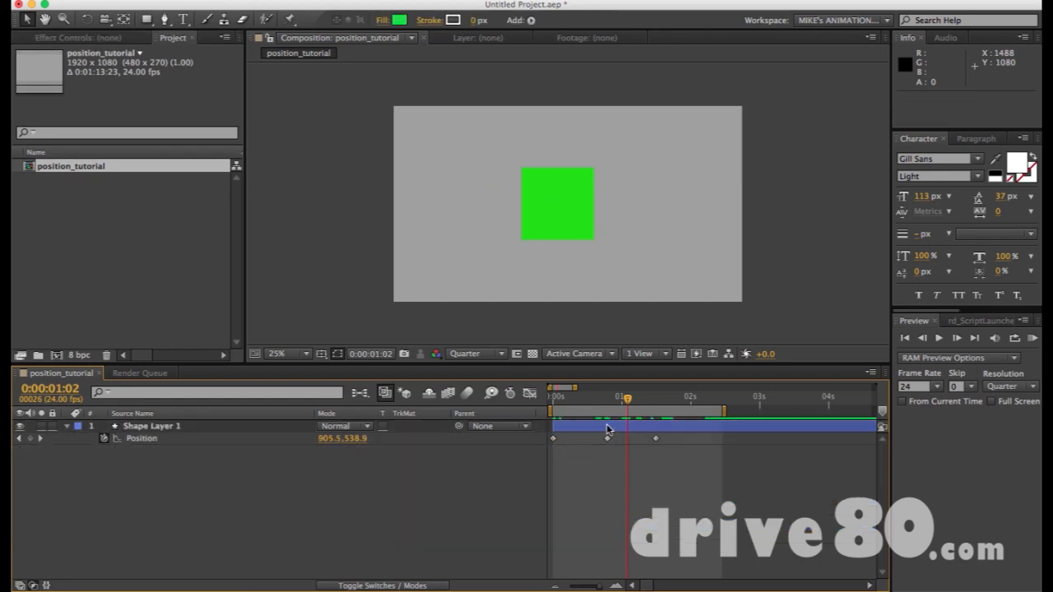
click(153, 425)
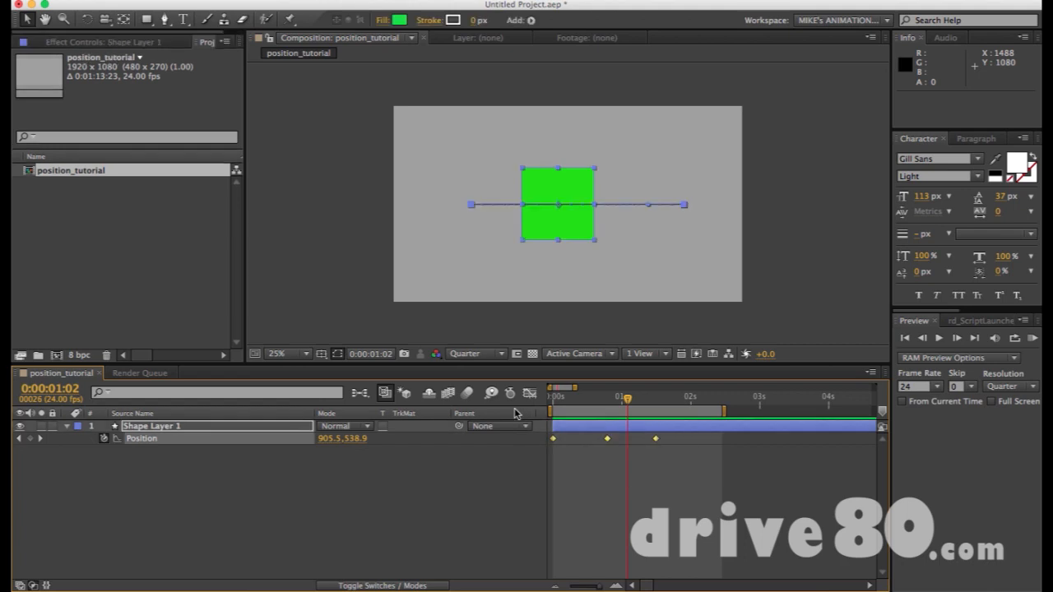
mouse_move(529, 393)
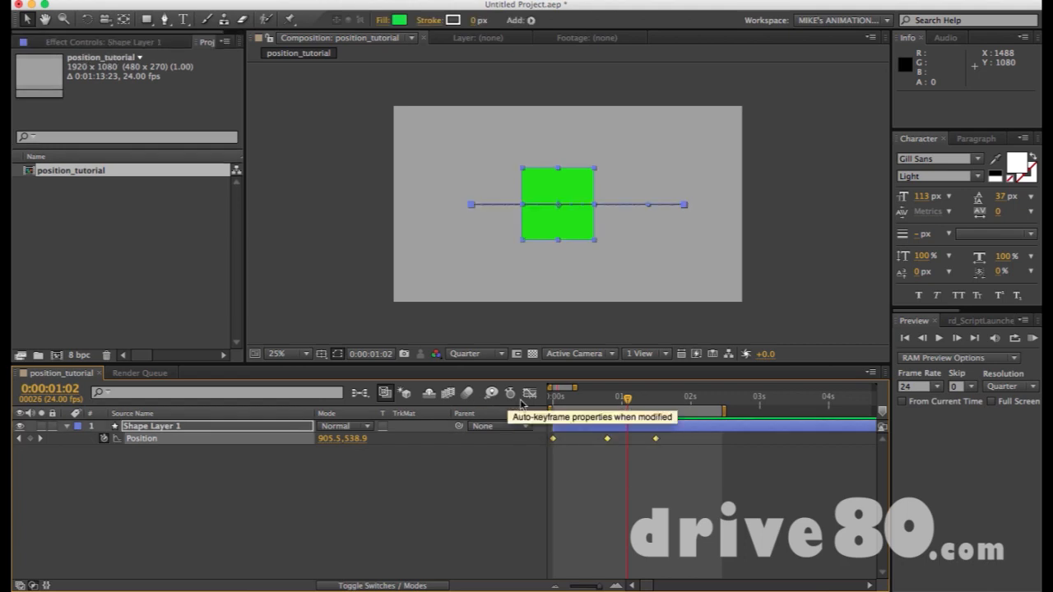
Step: Switch the timeline to the Graph Editor showing the Position speed graph
click(530, 393)
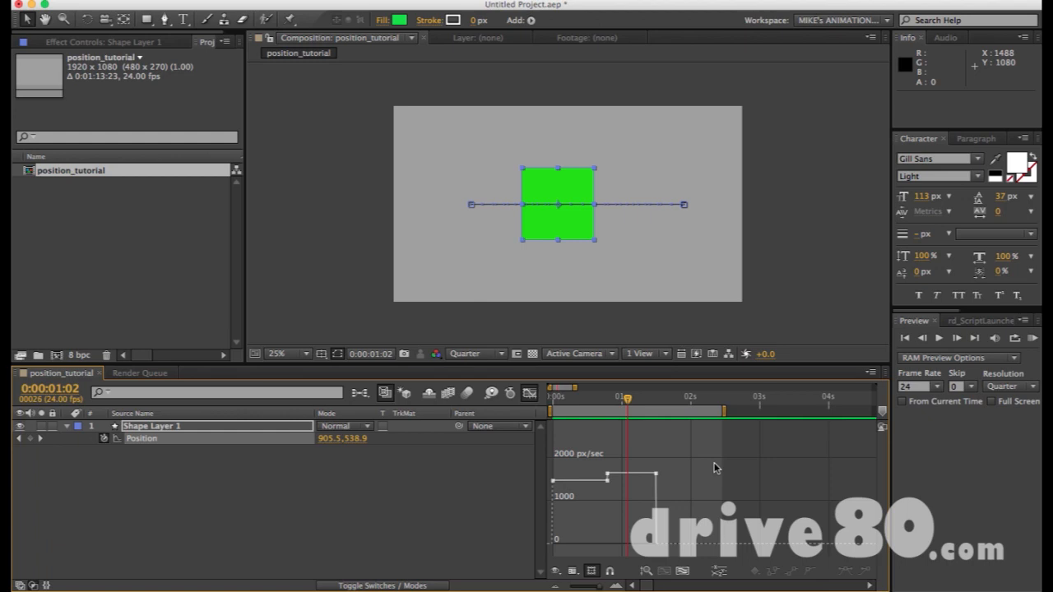
mouse_move(673, 454)
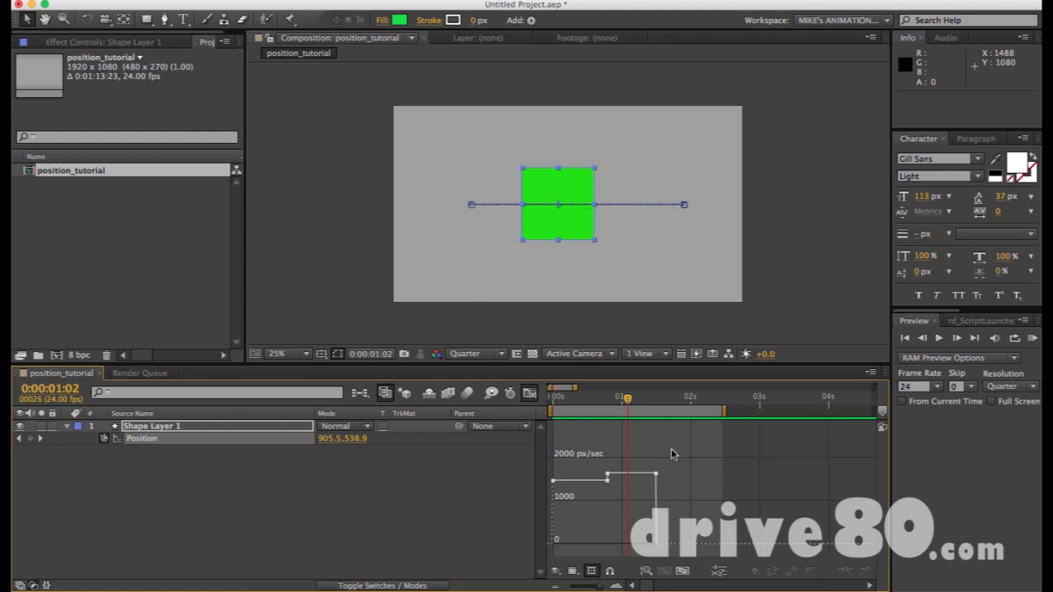
mouse_move(585, 493)
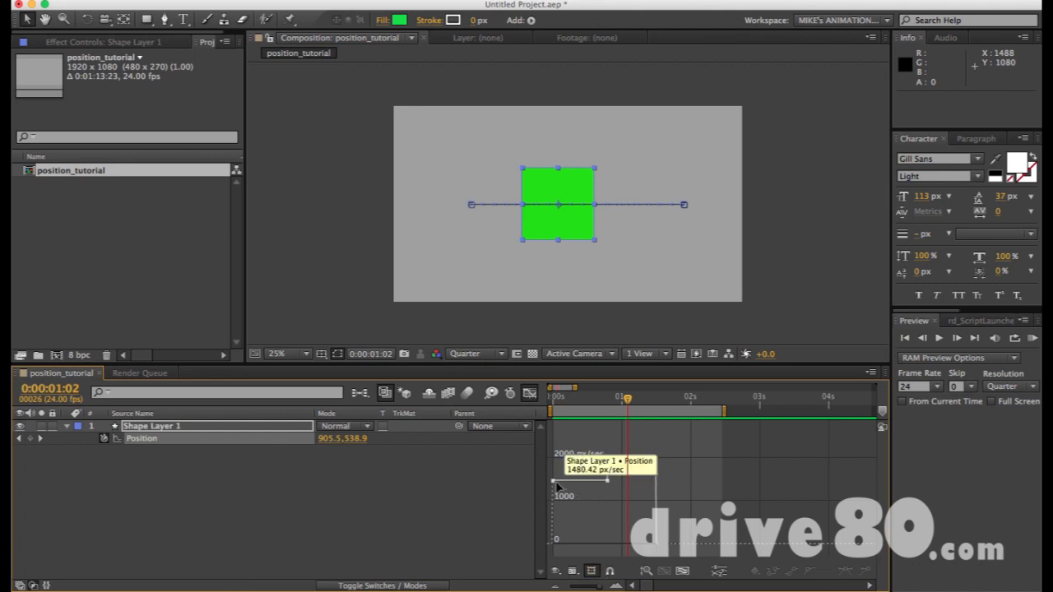
mouse_move(608, 480)
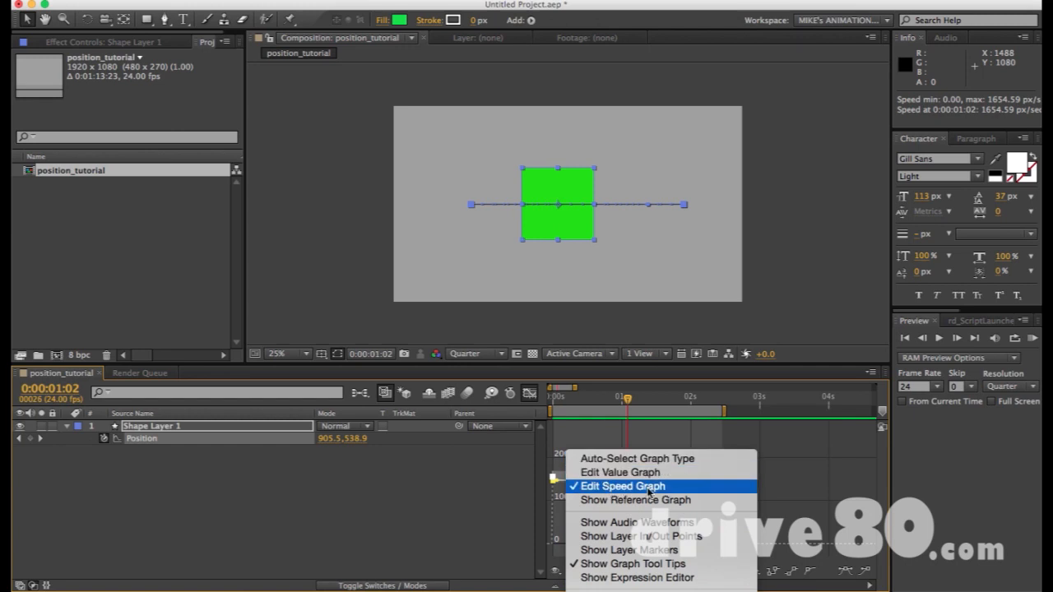
click(619, 472)
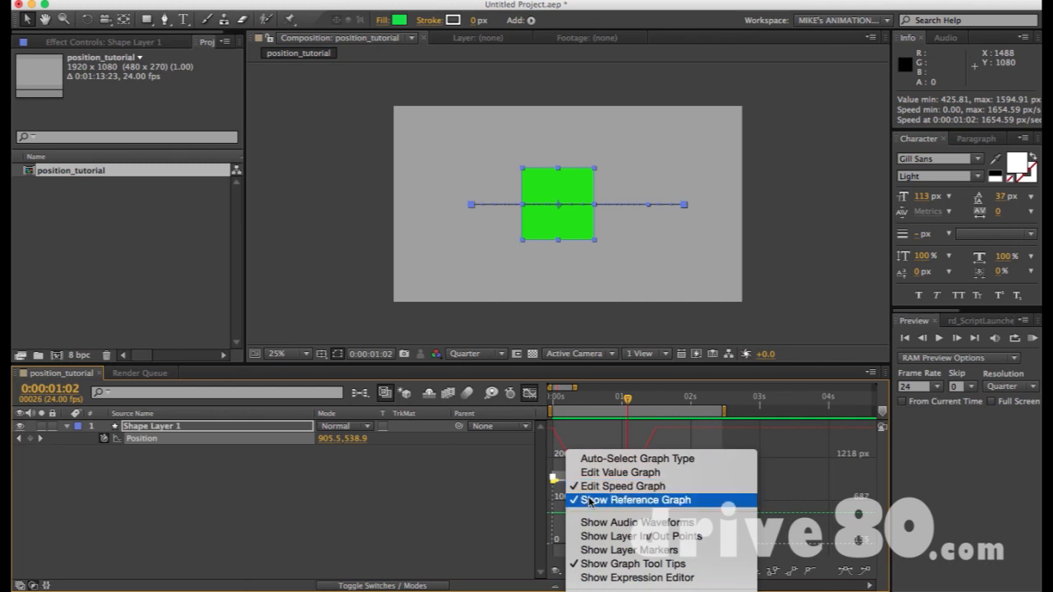
Step: Hide the reference graph, fit the speed graph to view, and Easy Ease all Position keyframes
click(635, 501)
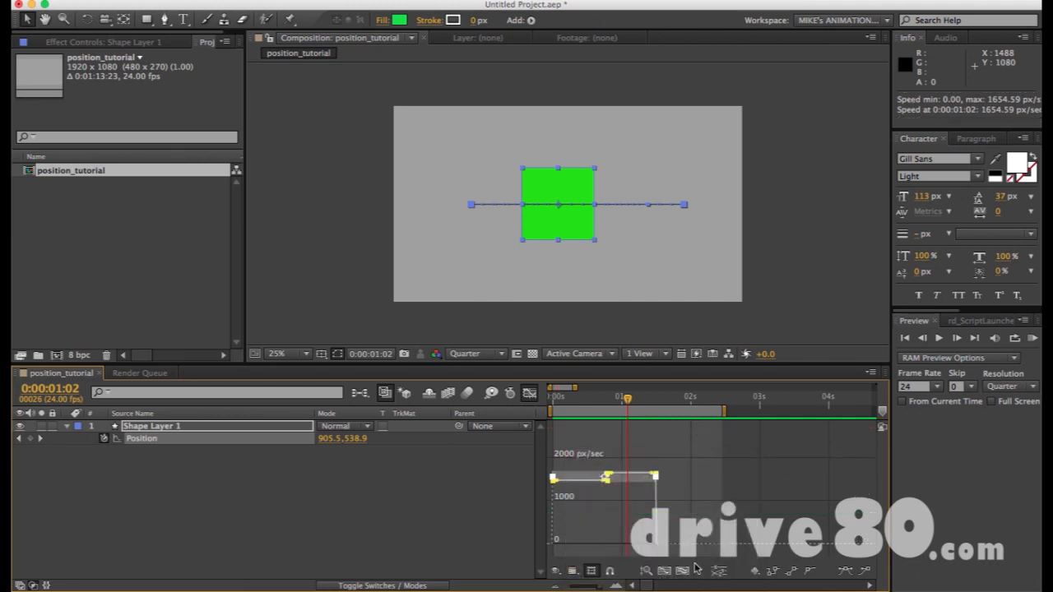
mouse_move(670, 489)
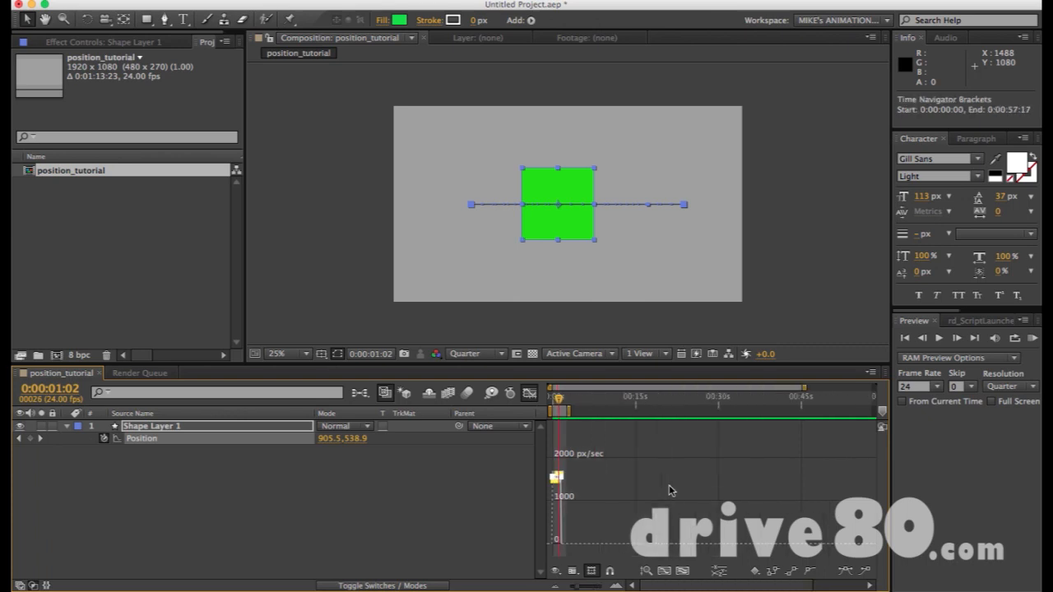
click(683, 571)
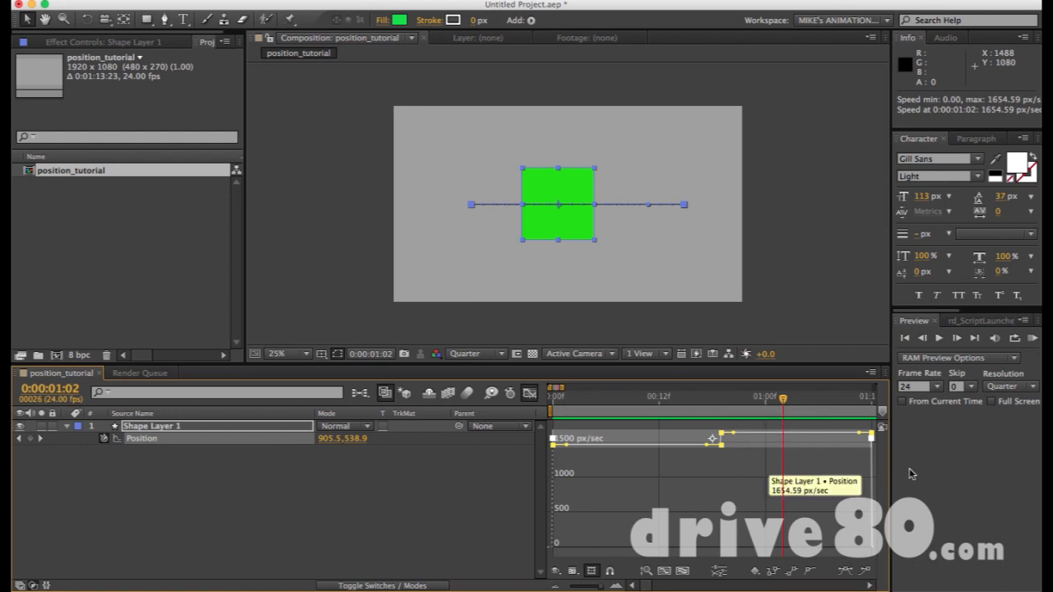
mouse_move(578, 469)
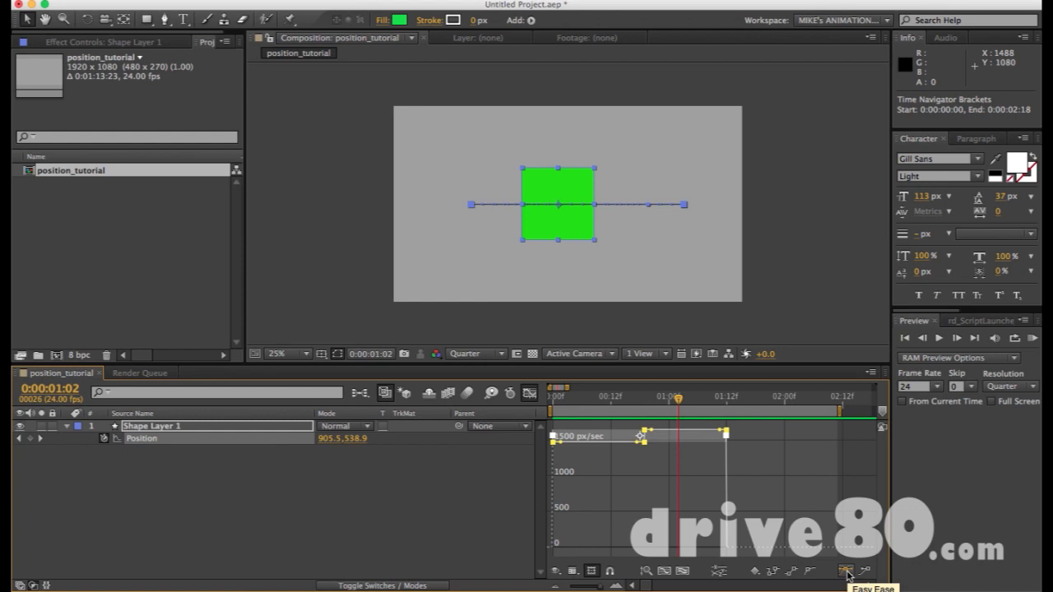
click(846, 570)
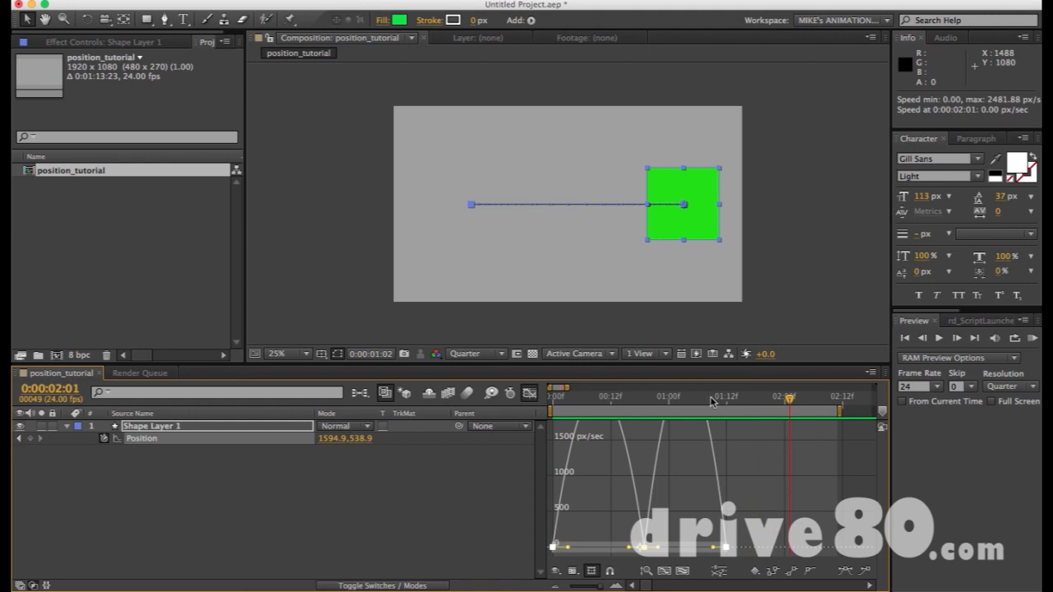
Step: Scrub back through time to preview the square's eased slide
drag(789, 399, 724, 399)
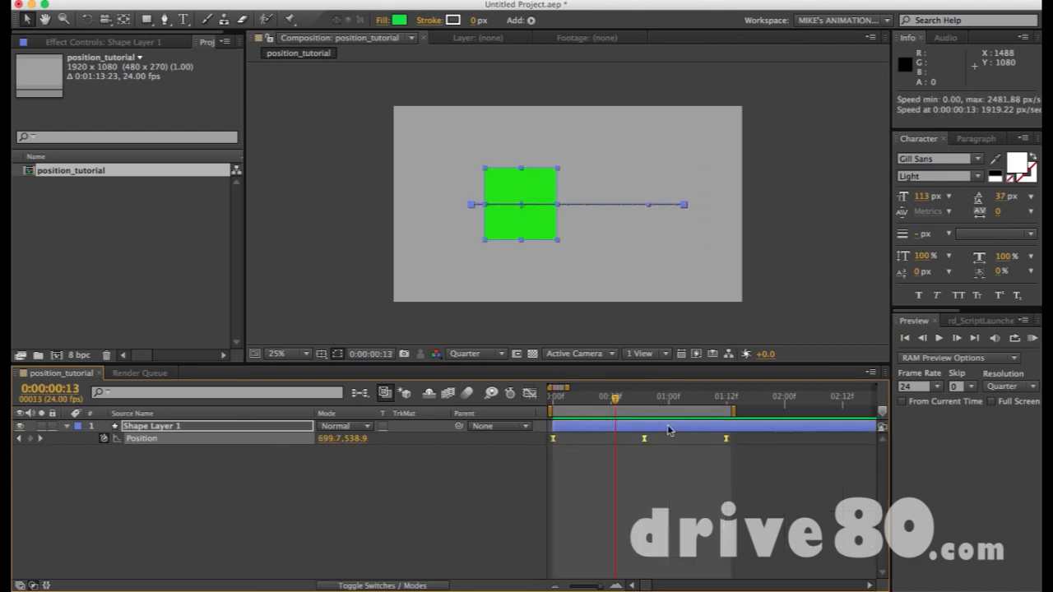
mouse_move(583, 209)
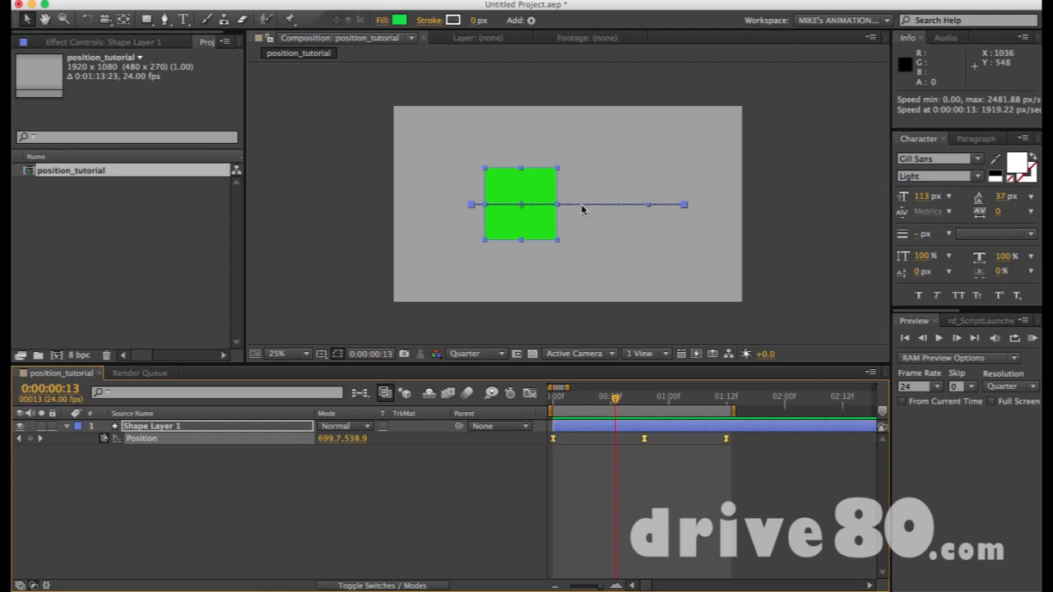
mouse_move(522, 181)
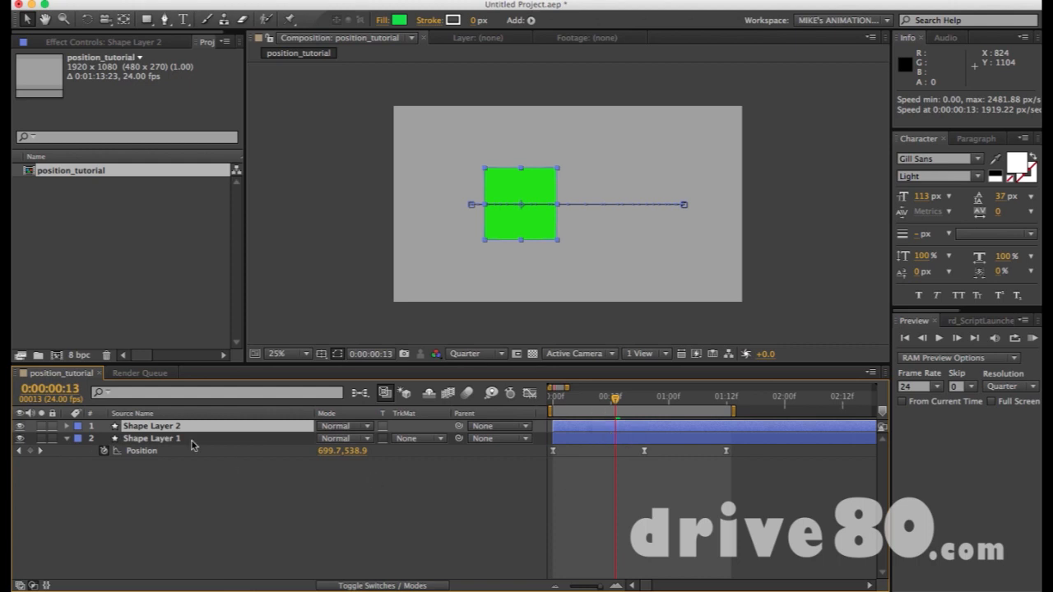
mouse_move(691, 443)
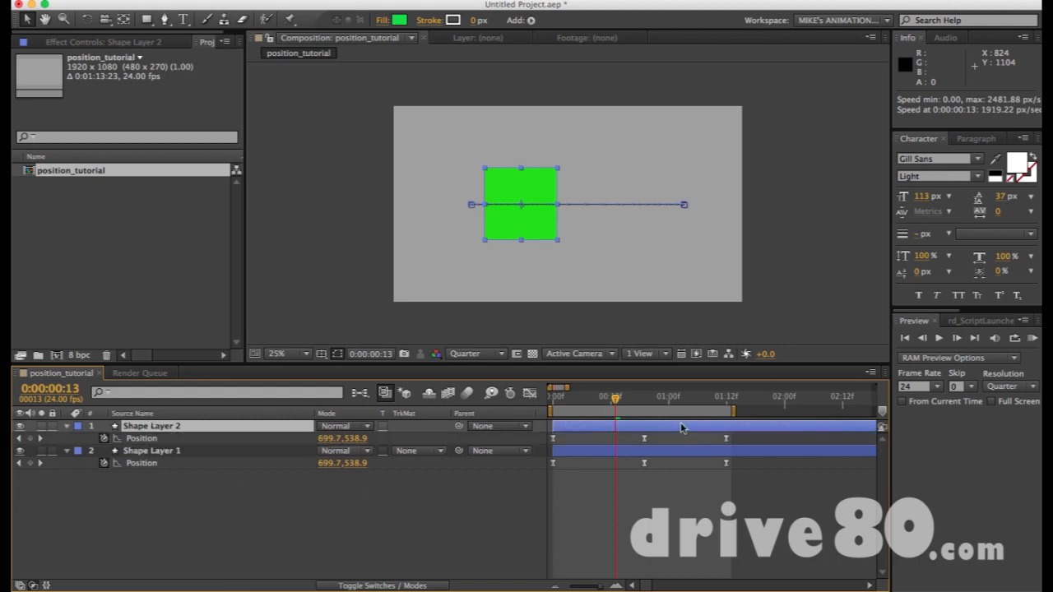
mouse_move(502, 200)
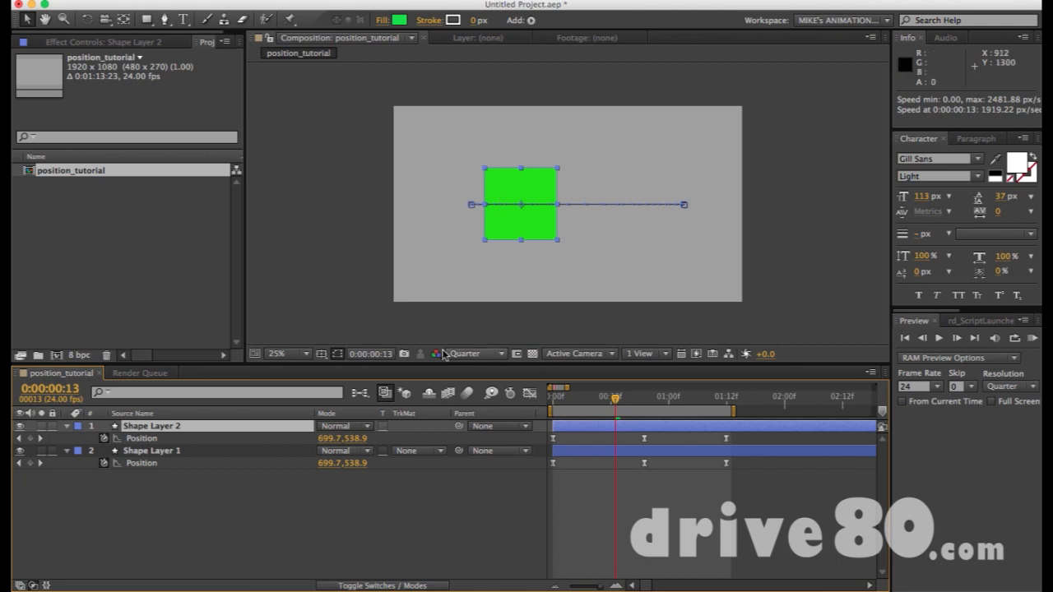
mouse_move(695, 436)
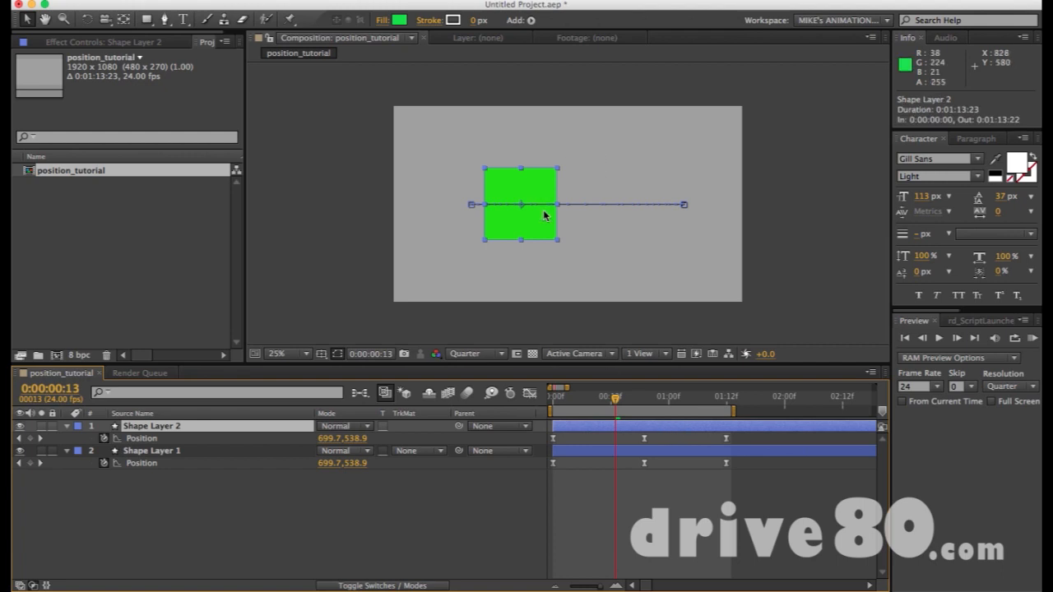
Step: Move the two squares apart vertically to Y 302.9 and 782.9
drag(518, 204, 520, 154)
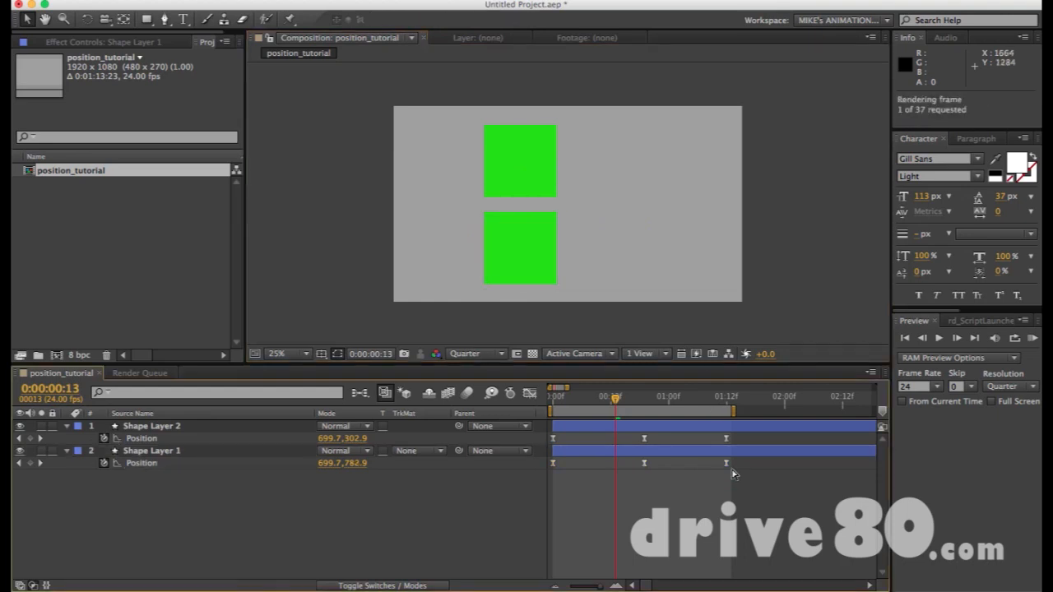
Step: Select Shape Layer 1's Position animation and a keyframe on its speed graph
click(956, 337)
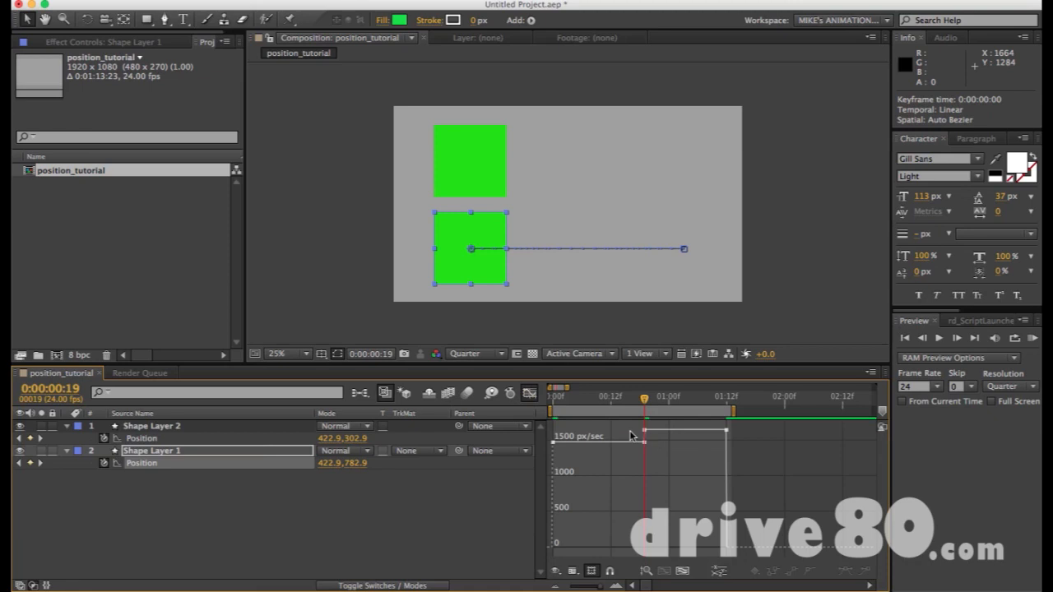
click(529, 392)
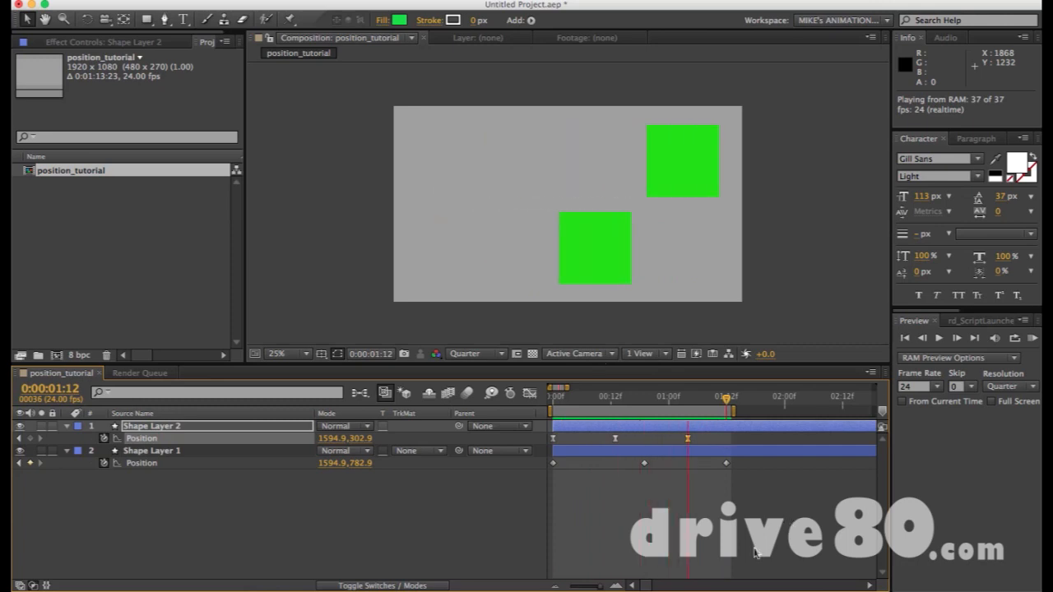
Step: Reposition the upper square at its middle keyframe and drag Bezier handles to curve its path
click(561, 387)
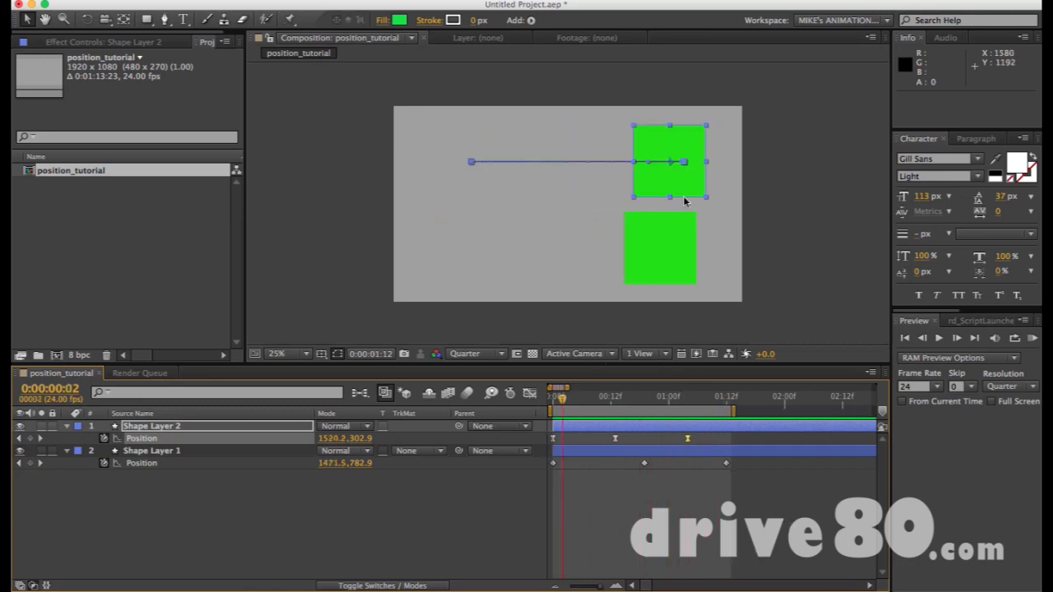
mouse_move(637, 189)
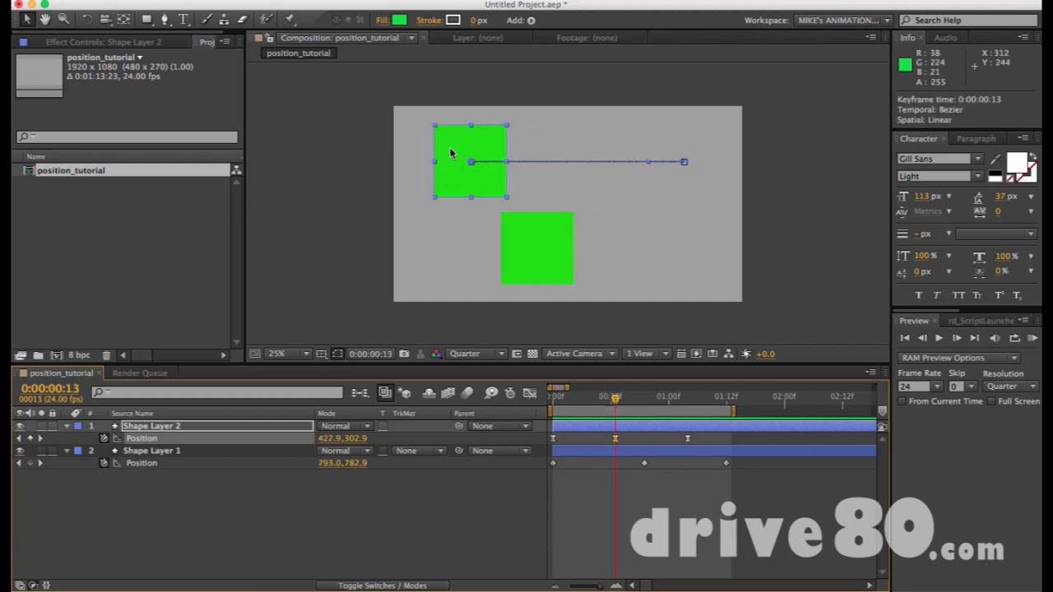
drag(451, 153, 473, 181)
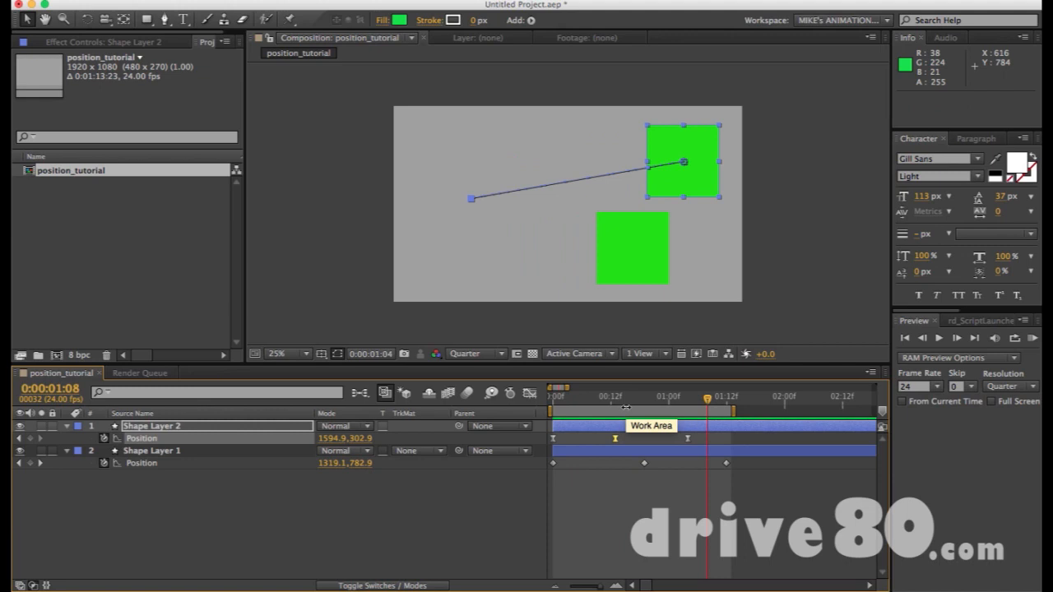
drag(683, 162, 471, 161)
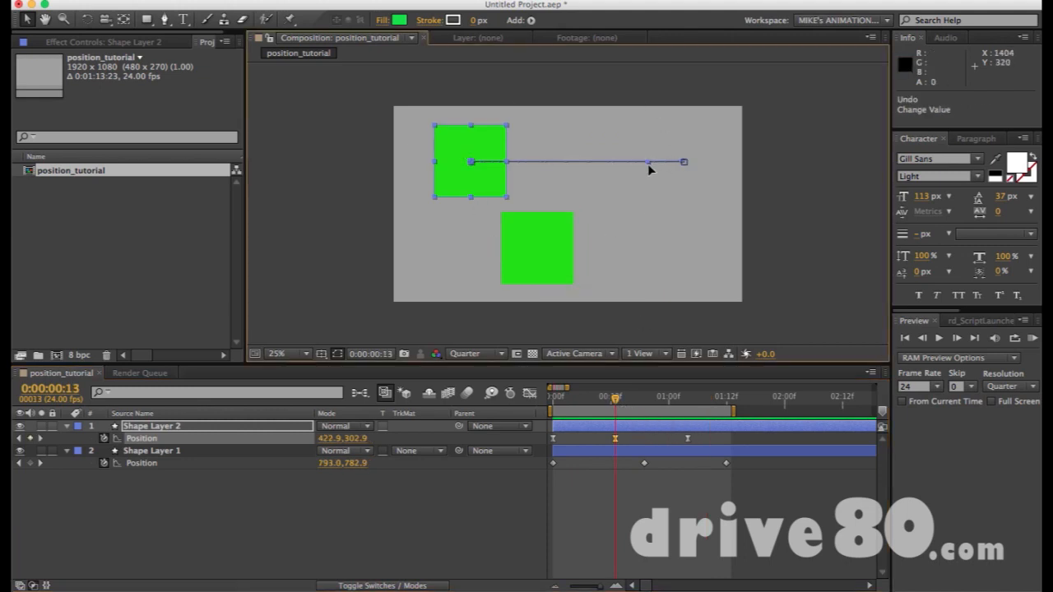
drag(650, 162, 611, 237)
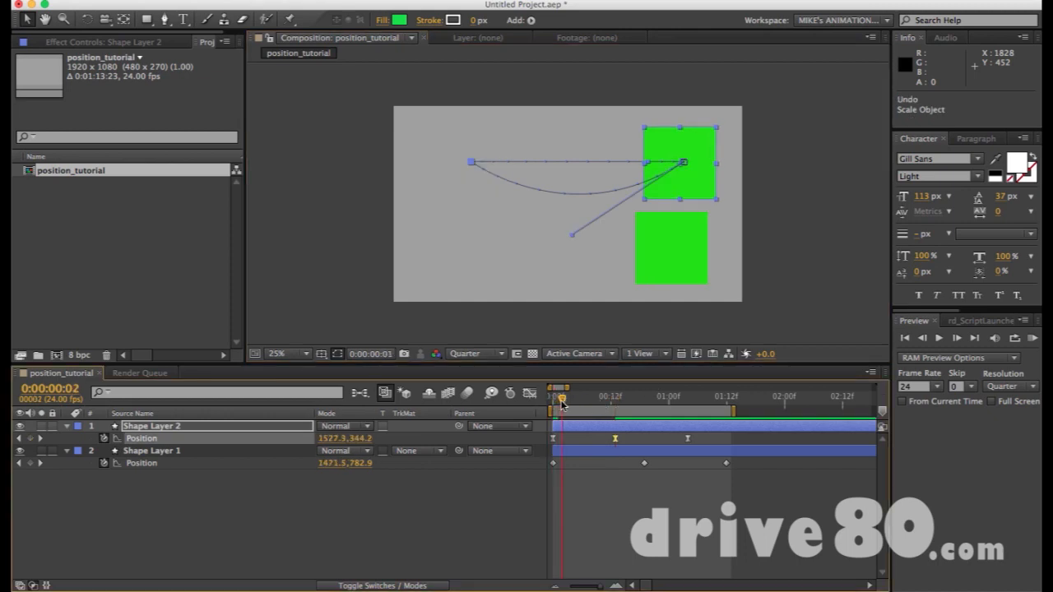
drag(562, 399, 619, 399)
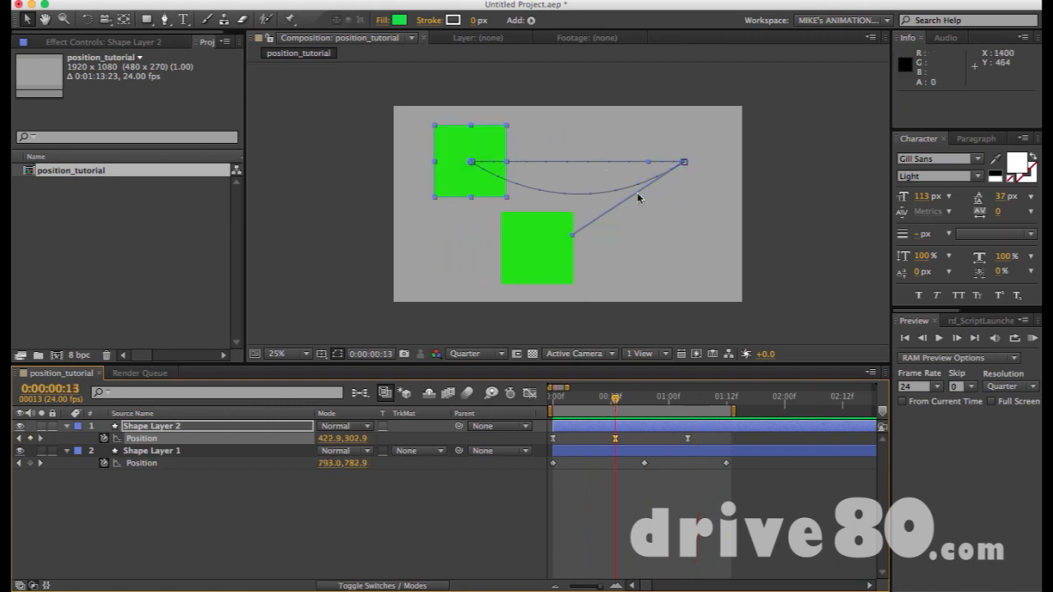
mouse_move(643, 349)
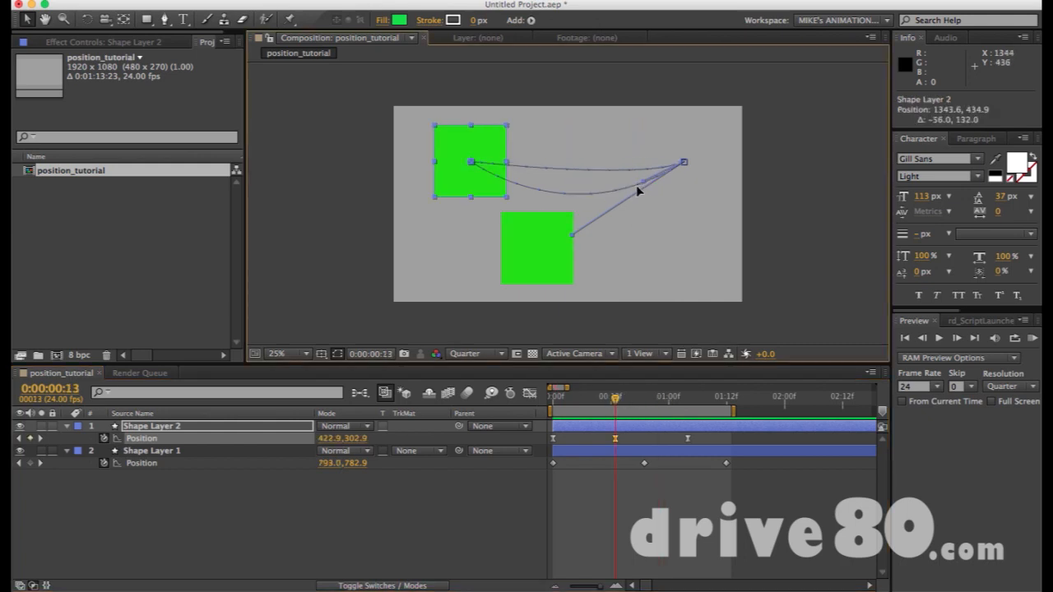
drag(638, 192, 582, 239)
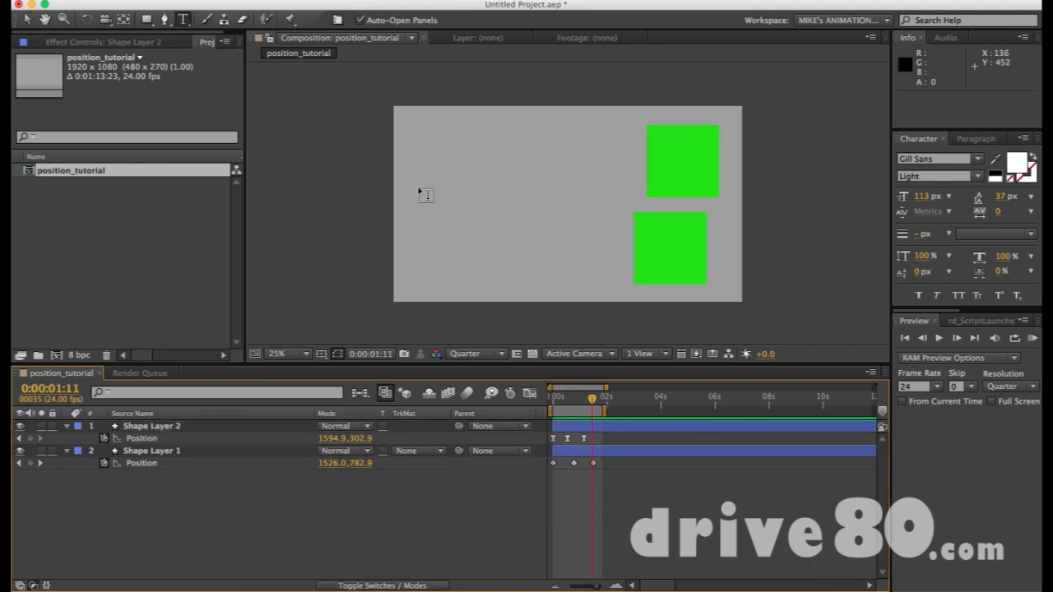
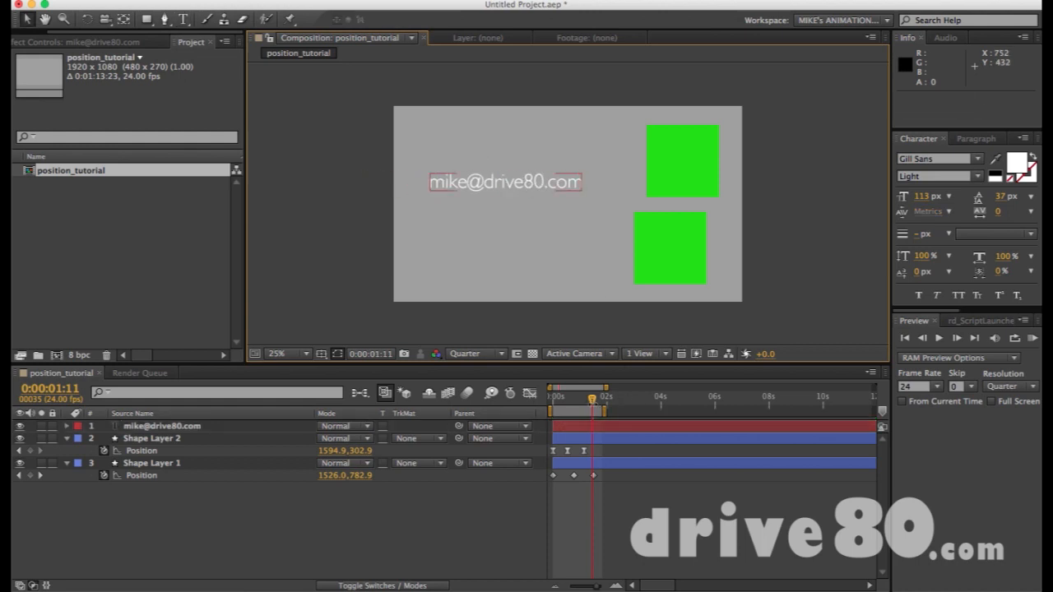
Step: Type the contact e-mail address 'mike@d…' into a new text layer and commit it
click(161, 426)
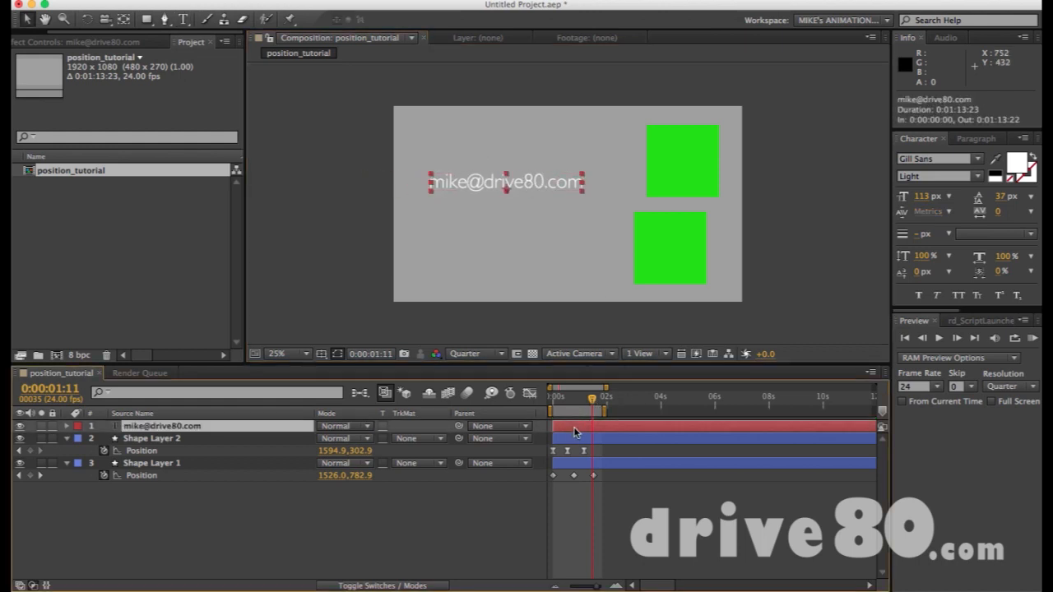